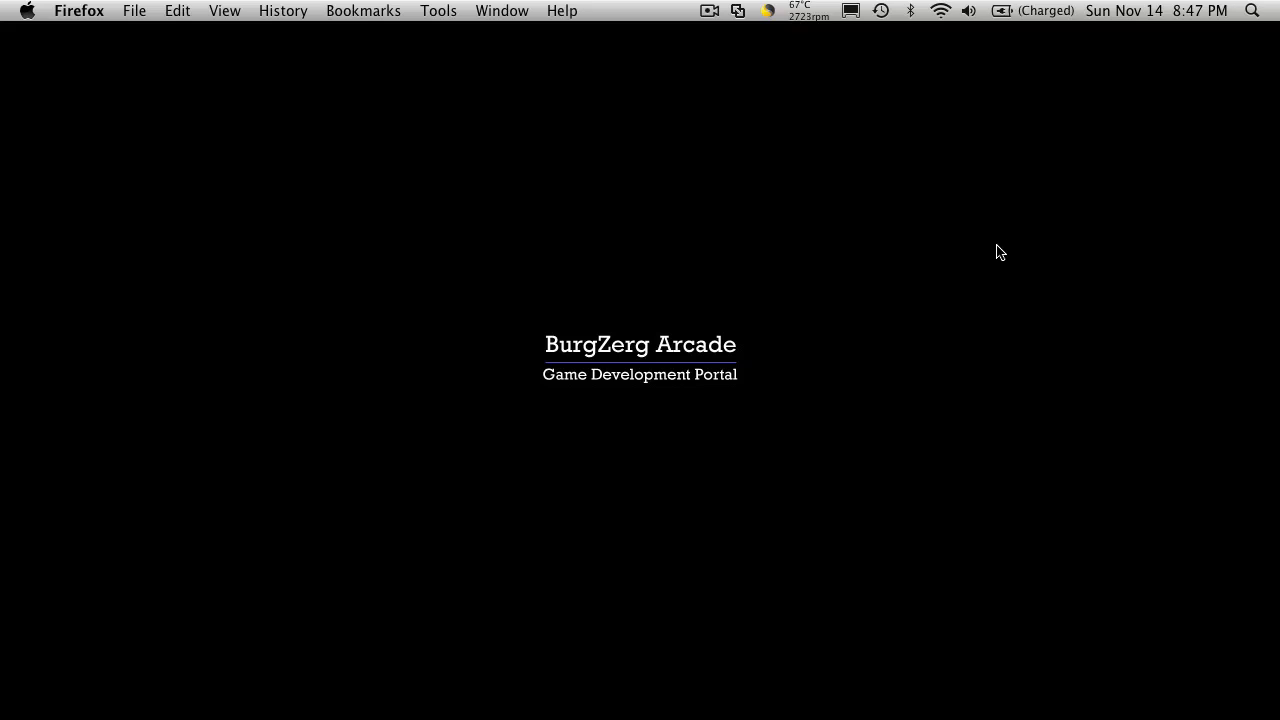
mouse_move(986, 251)
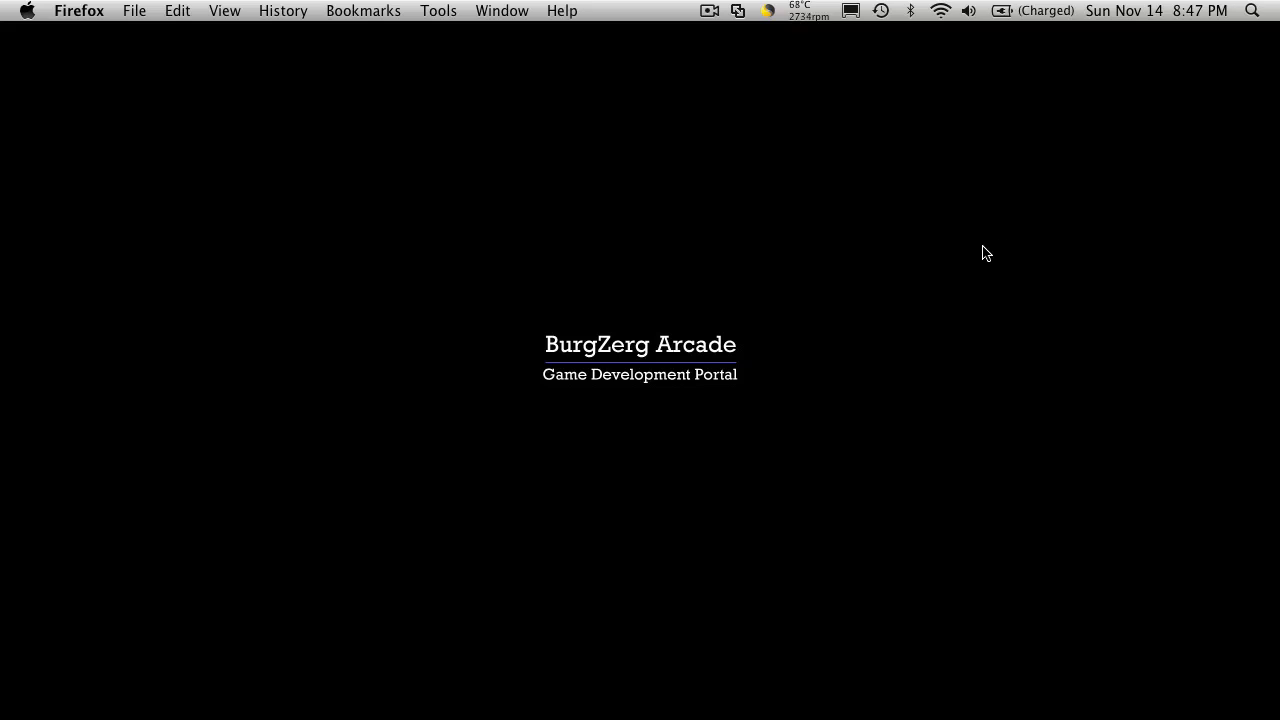
mouse_move(996, 292)
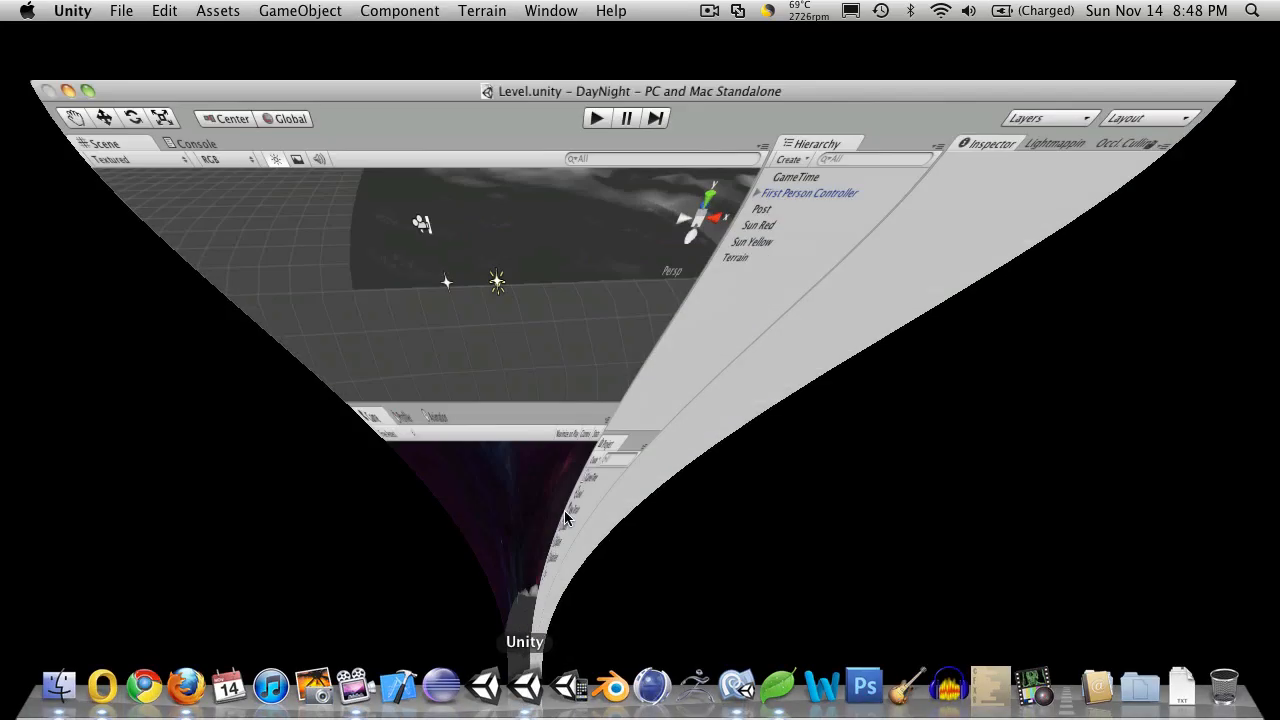
Select GameTime and play the DayNight level to preview the red and yellow suns
left_click(737, 686)
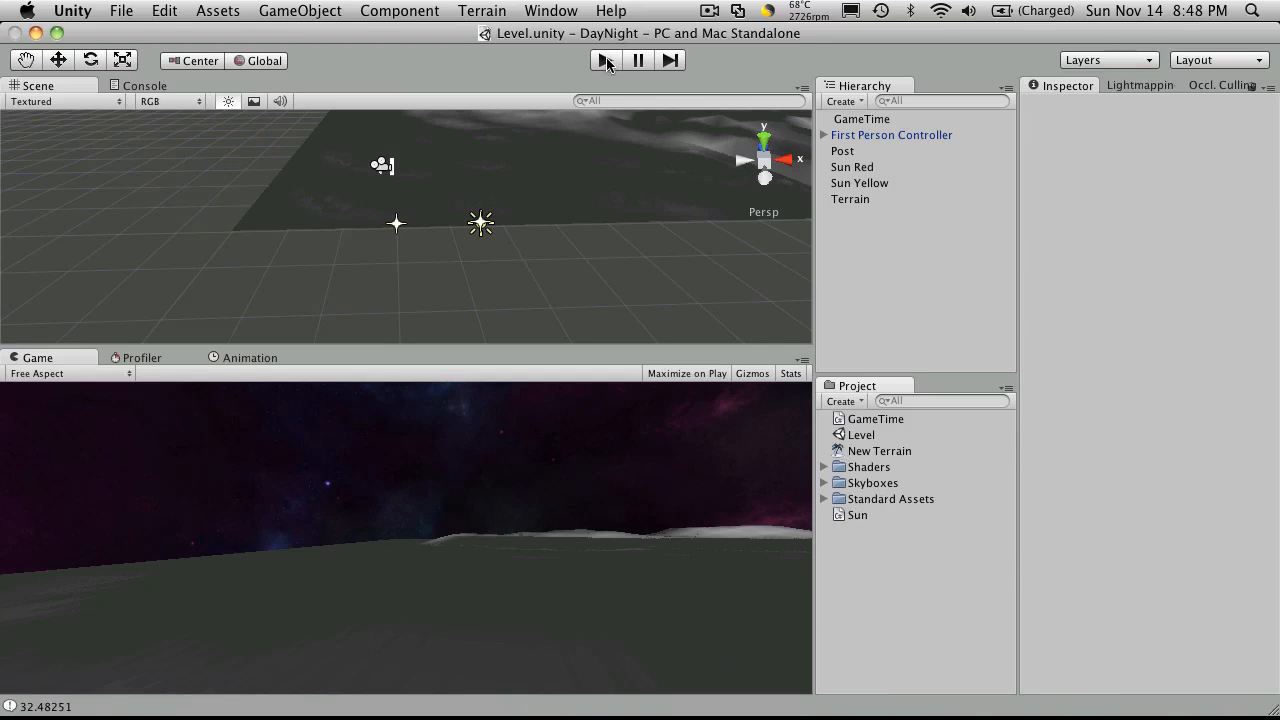
left_click(862, 118)
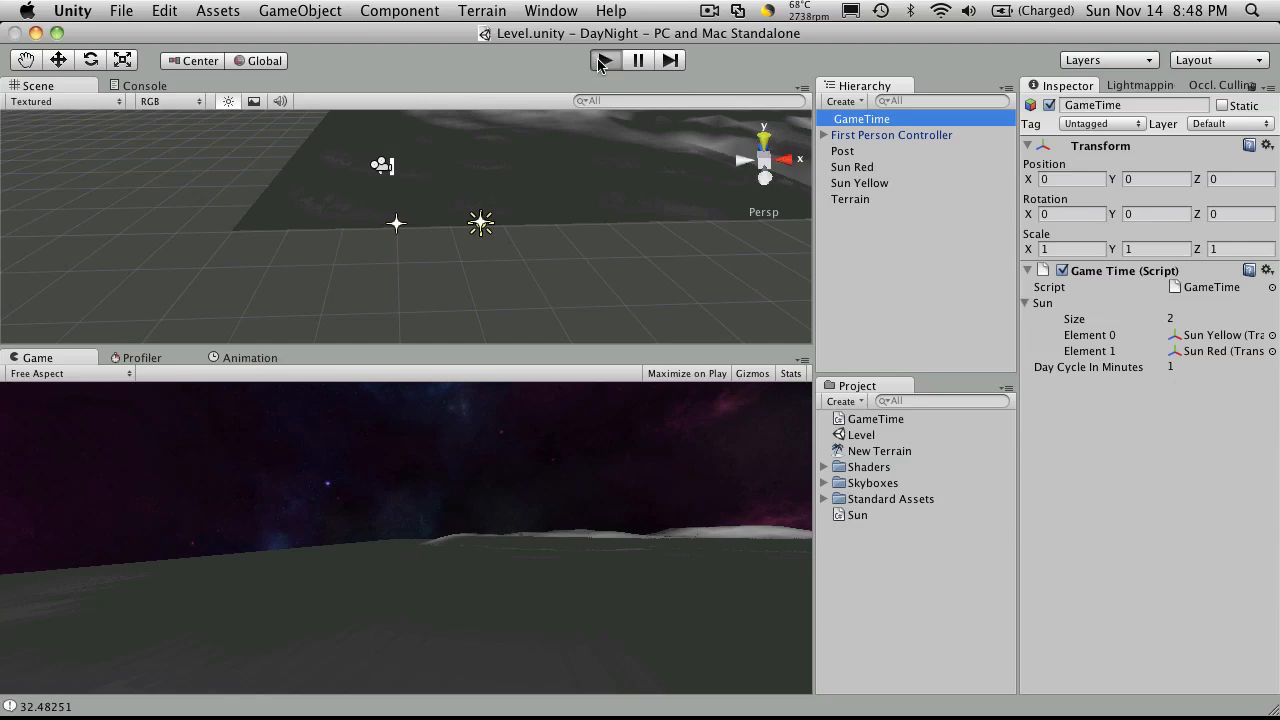
left_click(604, 60)
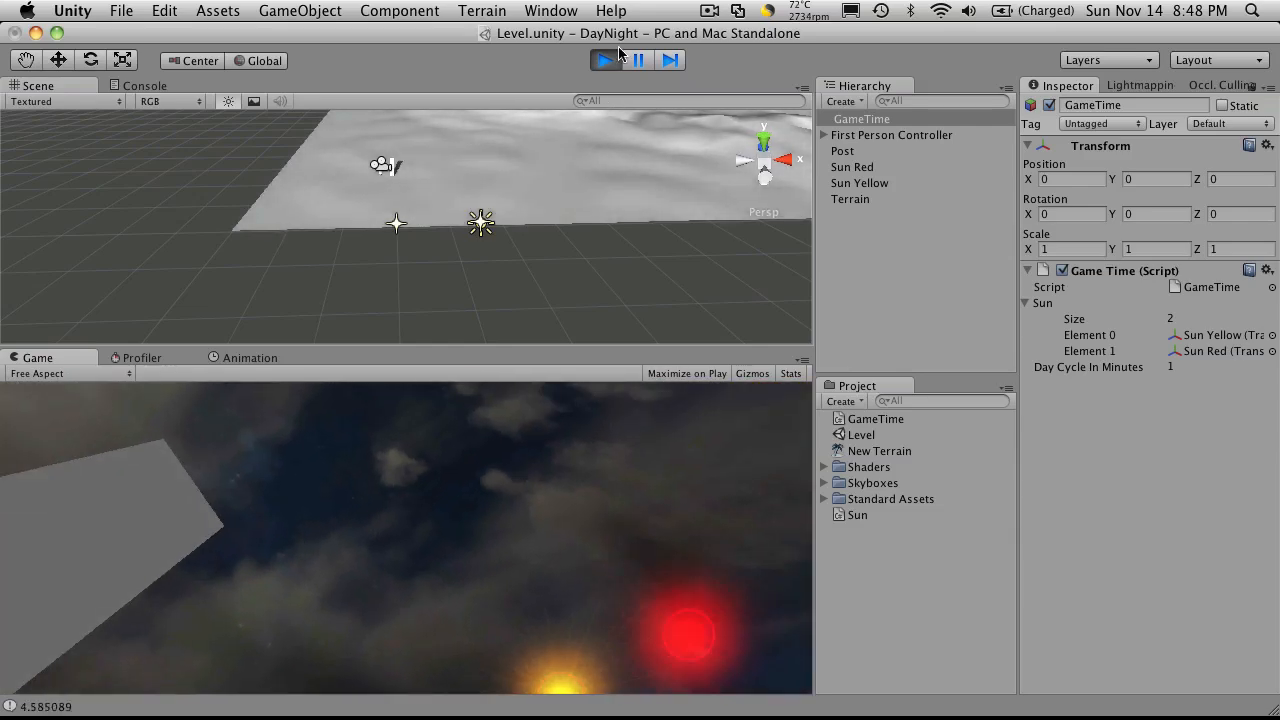
Stop play mode and select the Blended Sky material in the Skyboxes folder
left_click(824, 483)
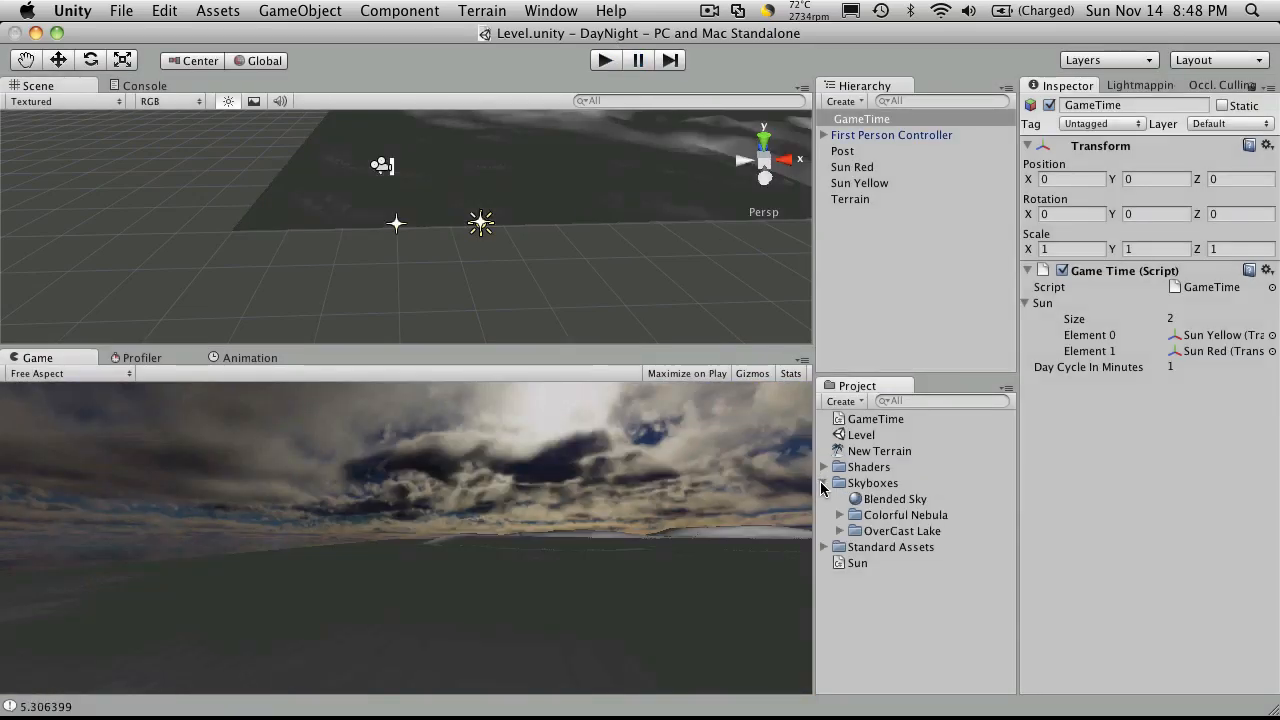
left_click(893, 498)
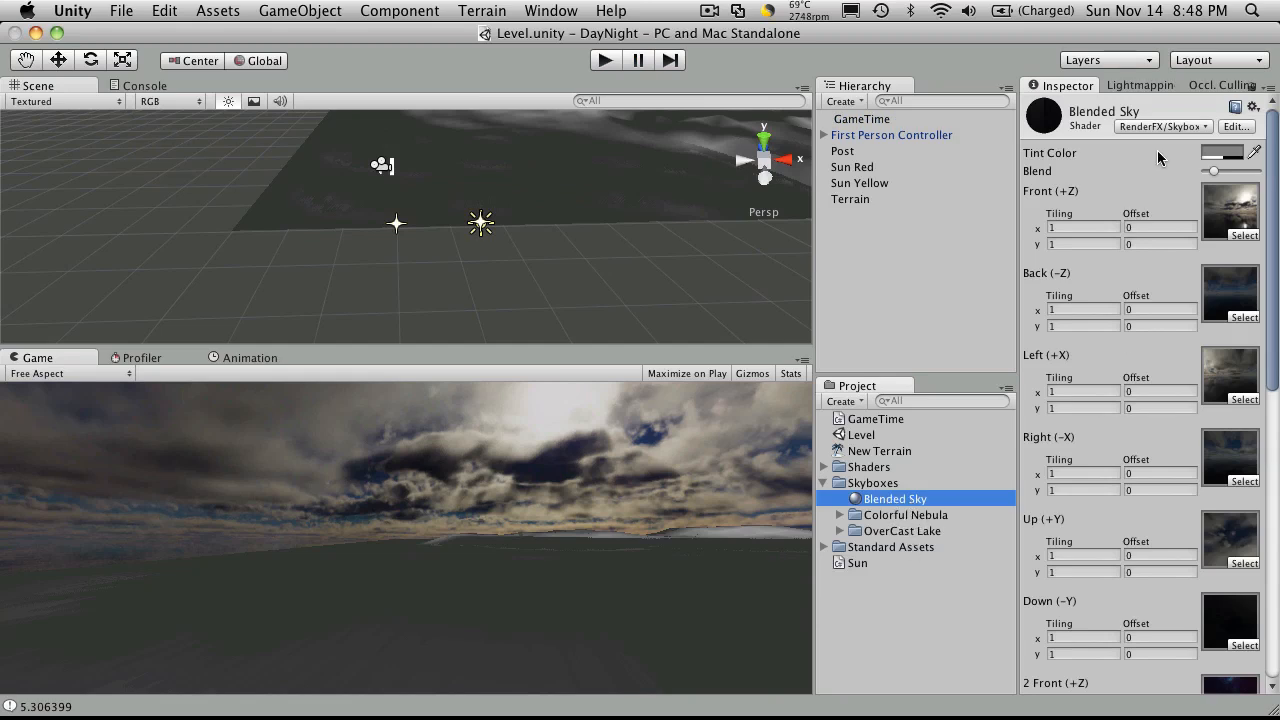
left_click(902, 530)
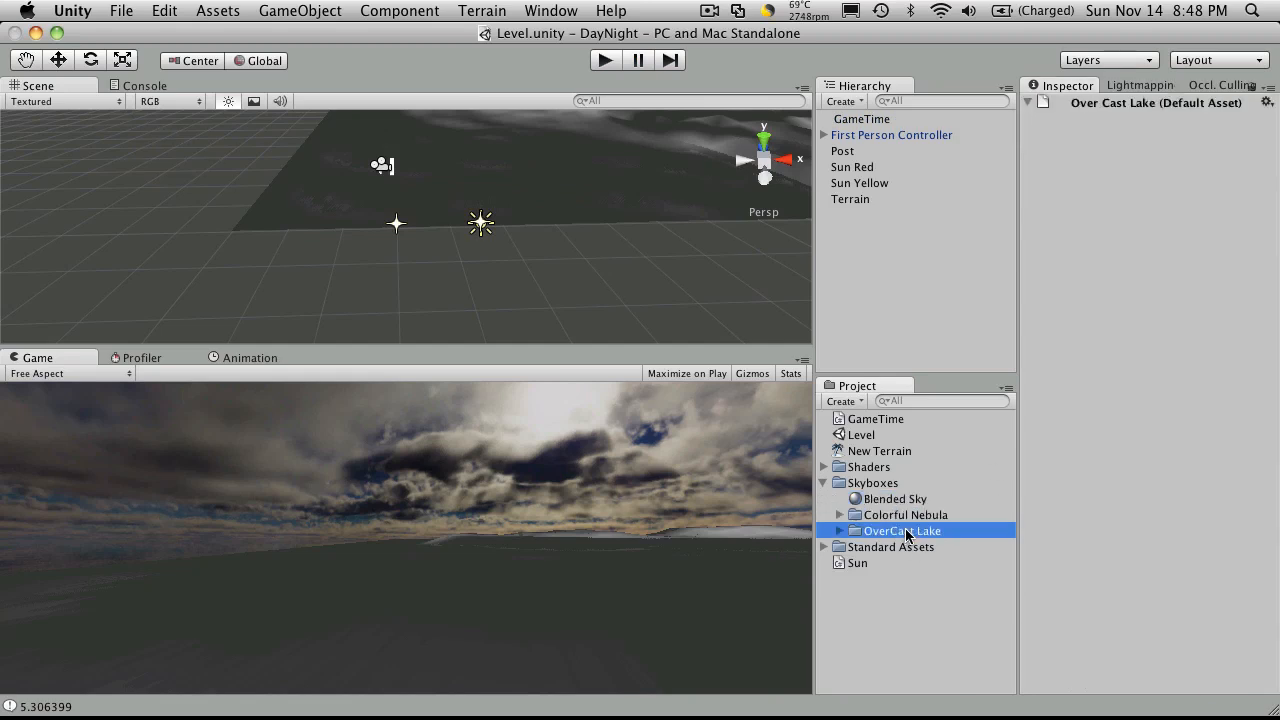
Browse the OverCast Lake textures and scroll through Blended Sky's cube texture slots
left_click(840, 531)
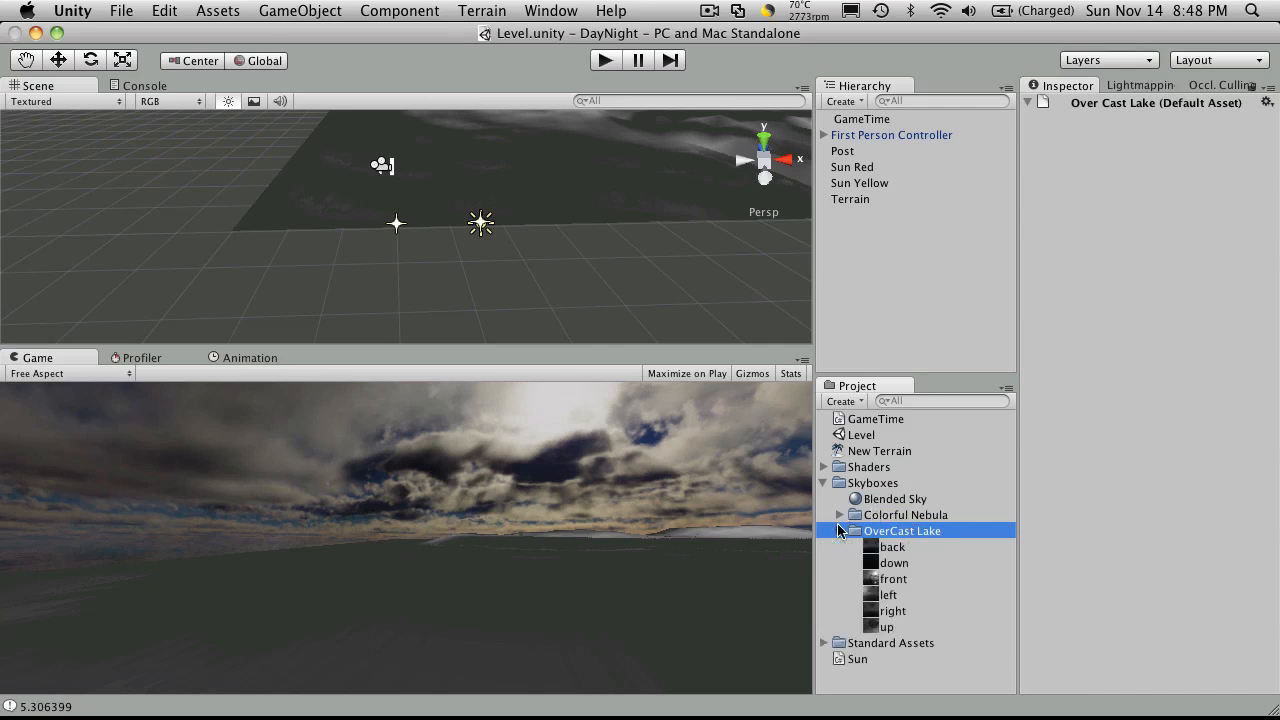
left_click(894, 498)
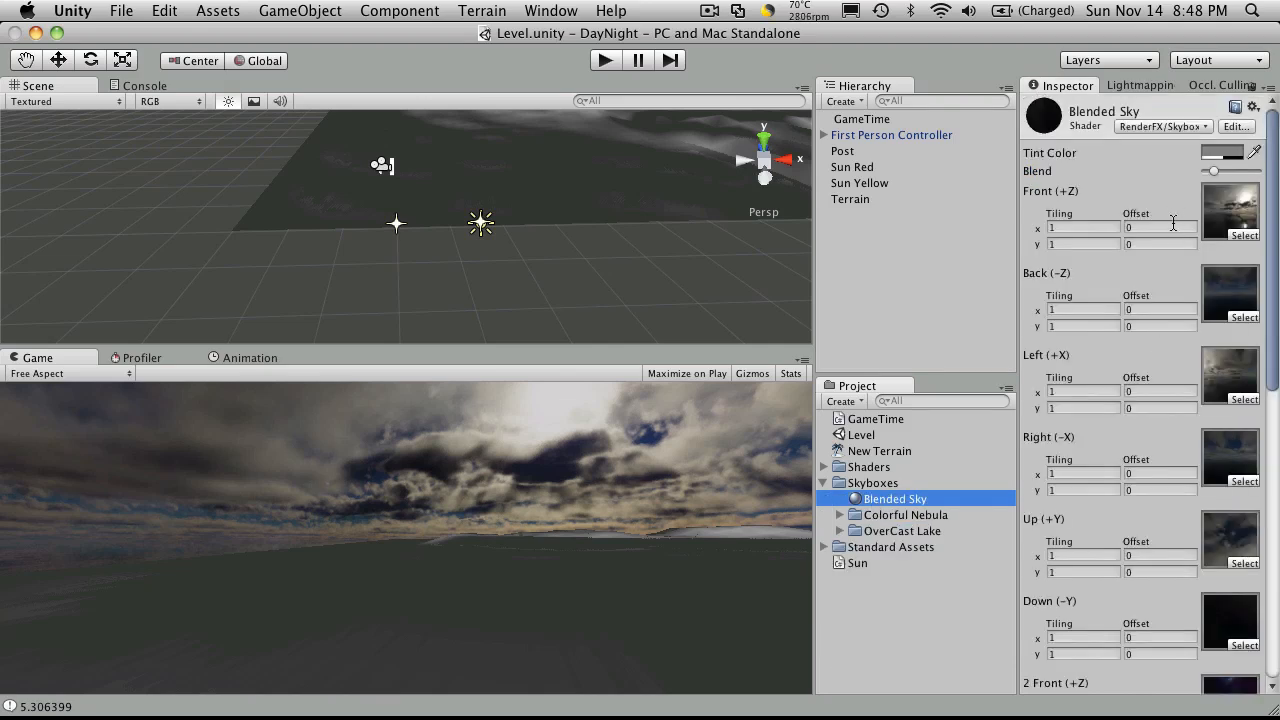
scroll("down", 3)
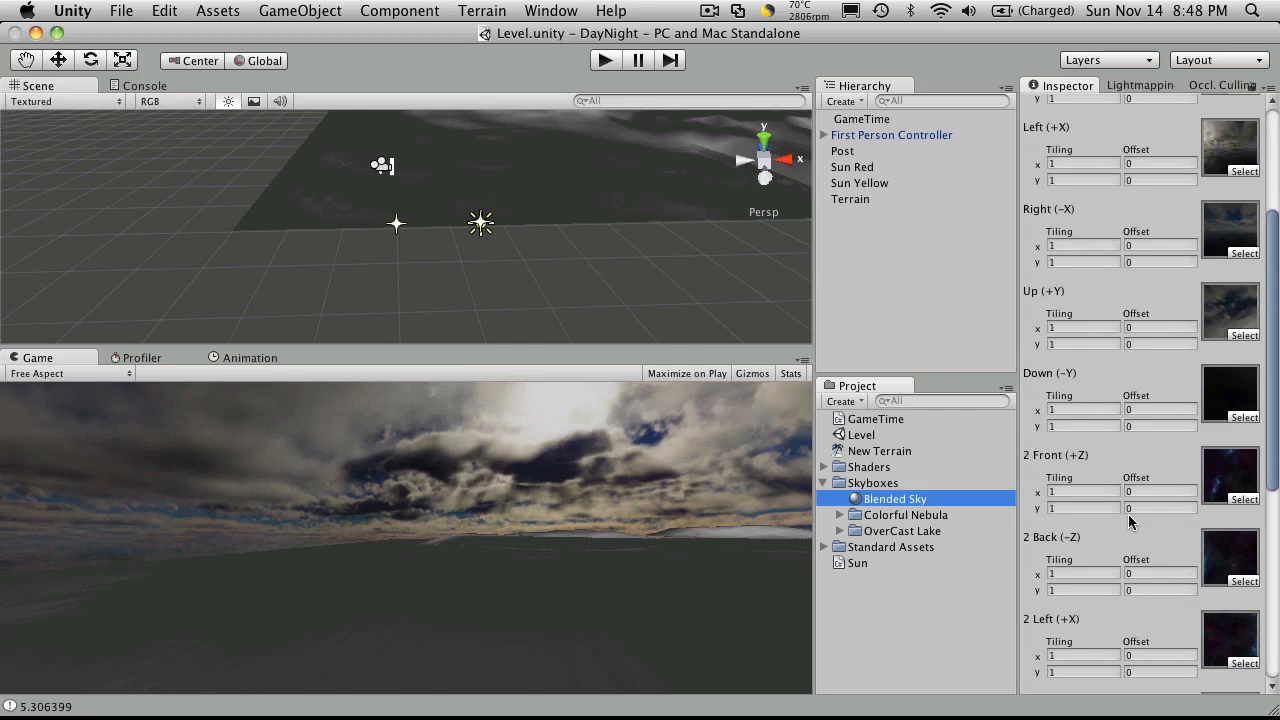
scroll("down", 3)
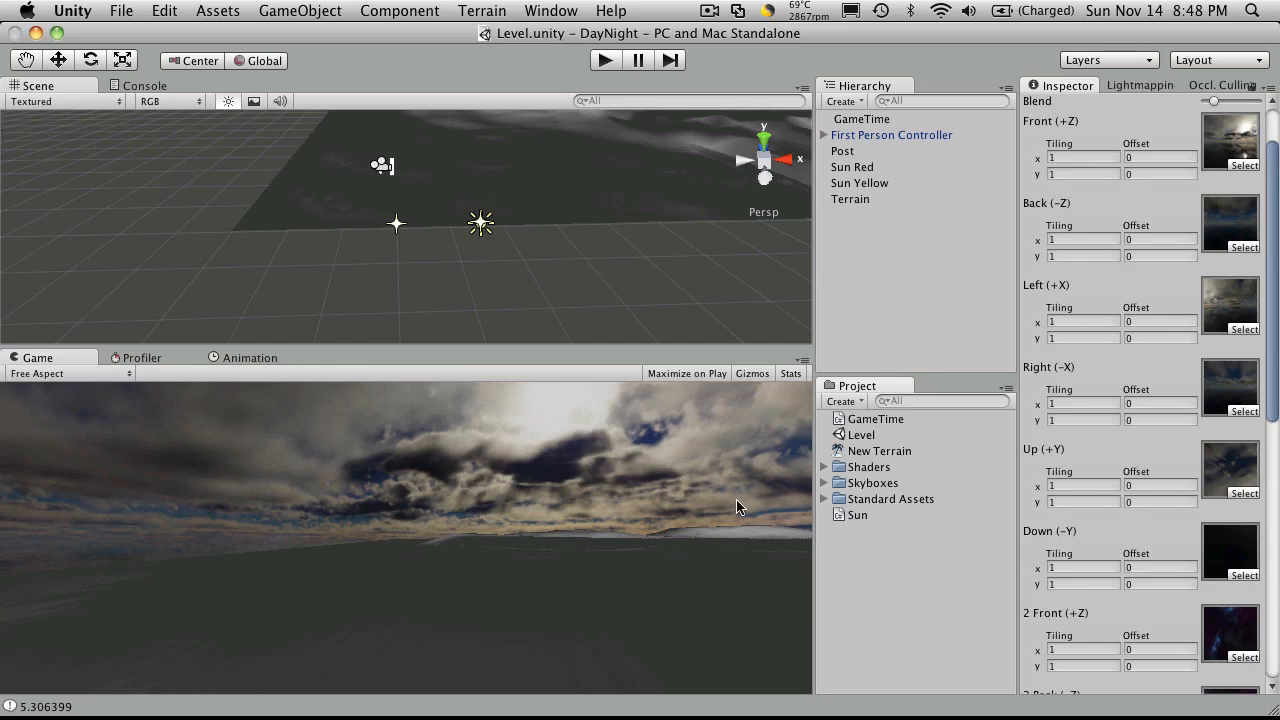
mouse_move(768, 502)
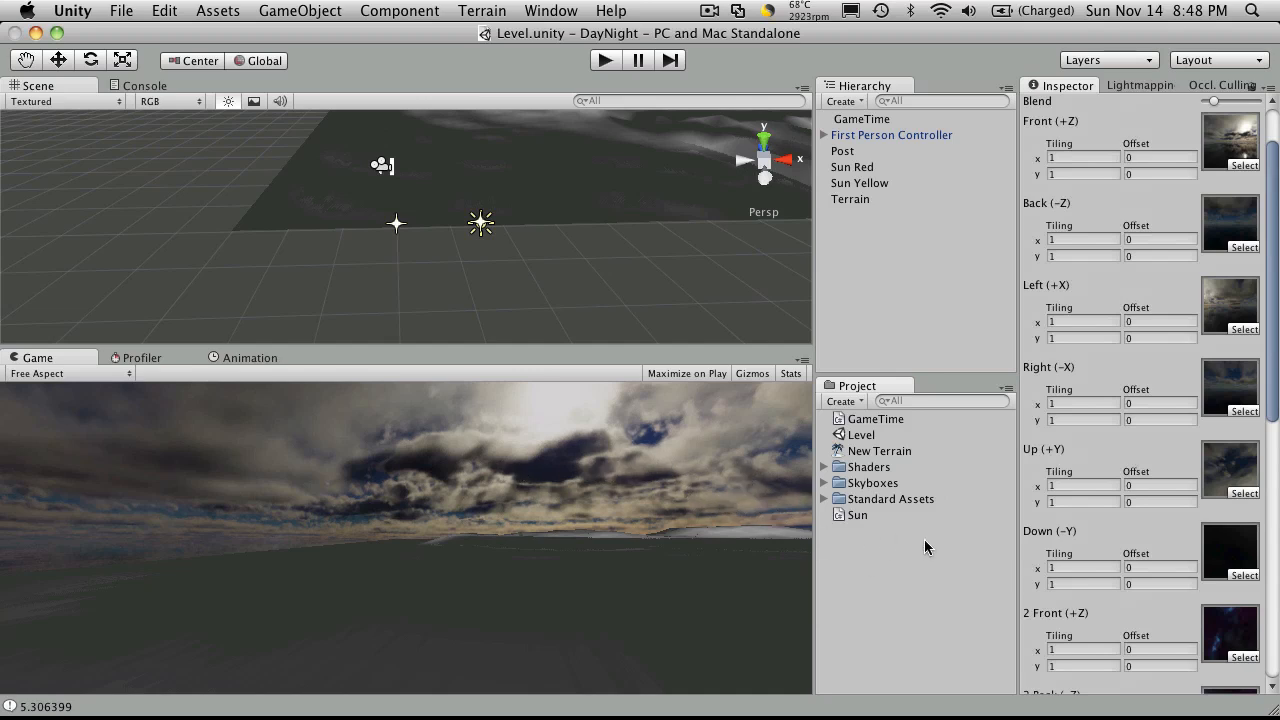
mouse_move(628, 303)
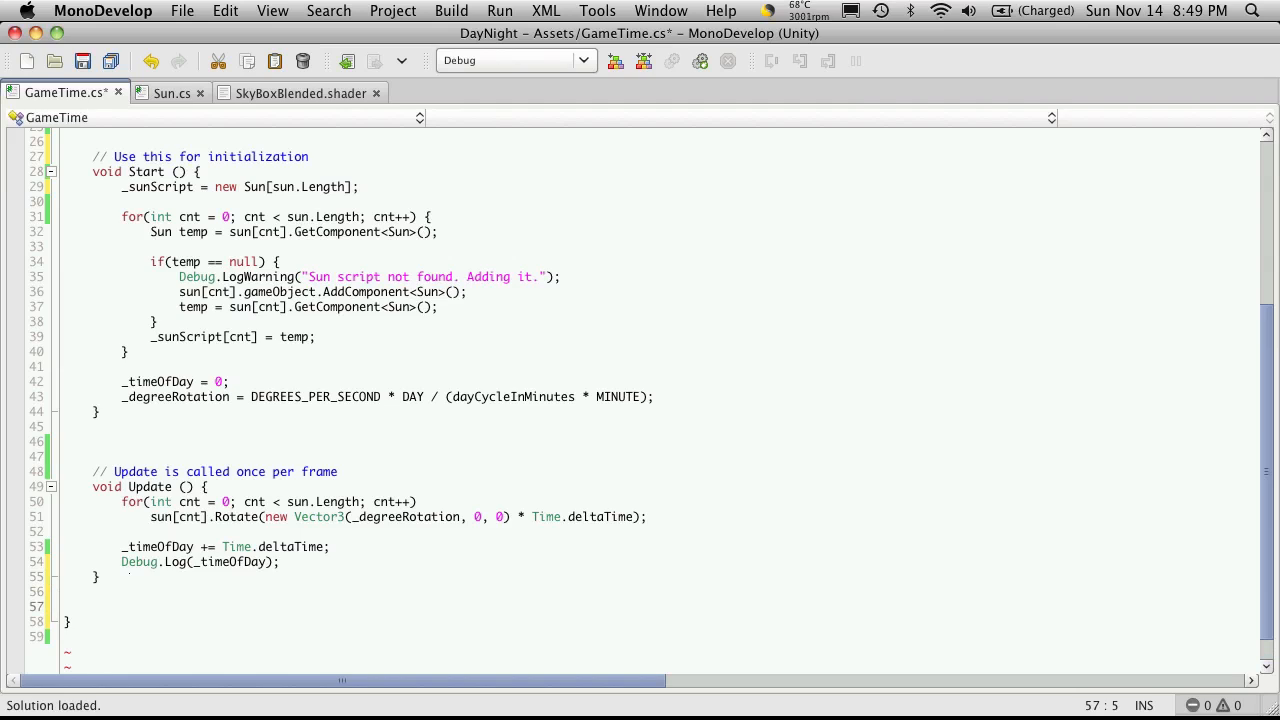
Type the declaration 'private void BlendSkybox() {' below Update and place the cursor inside
type("private")
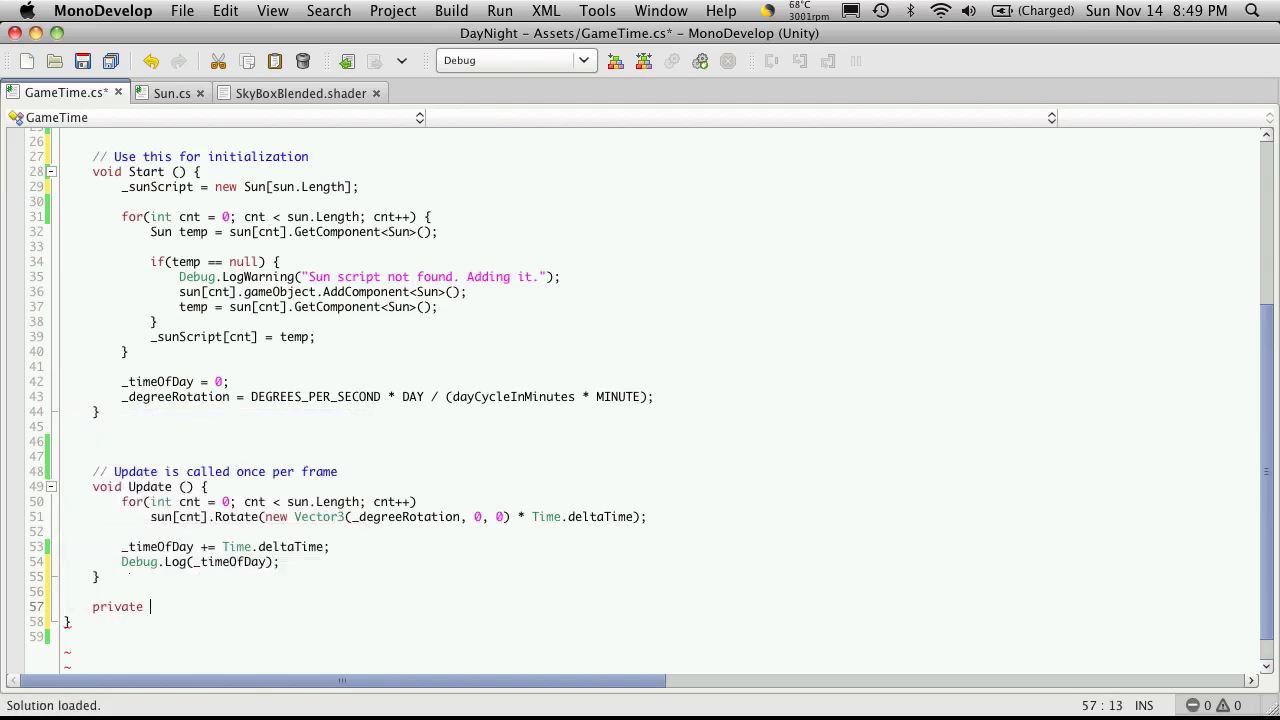
type("void")
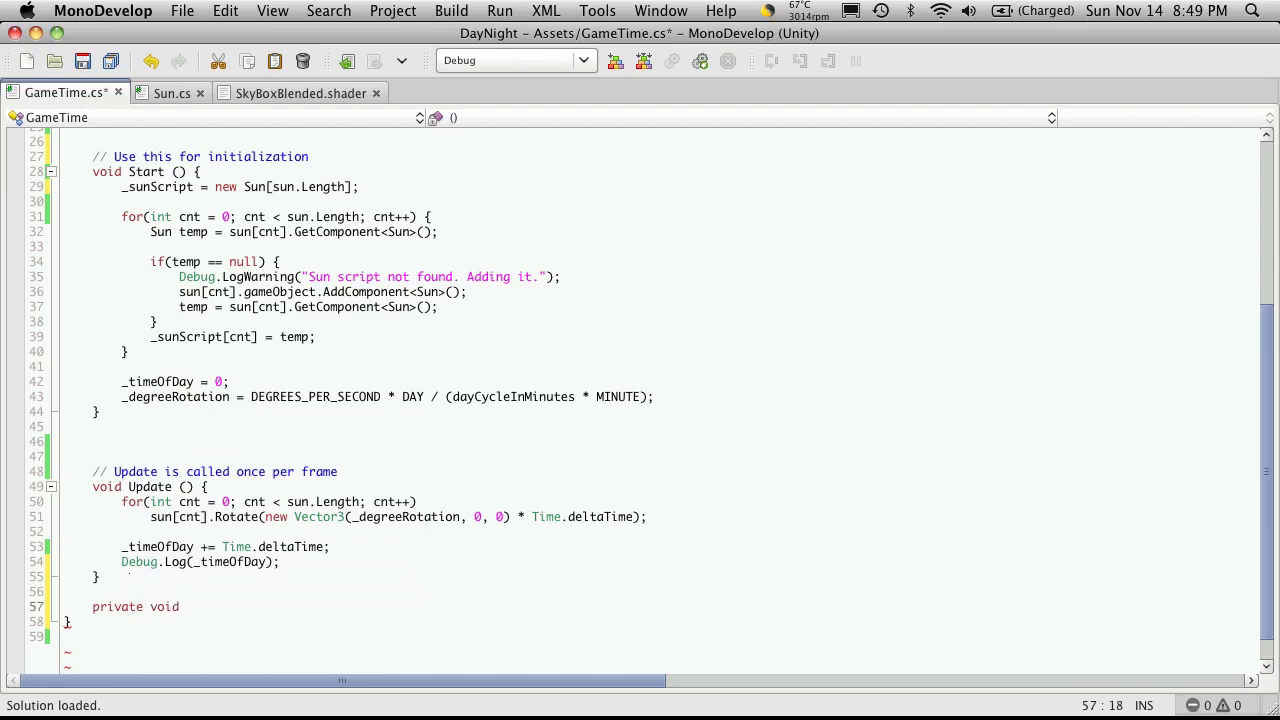
type("B")
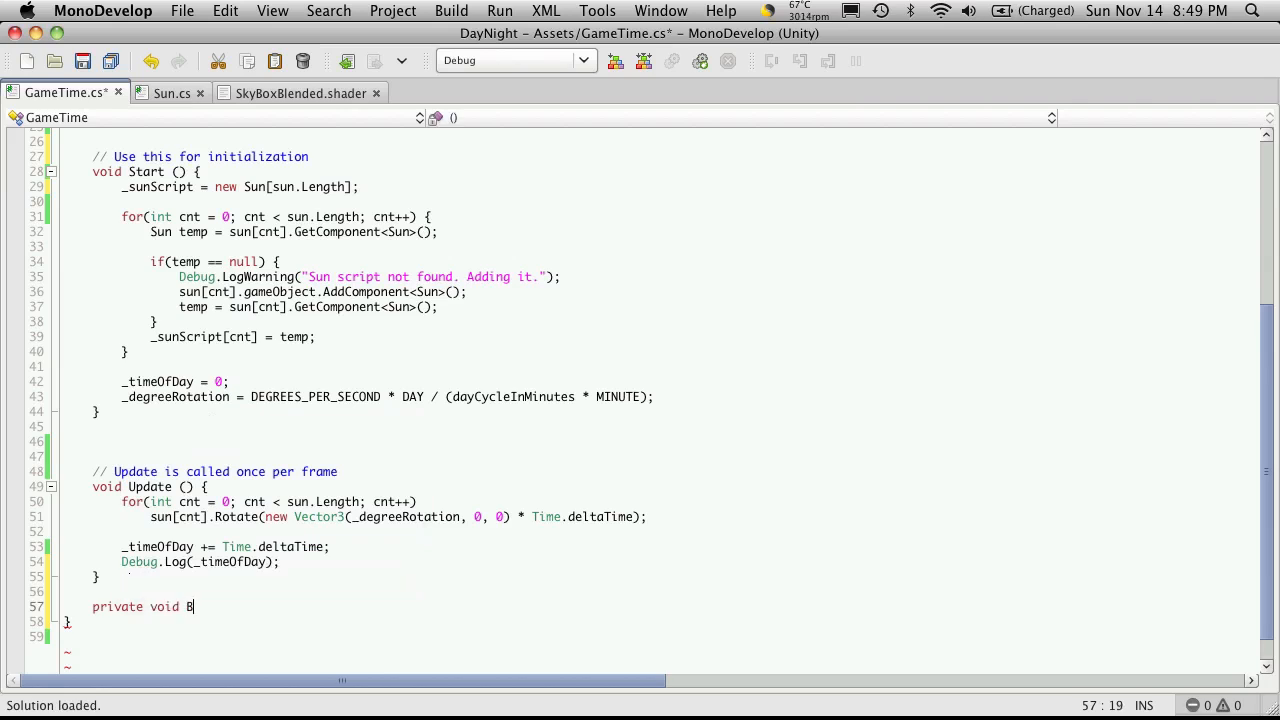
type("lendS")
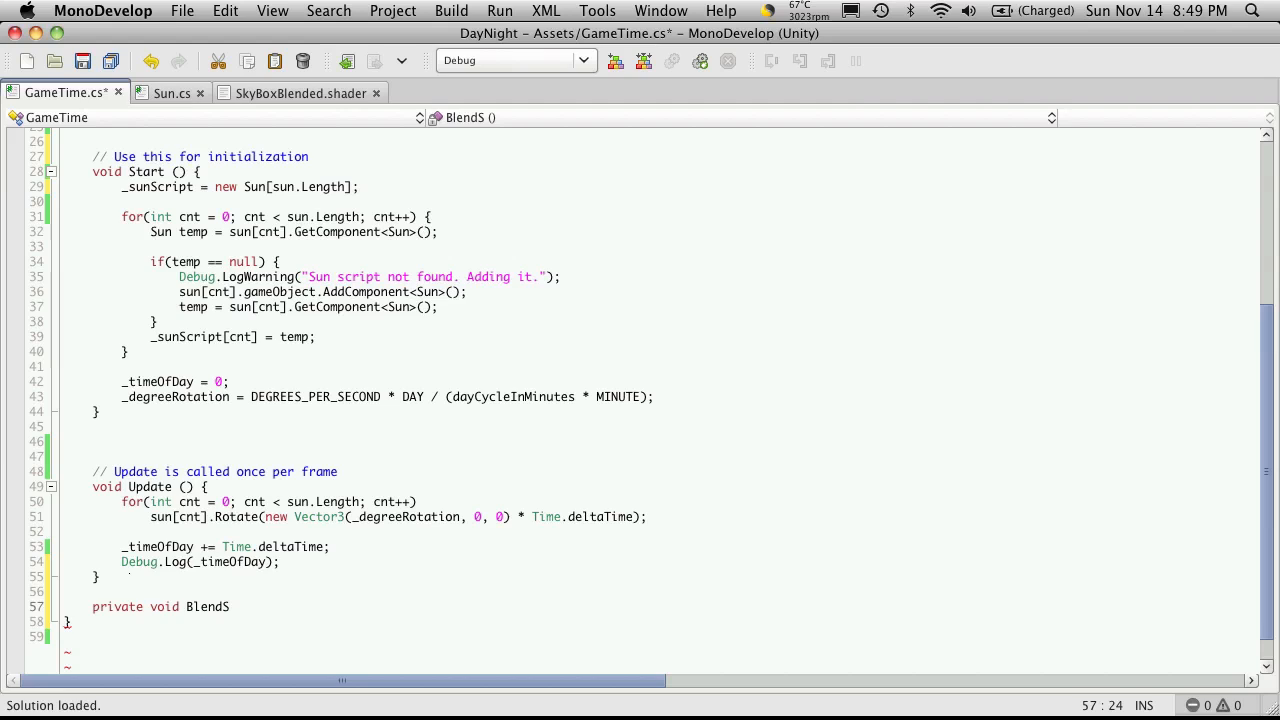
type("kybox")
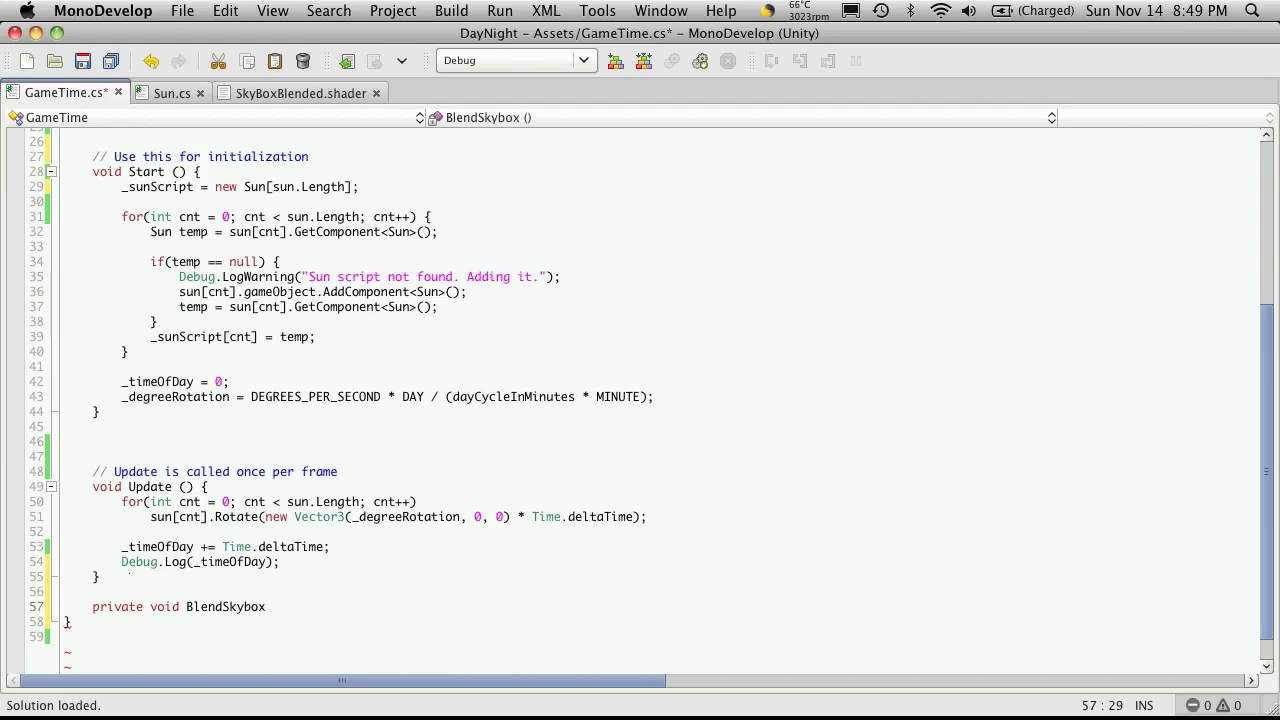
type("() {")
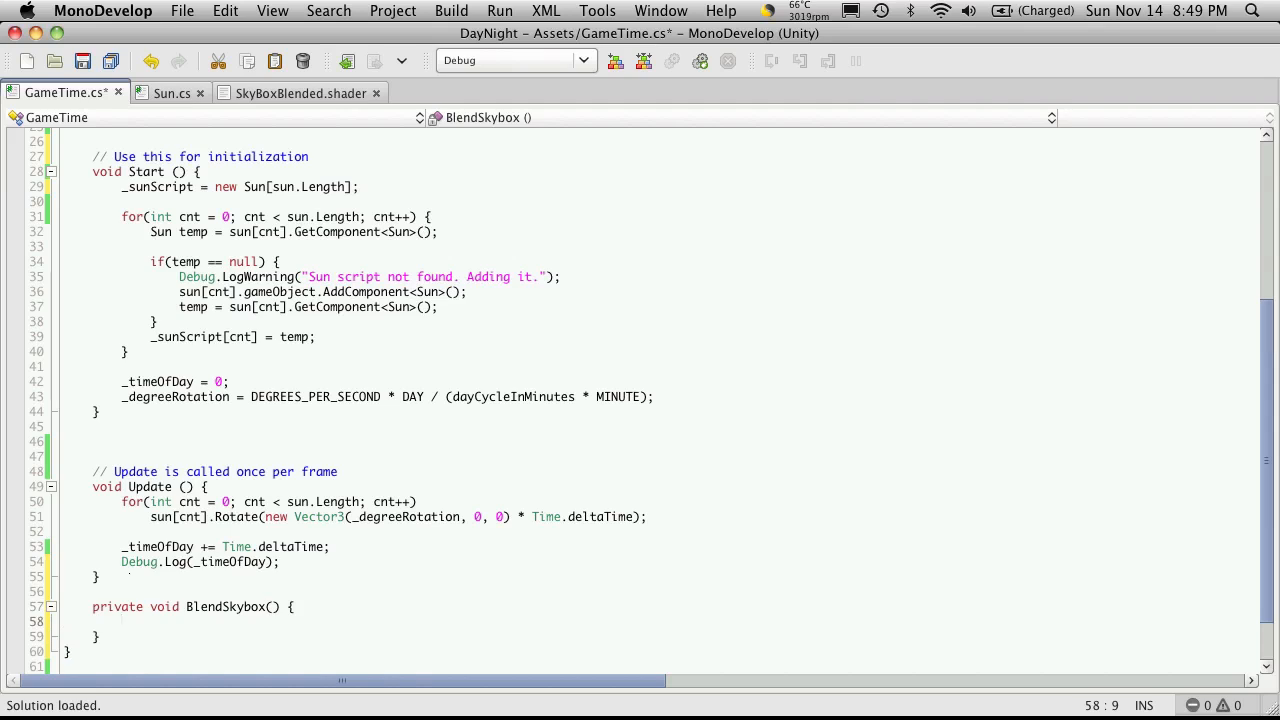
left_click(121, 621)
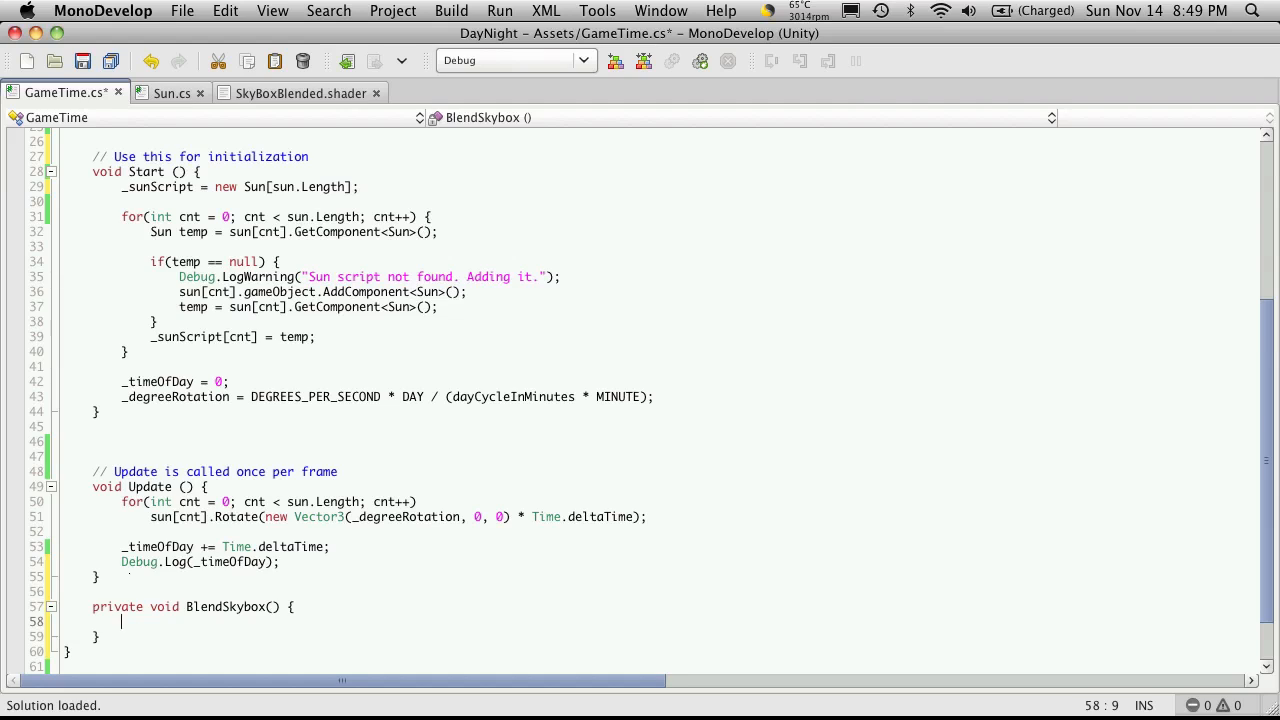
Write 'float temp = _timeOfDay / dayCycleInMinutes;' as BlendSkybox's first line
type("flot")
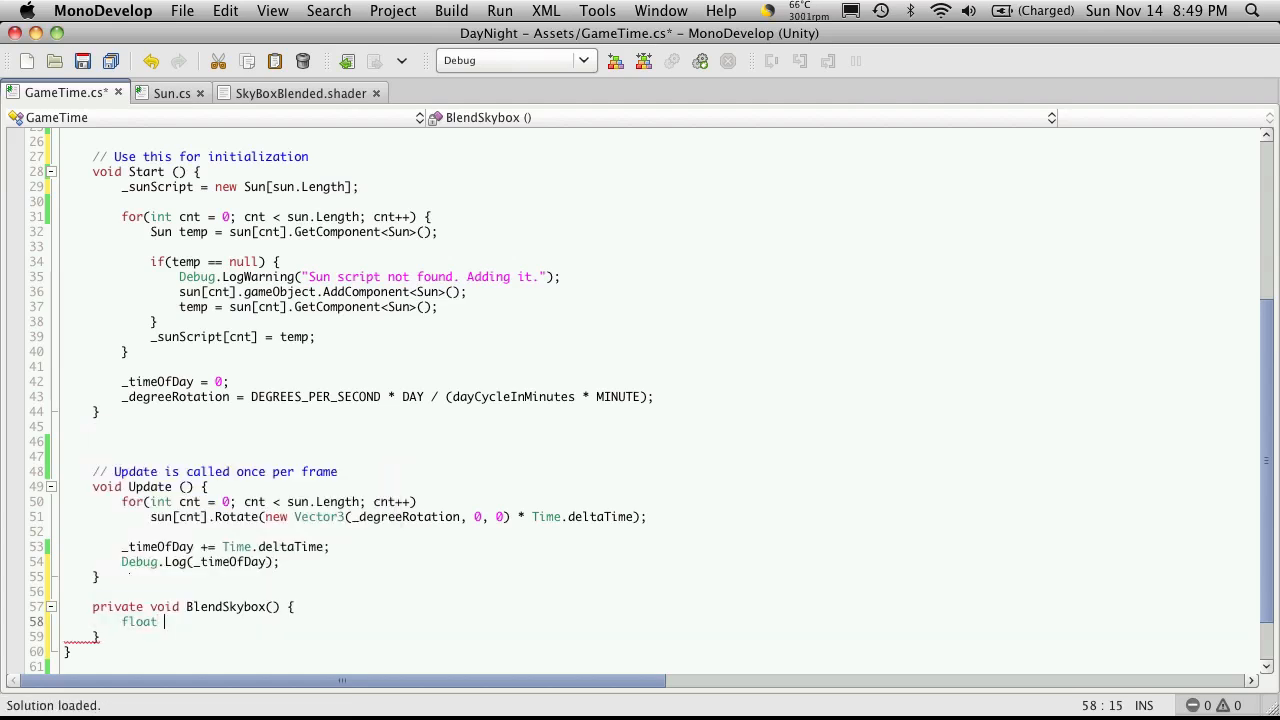
type("temp =")
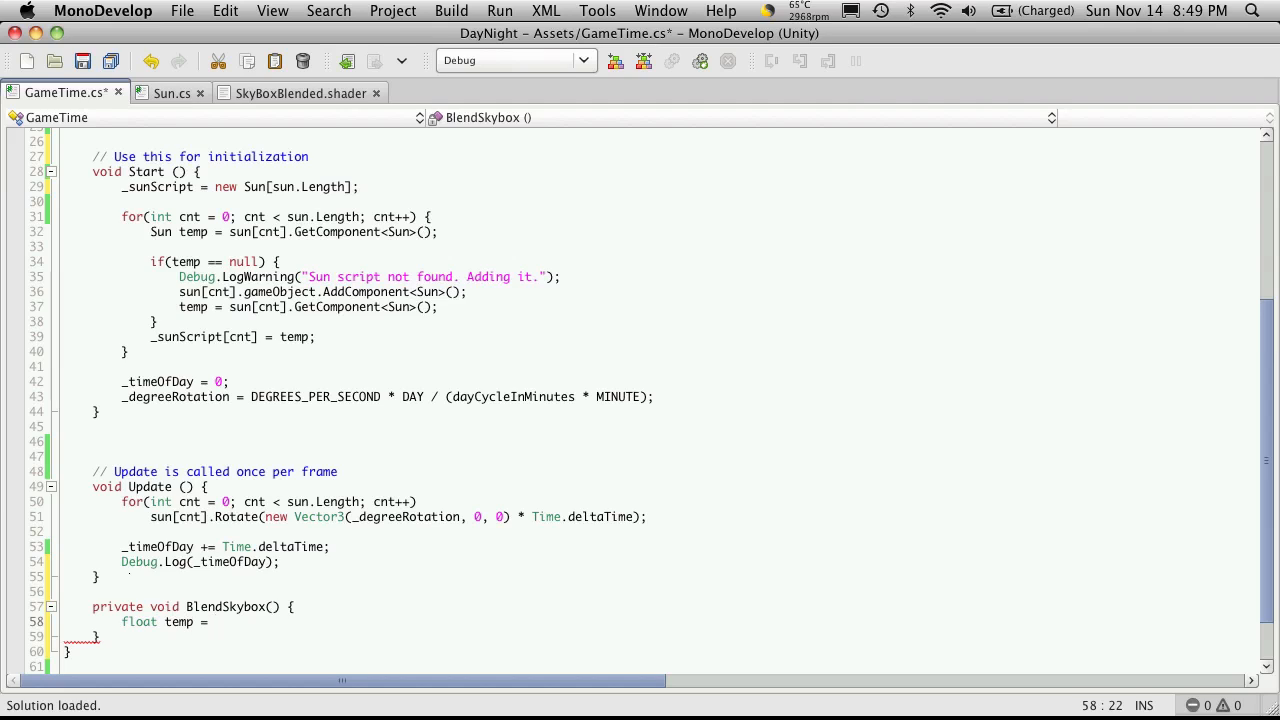
type("dayCycleInMinutes")
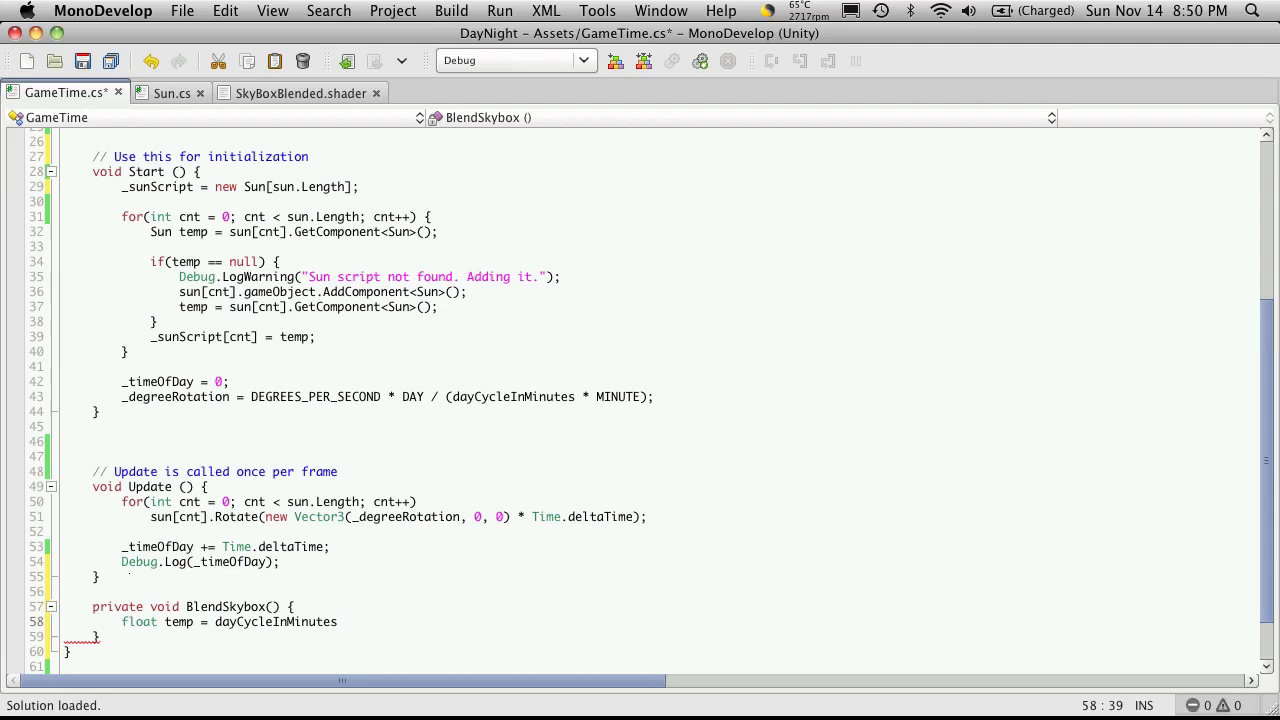
type("/")
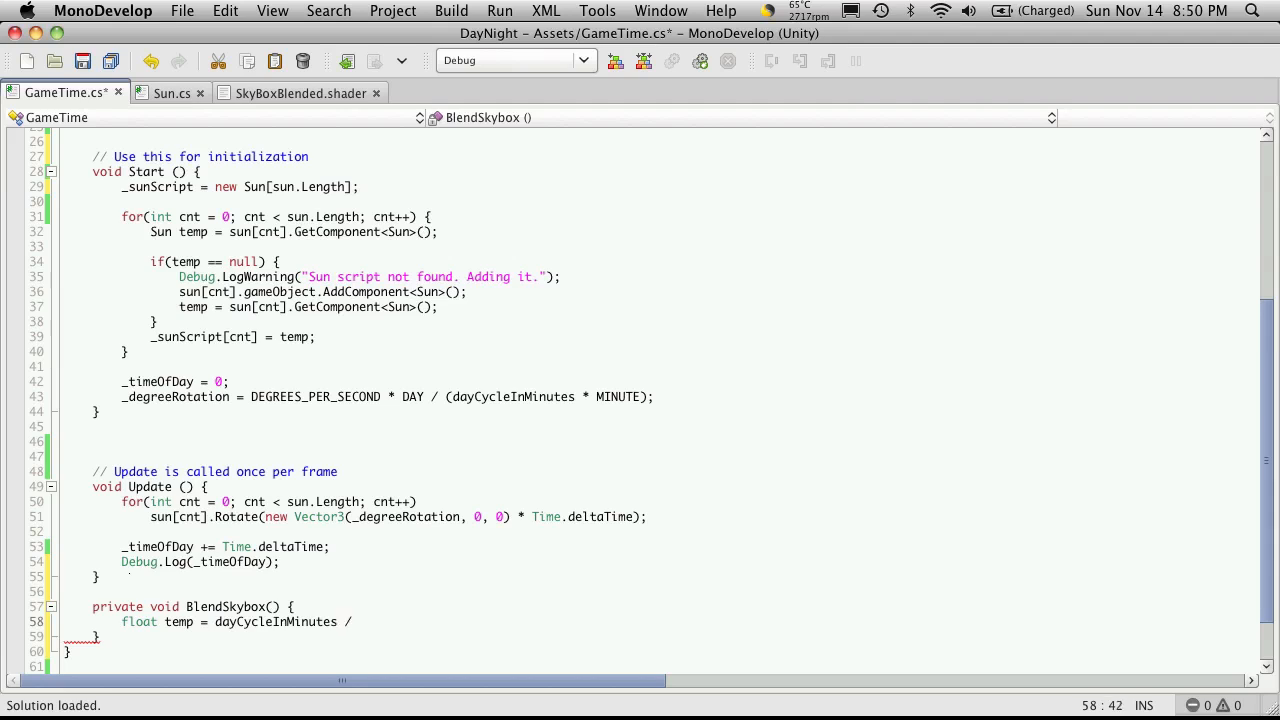
type("ti")
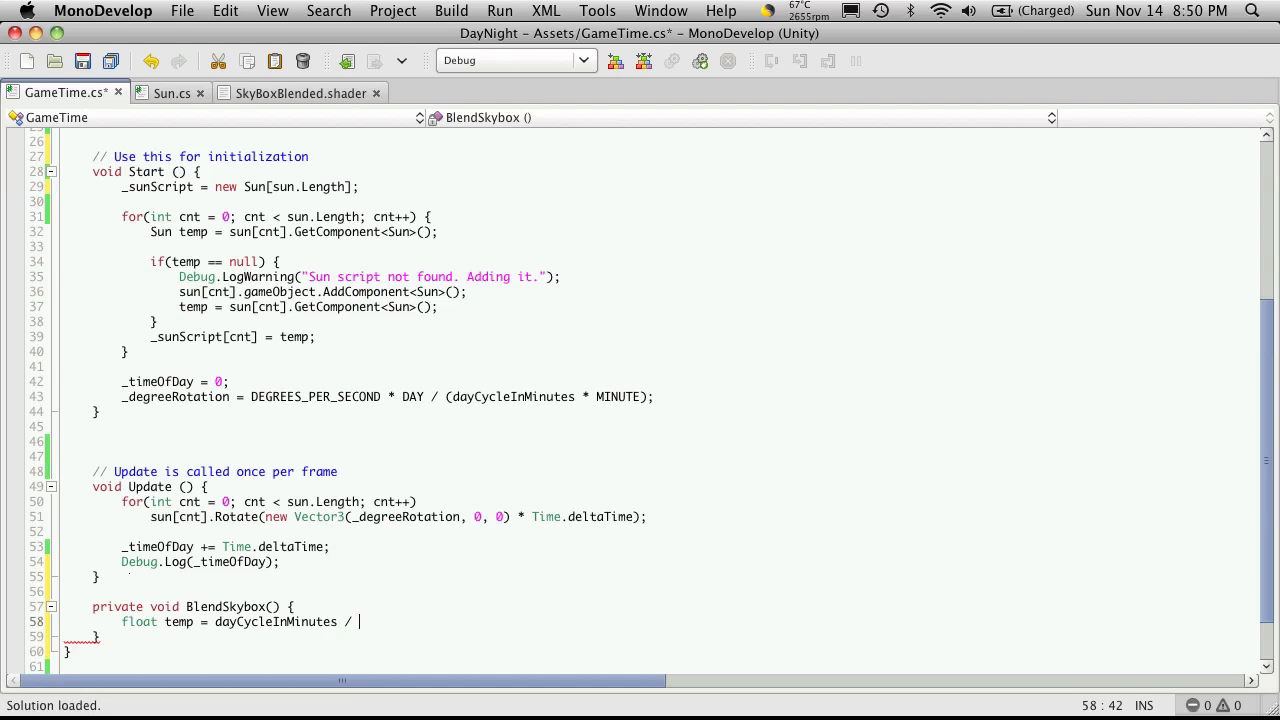
type("_timeOfDay;")
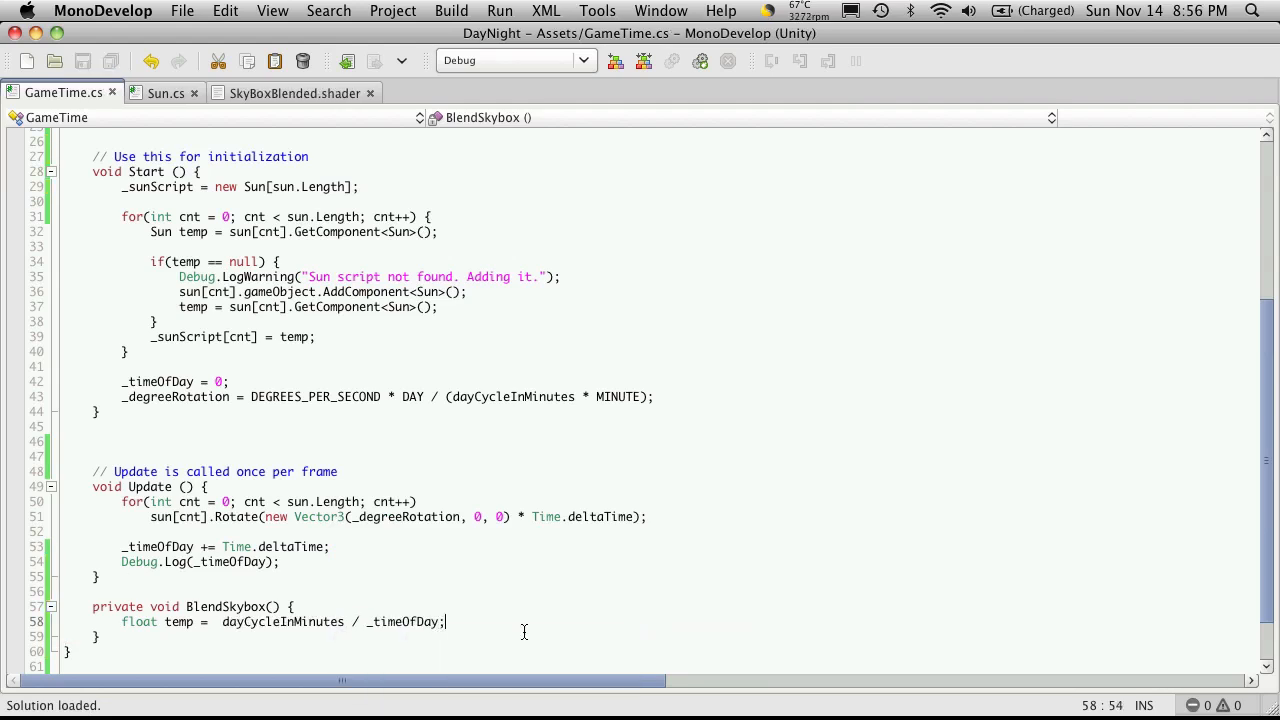
double_click(403, 621)
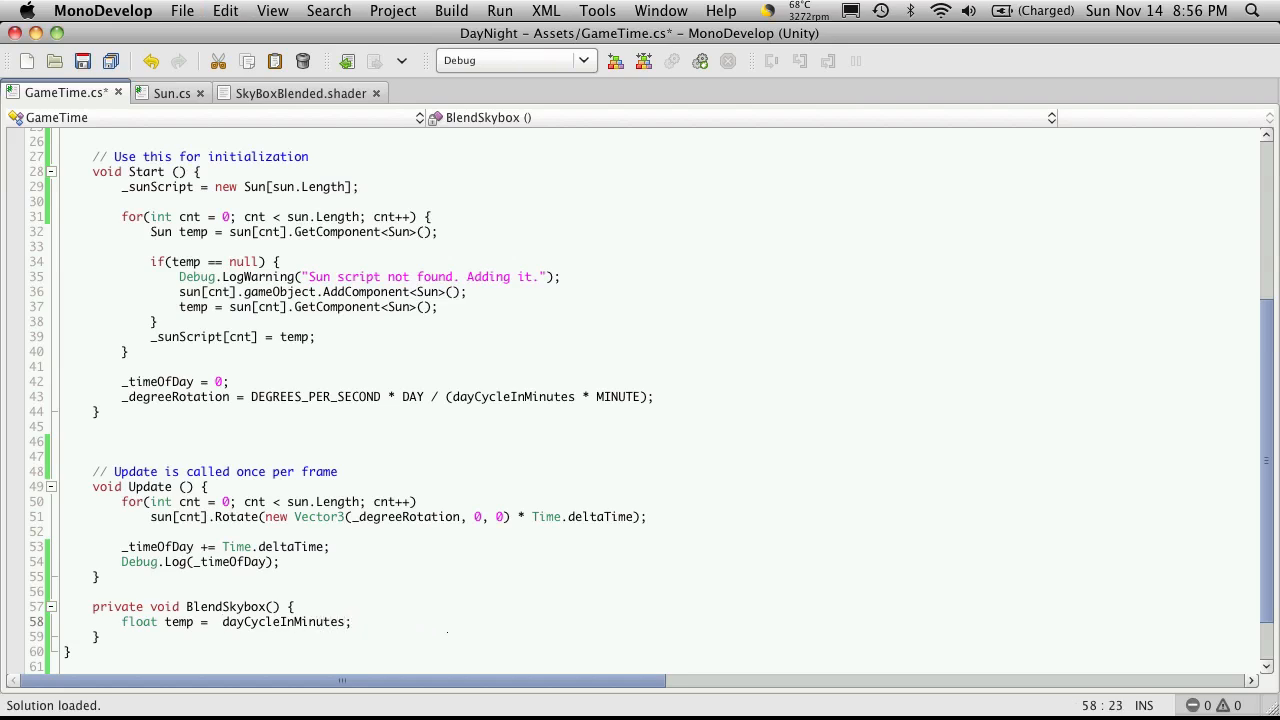
type("_timeOfDay /")
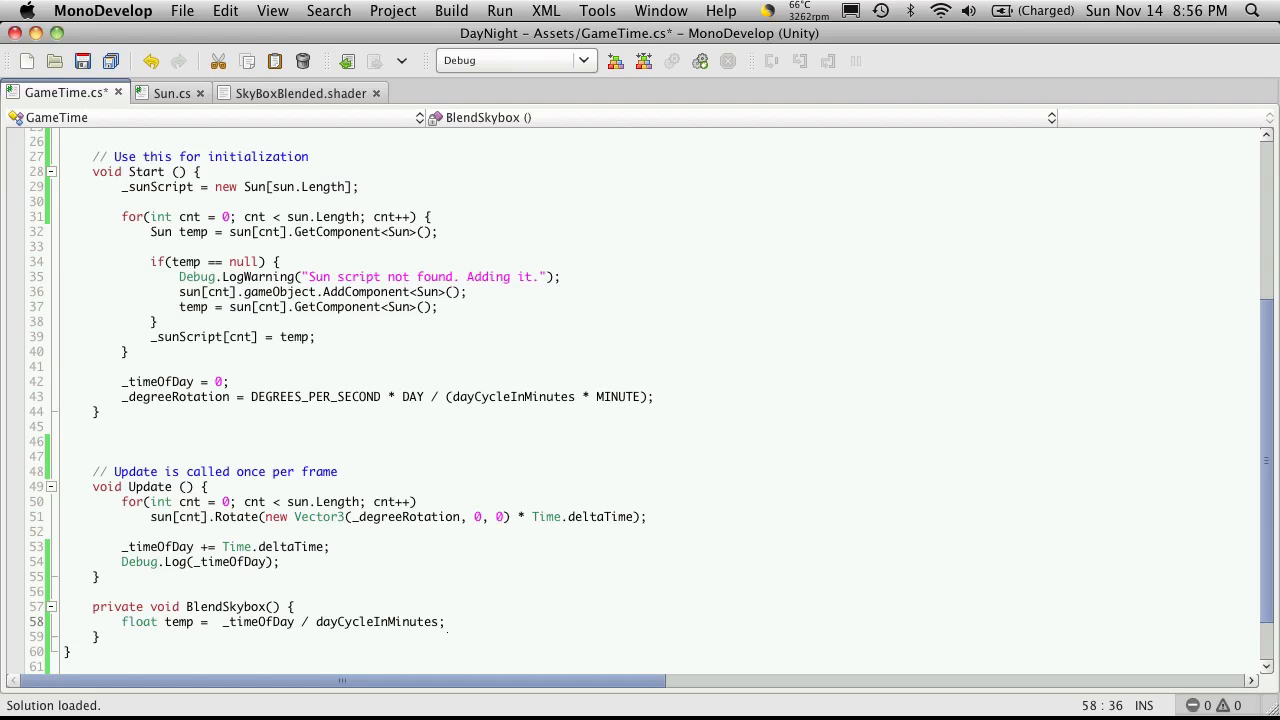
double_click(376, 621)
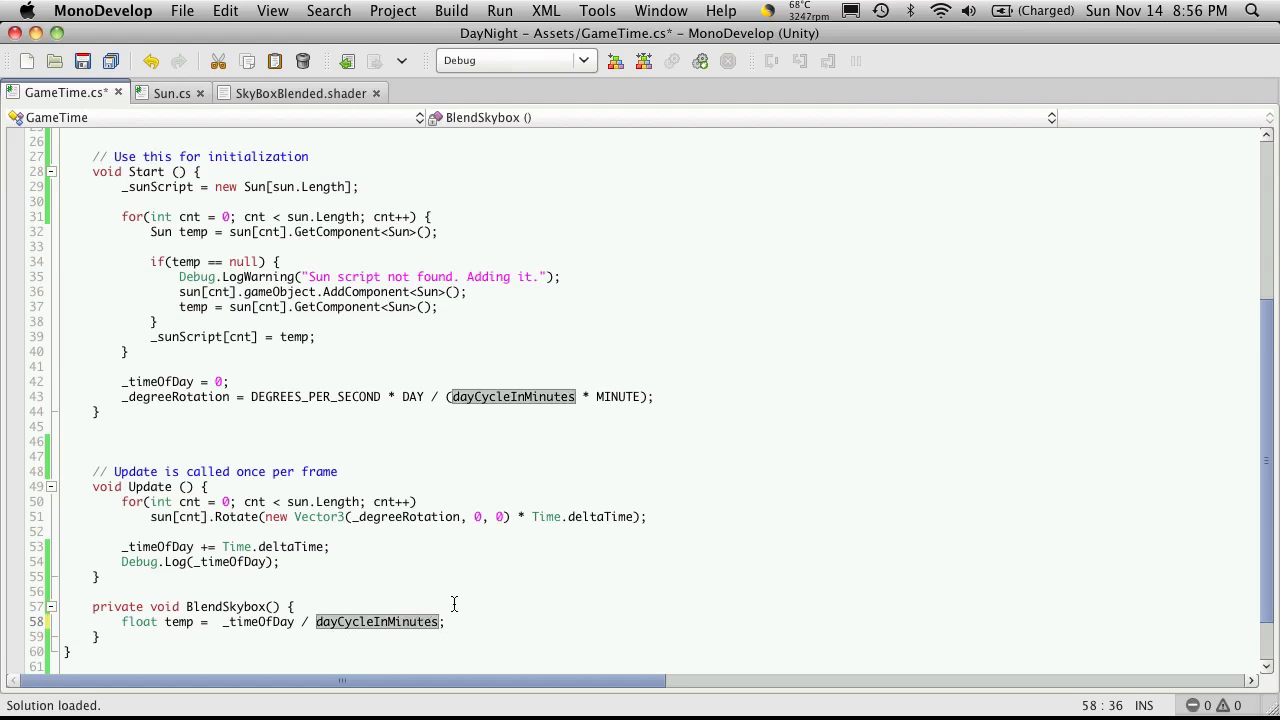
double_click(376, 621)
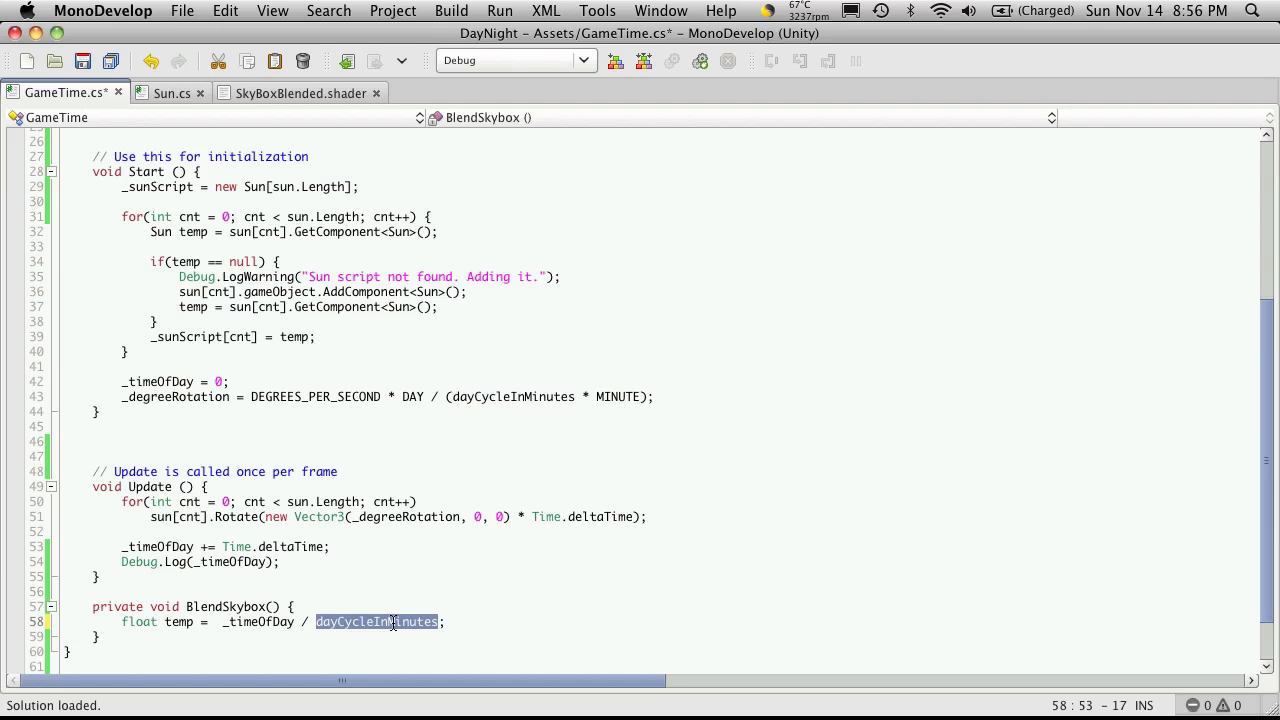
mouse_move(410, 621)
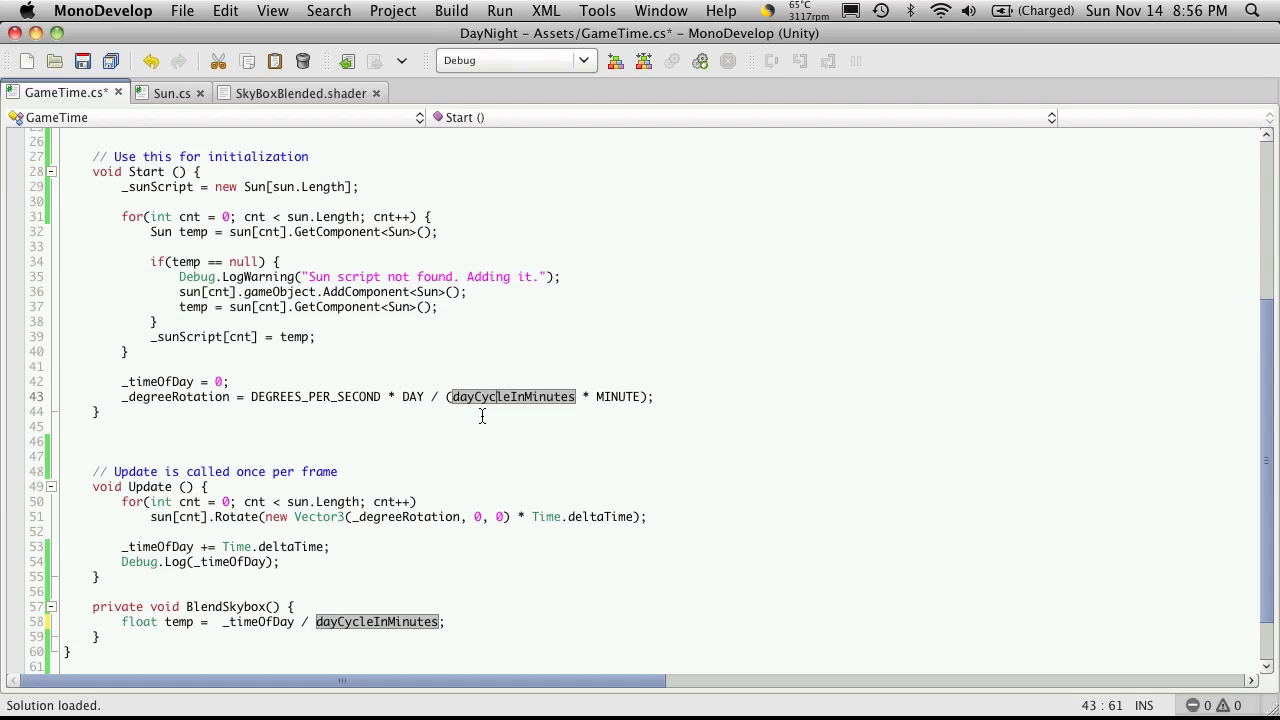
mouse_move(553, 415)
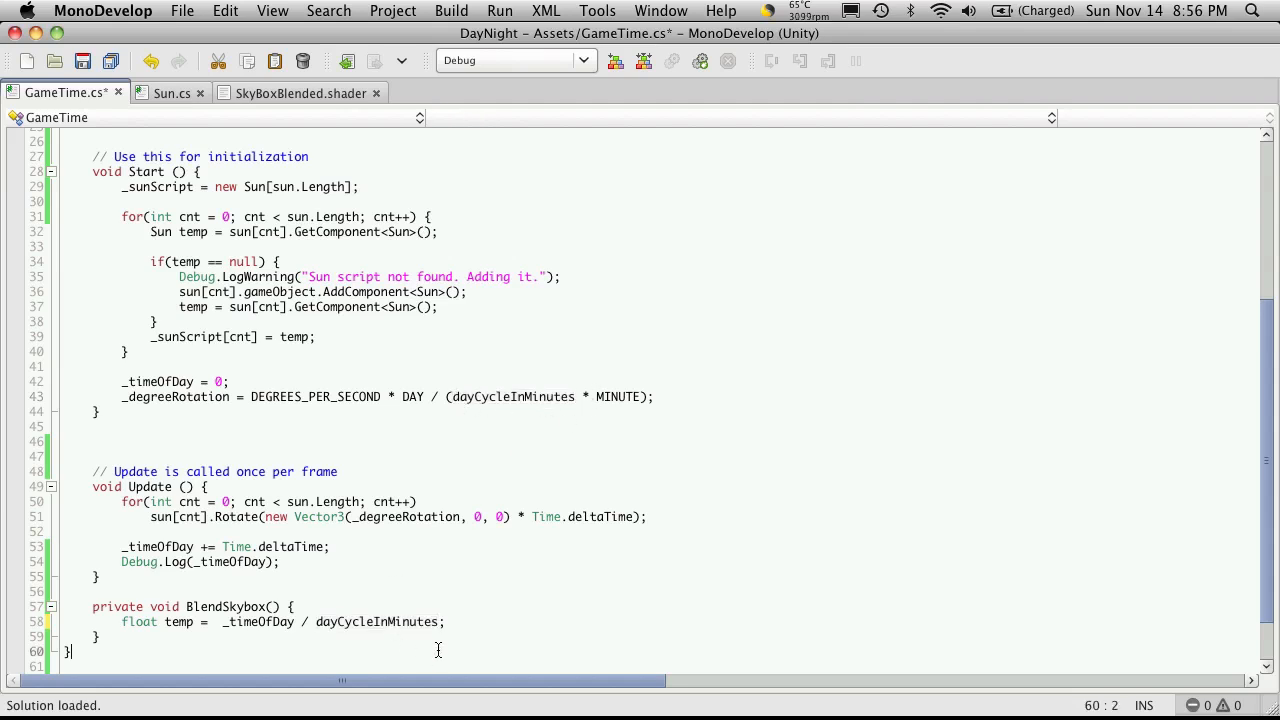
scroll("down", 3)
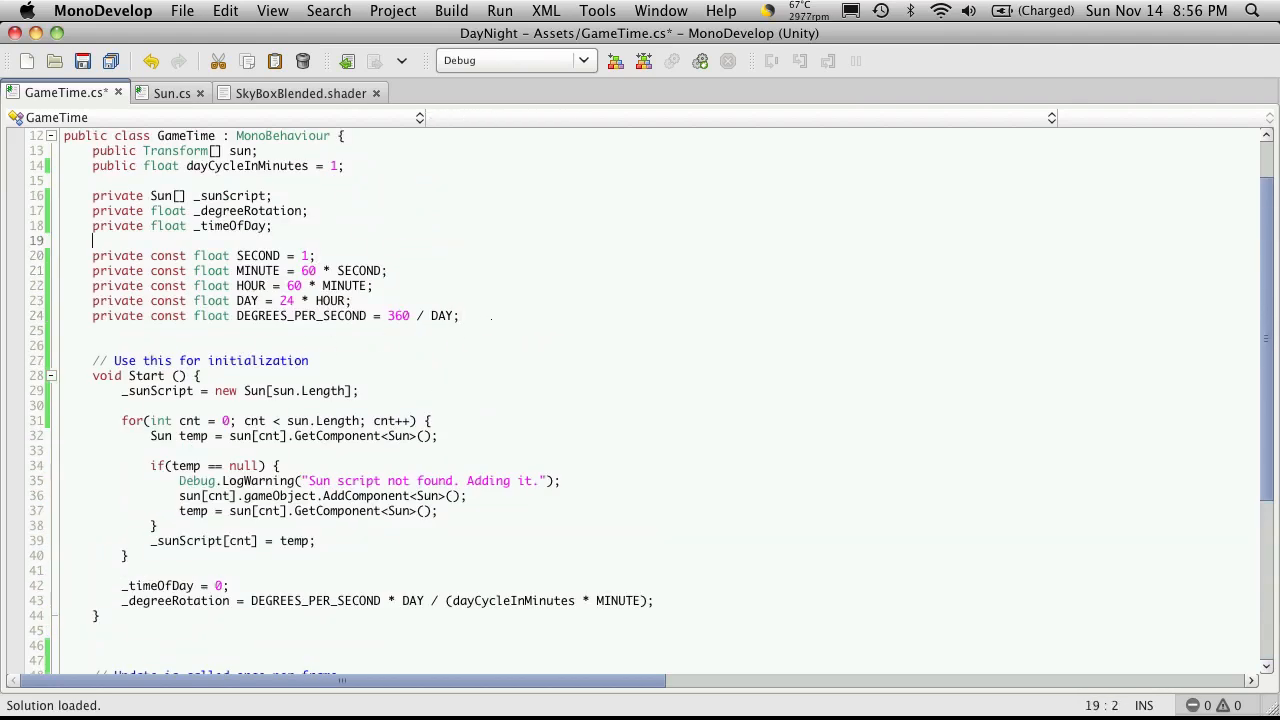
Declare private float _dayCycleInSeconds and set it to dayCycleInMinutes * MINUTE in Start
type("priva")
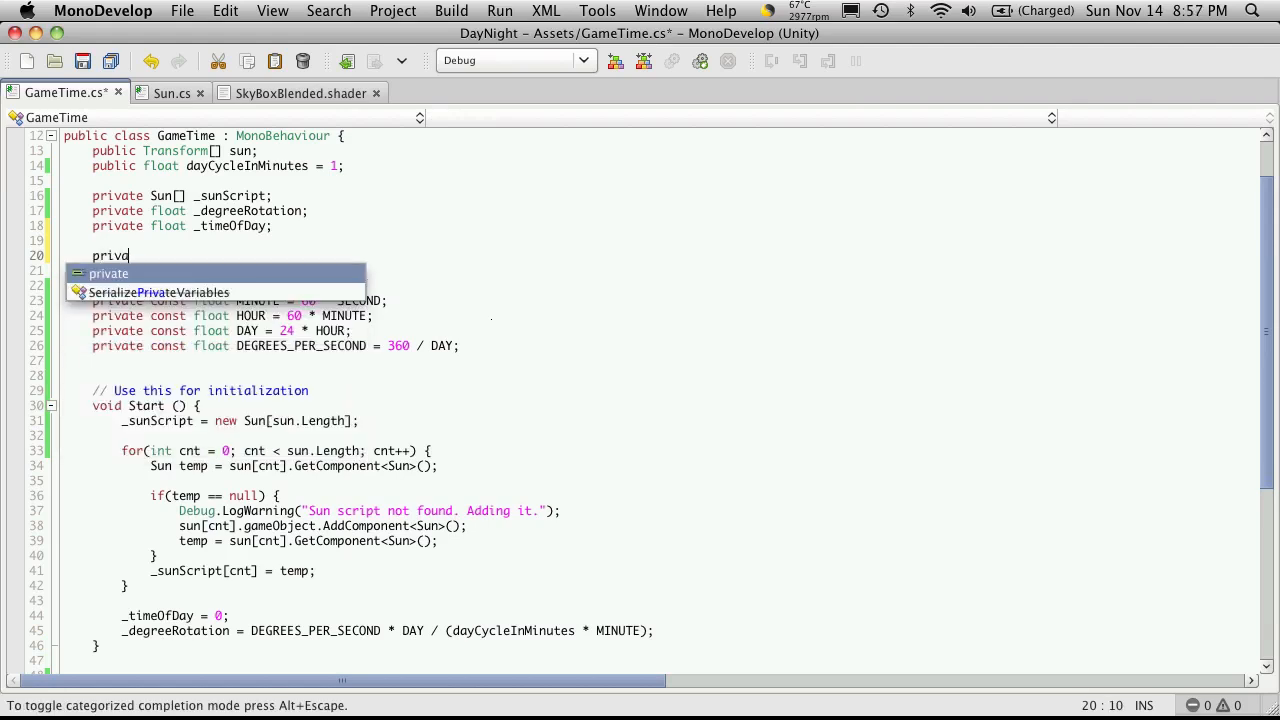
type("float _")
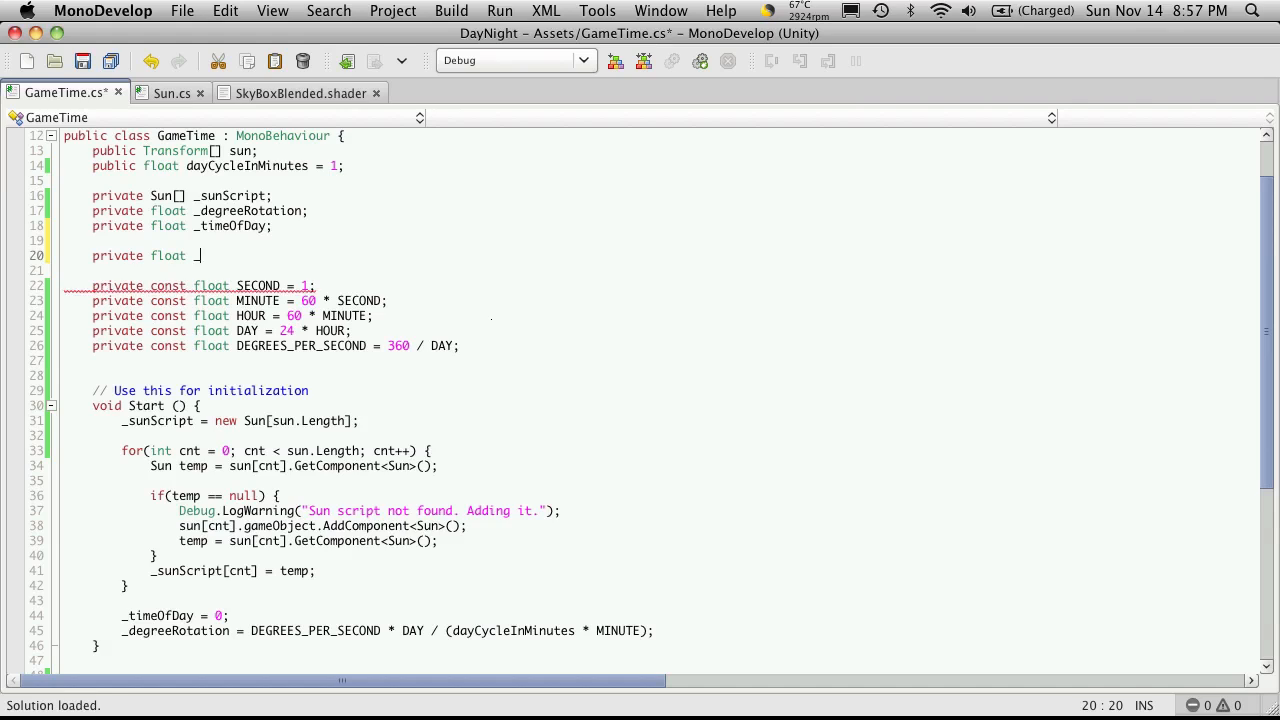
type("dayCy")
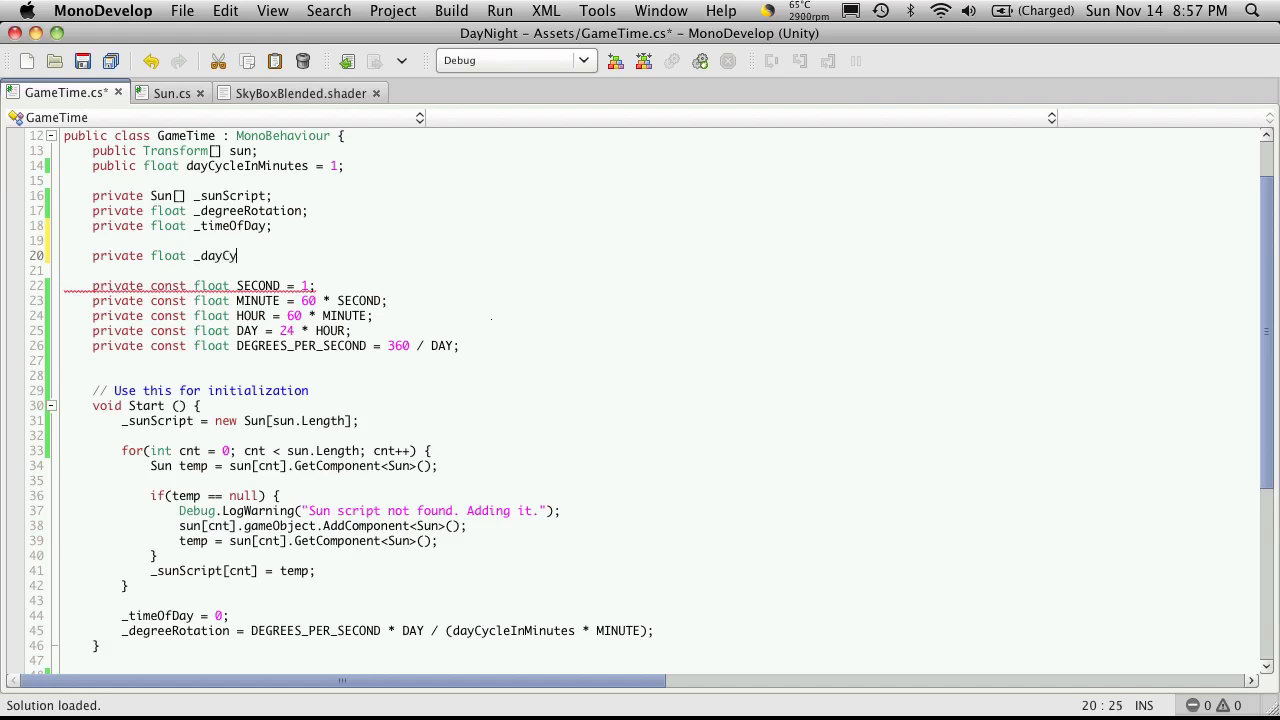
type("cleIn")
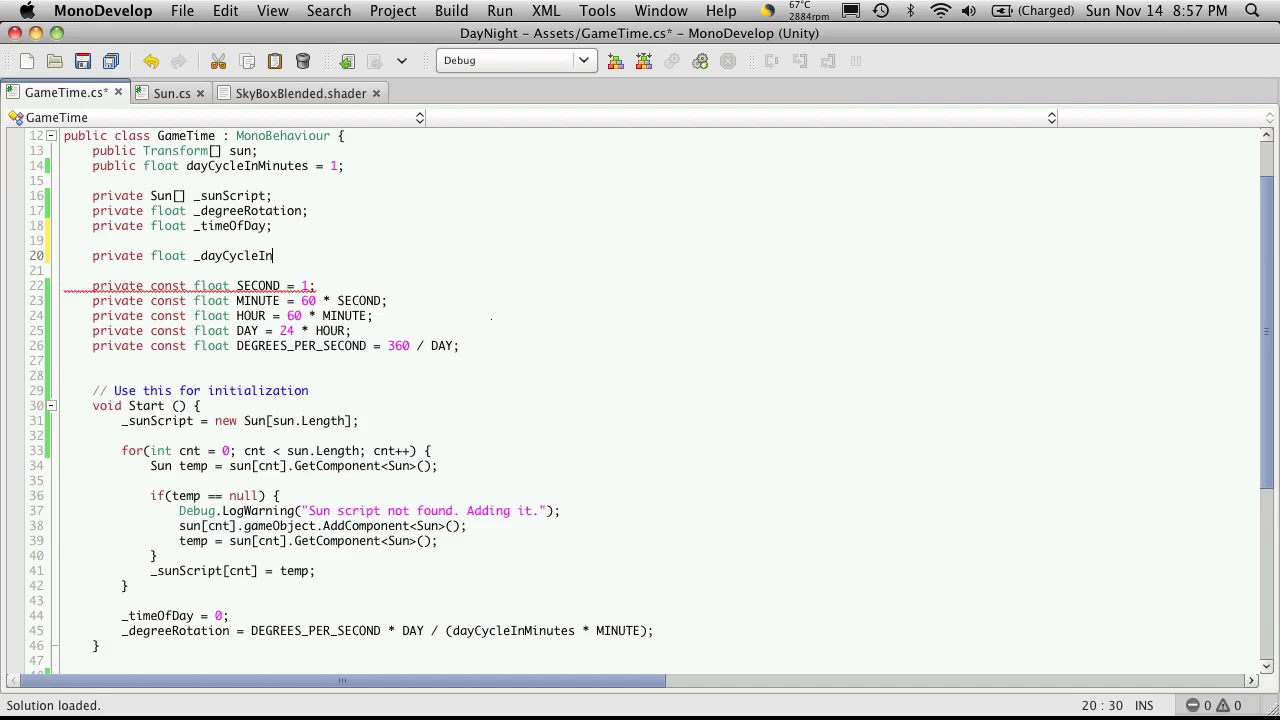
type("Seconds;")
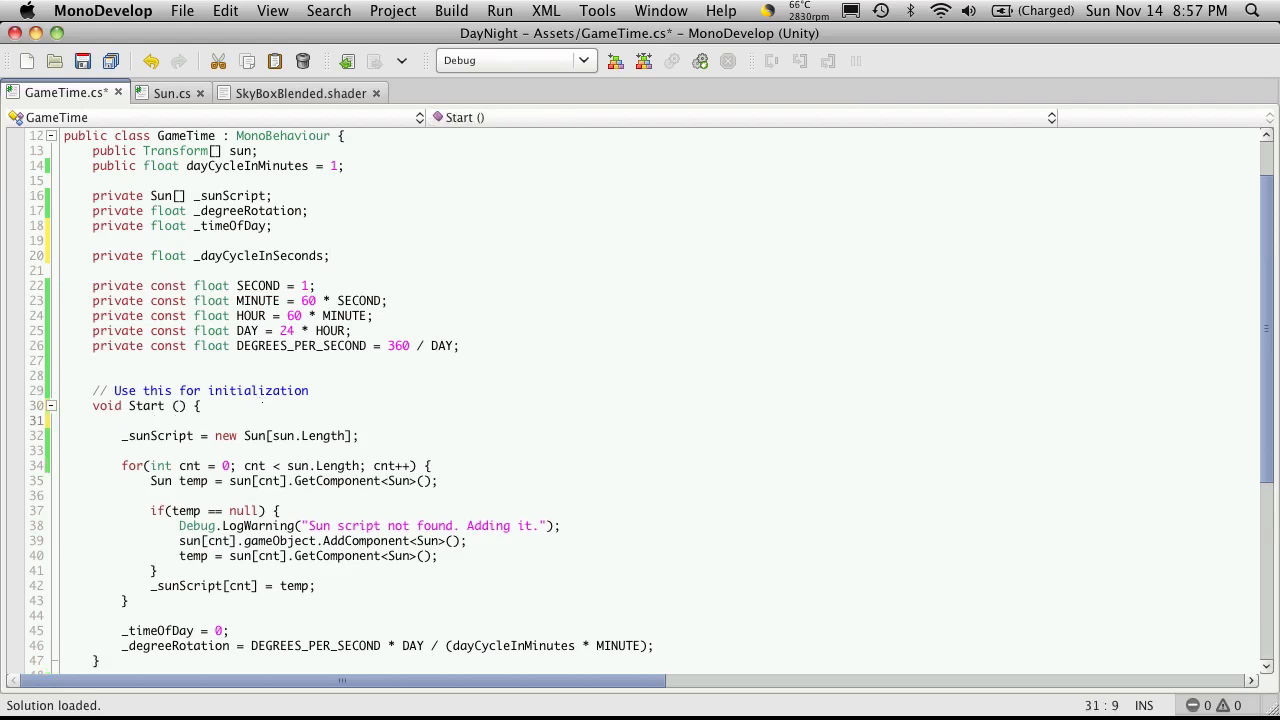
type("_dayCycleInSeconds =")
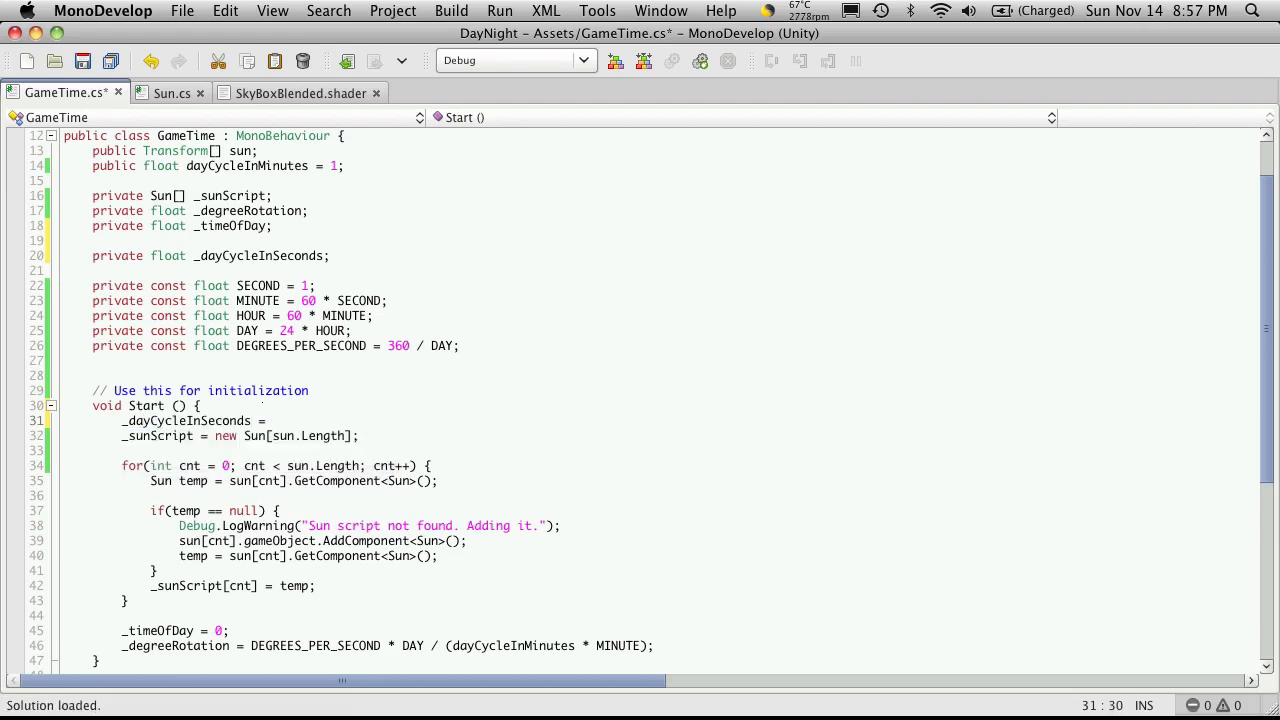
type("dayCycleInMinutes * M")
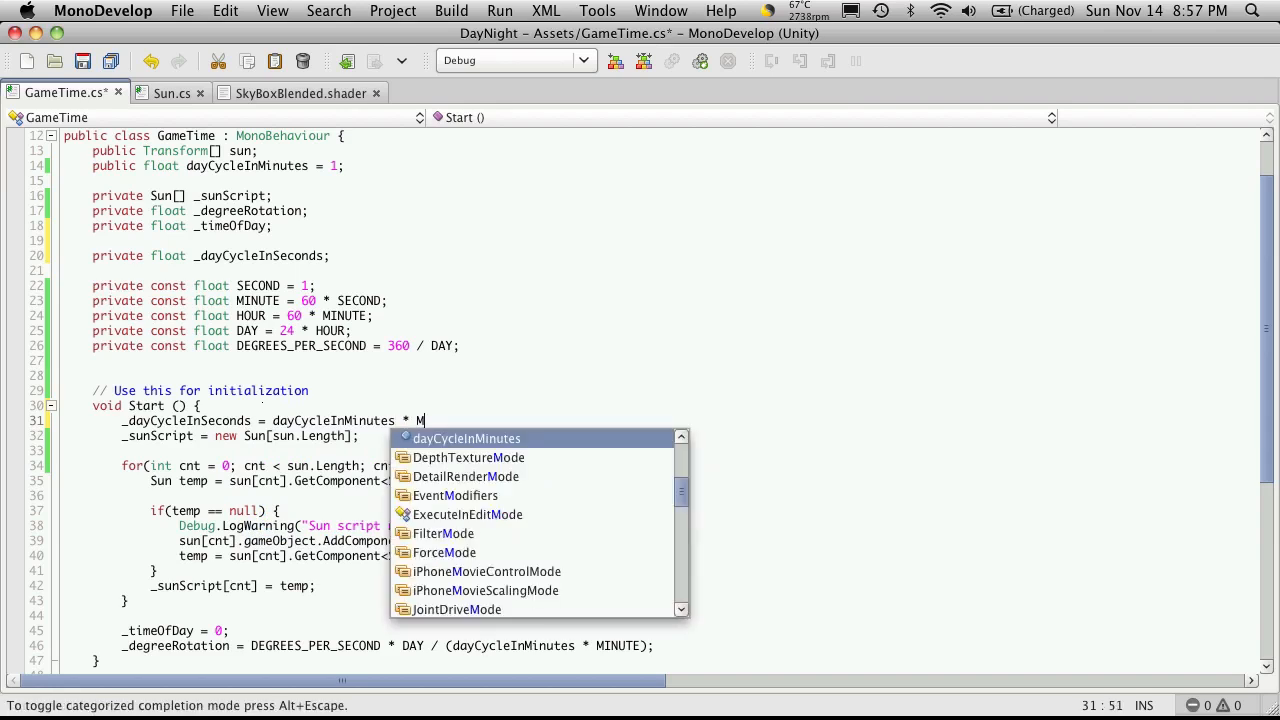
type("INUTE;")
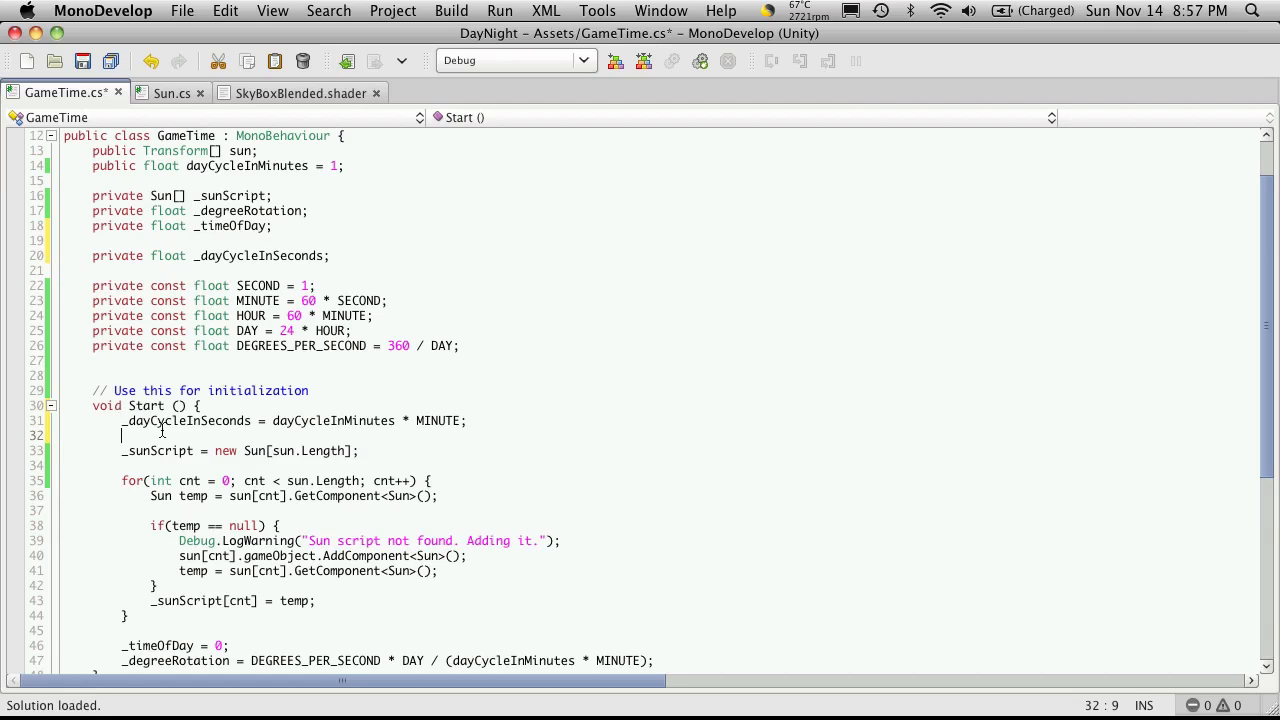
Use _dayCycleInSeconds in the _degreeRotation formula and BlendSkybox's temp line
double_click(186, 420)
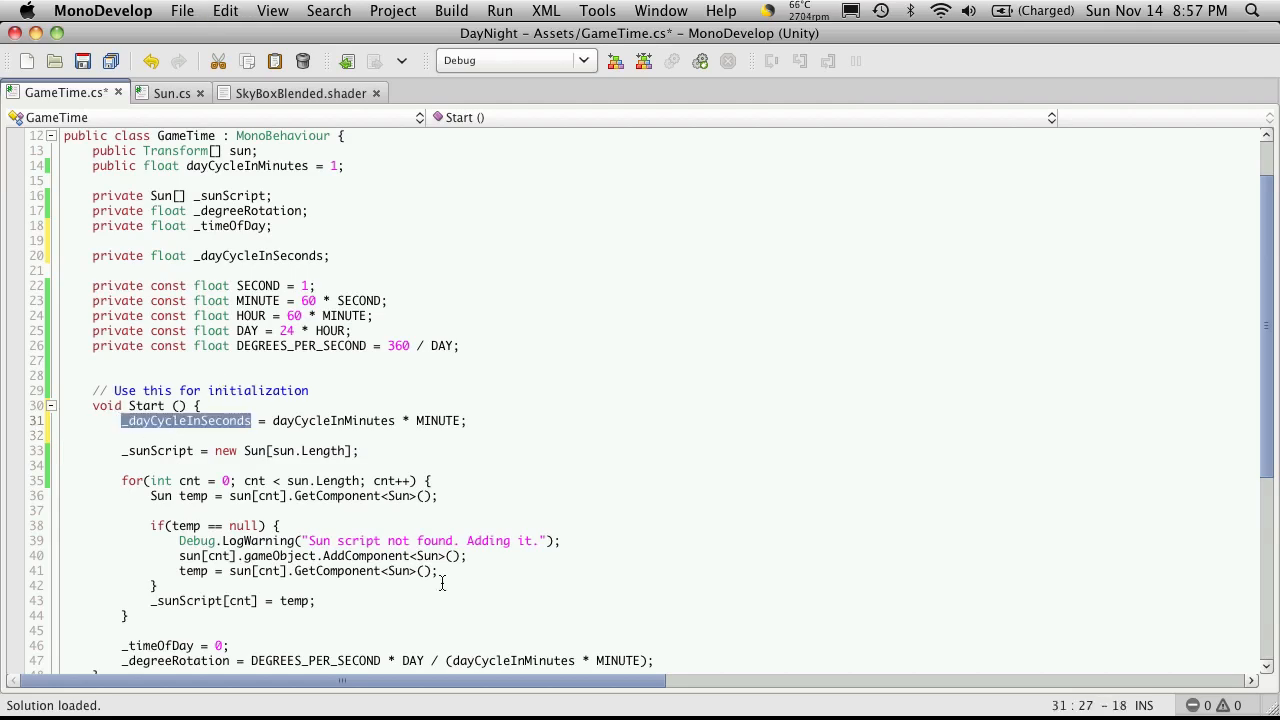
scroll("down", 3)
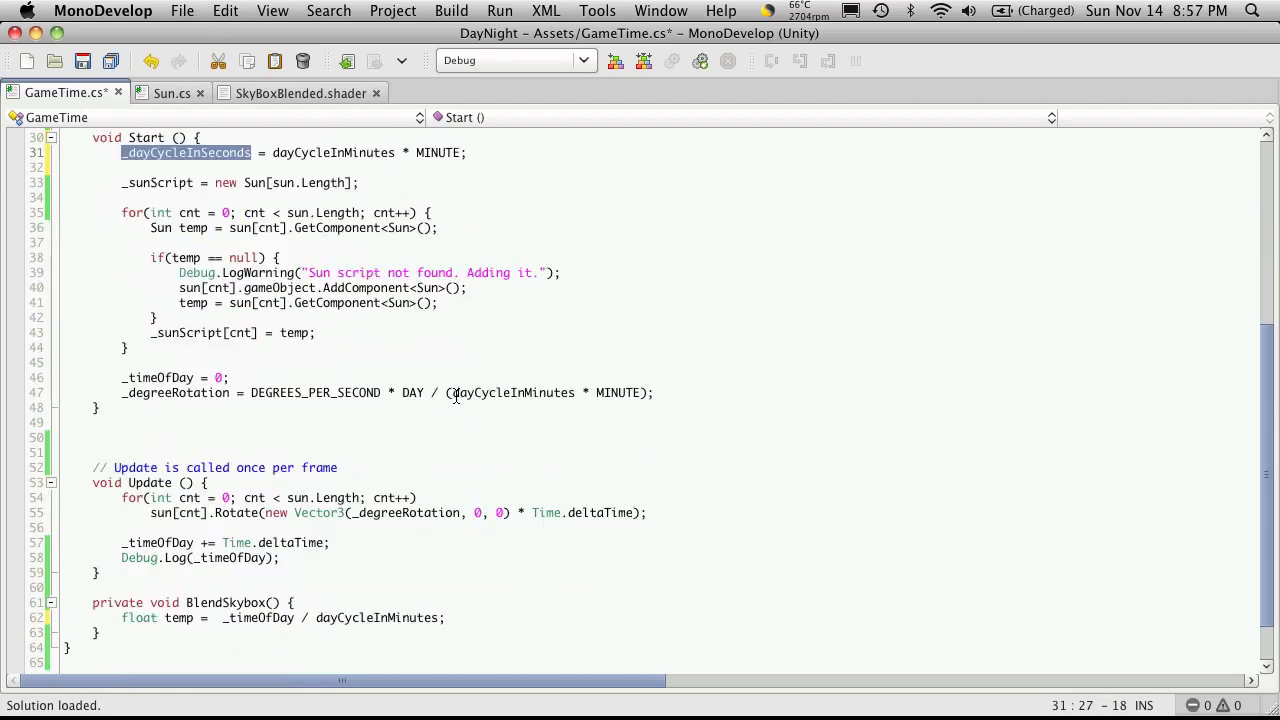
double_click(512, 392)
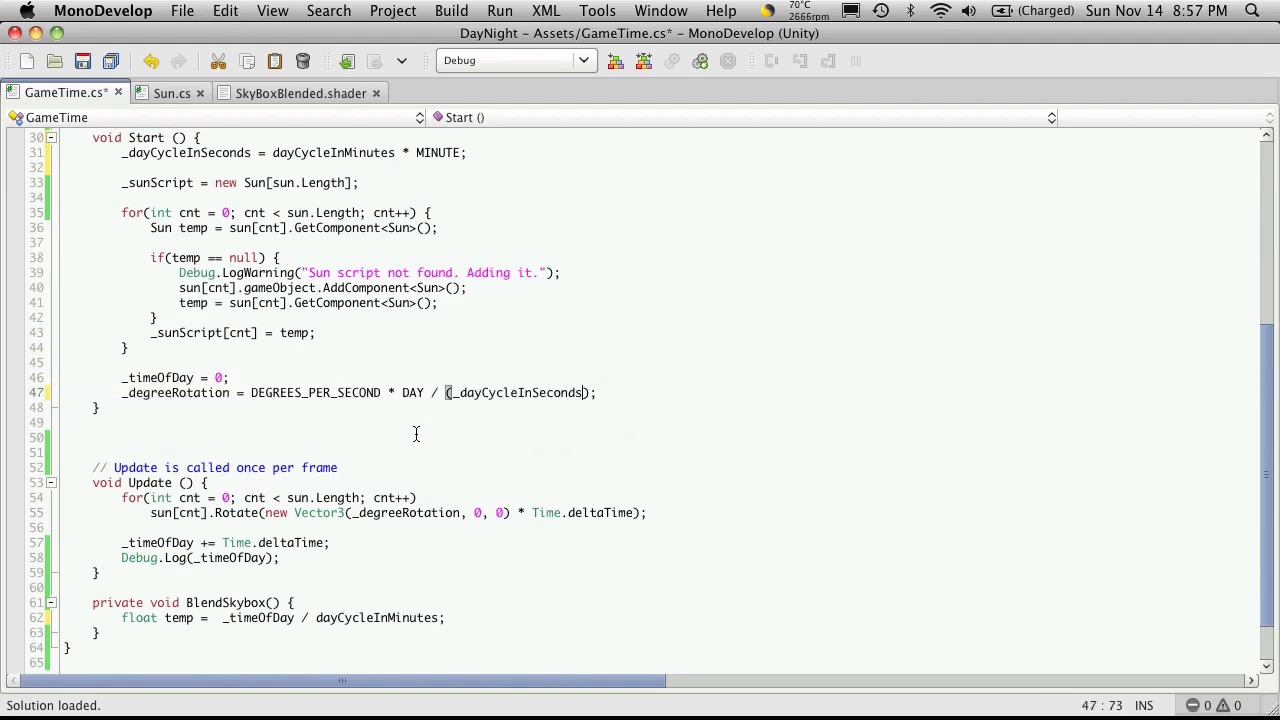
scroll("down", 3)
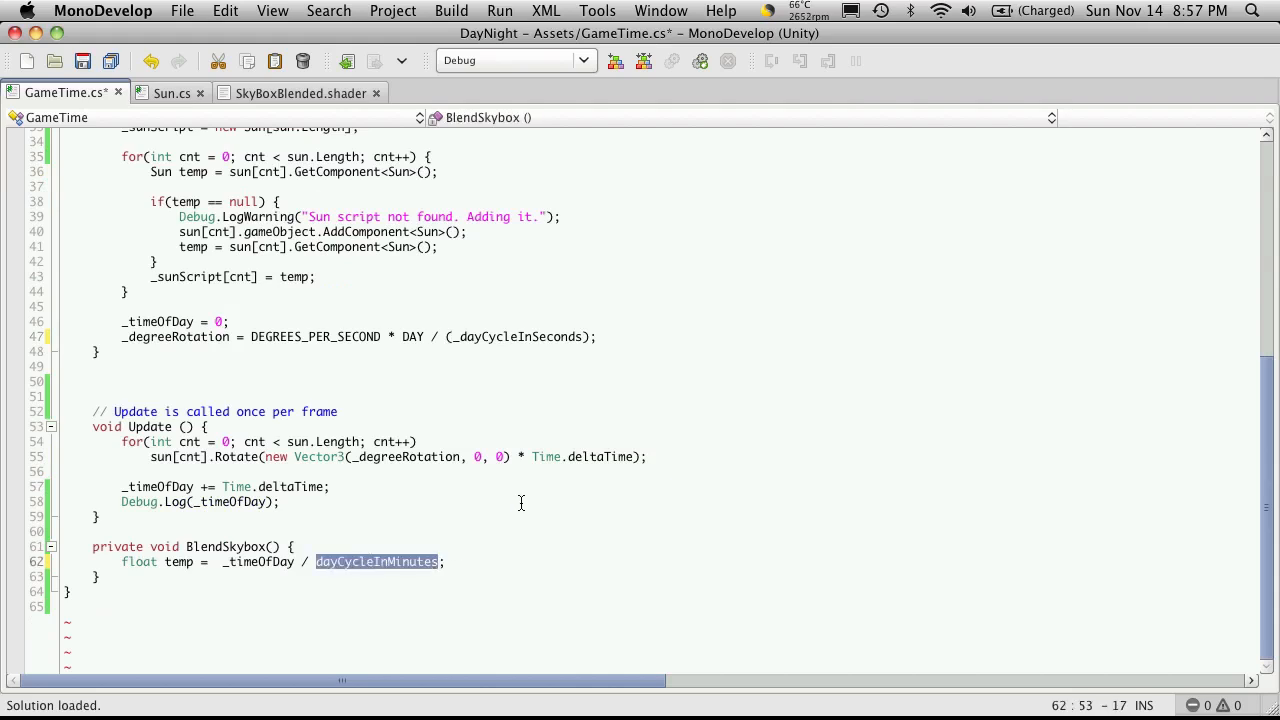
type("_dayCycleInSeconds")
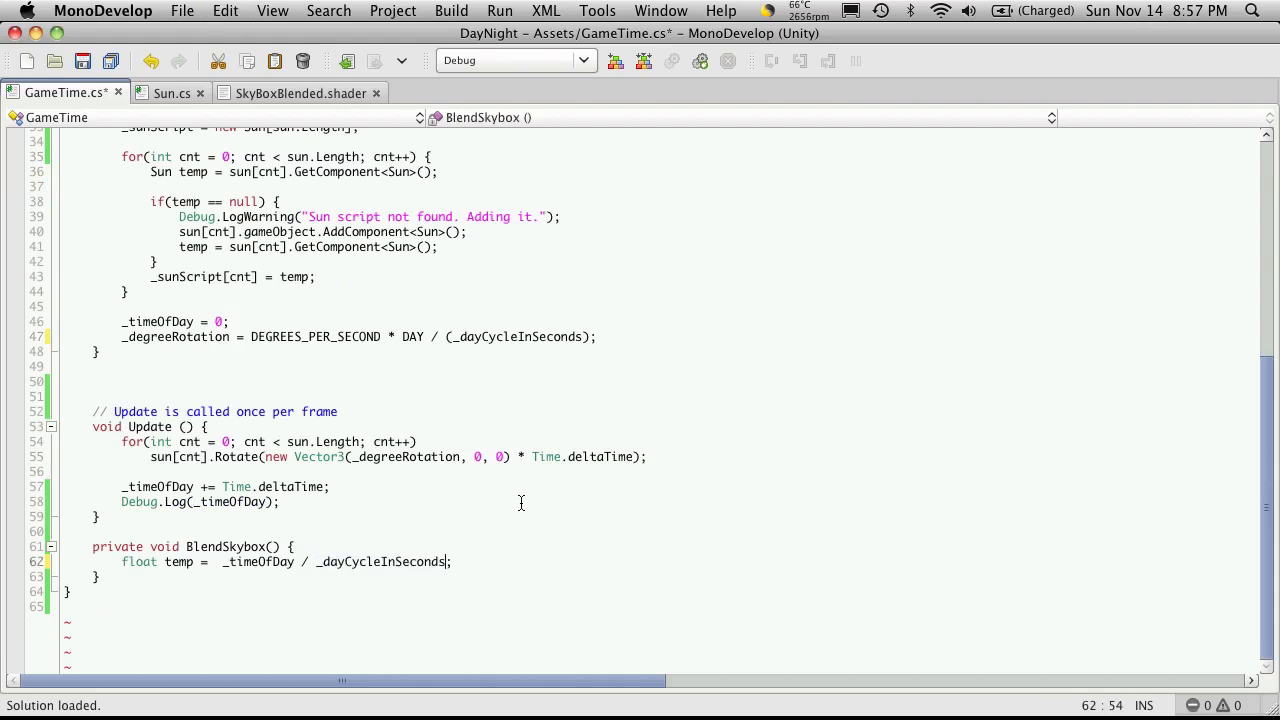
mouse_move(517, 497)
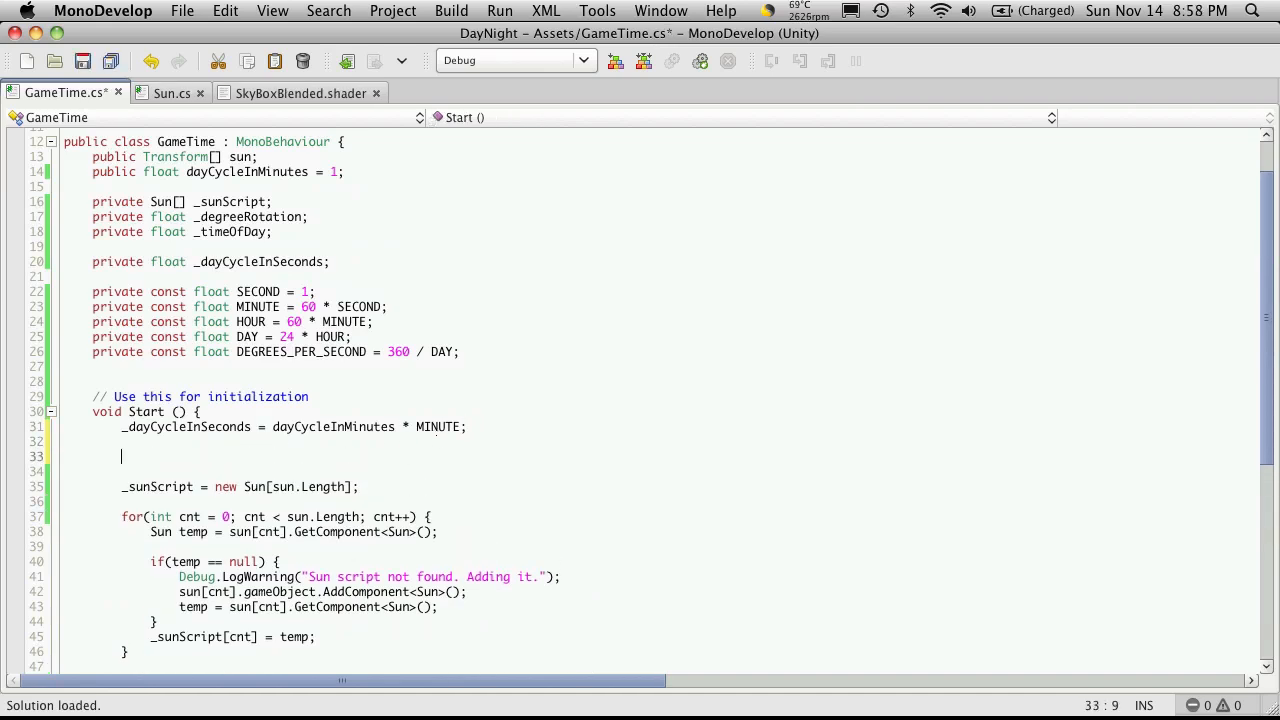
Type RenderSettings.skybox.SetFloat("_Ble…", 0) into Start using autocomplete
type("Re")
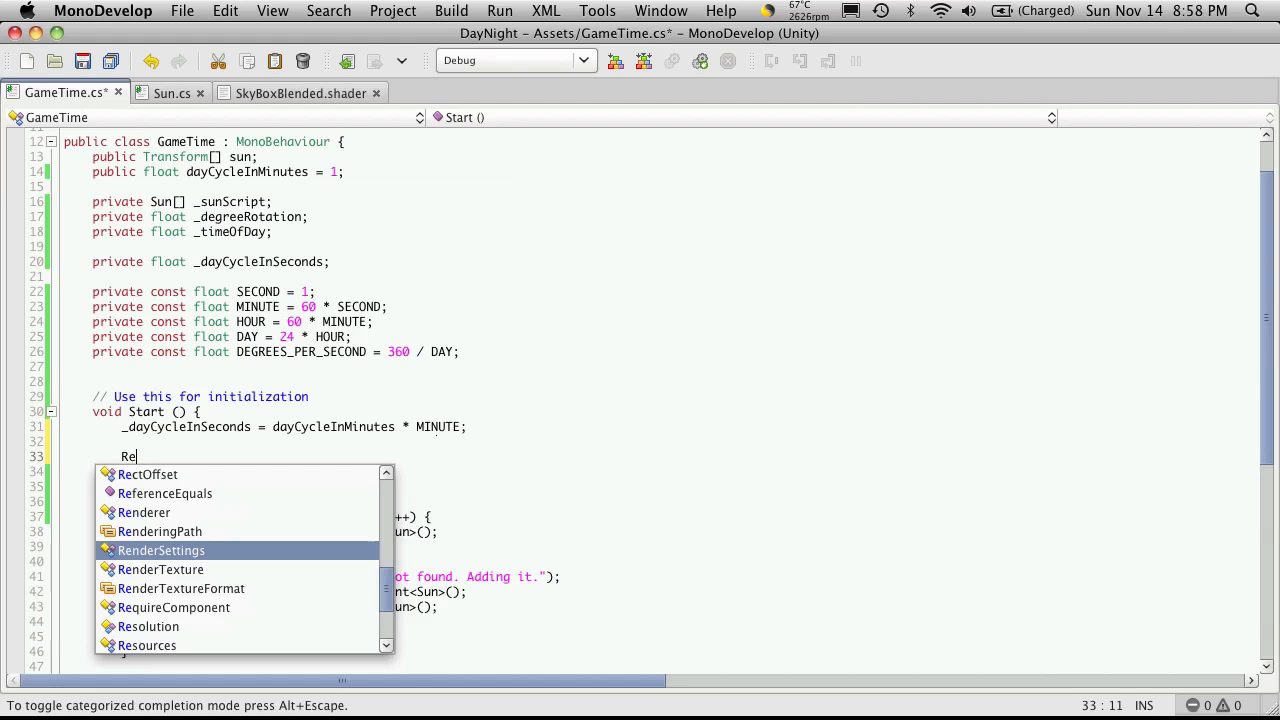
type("n")
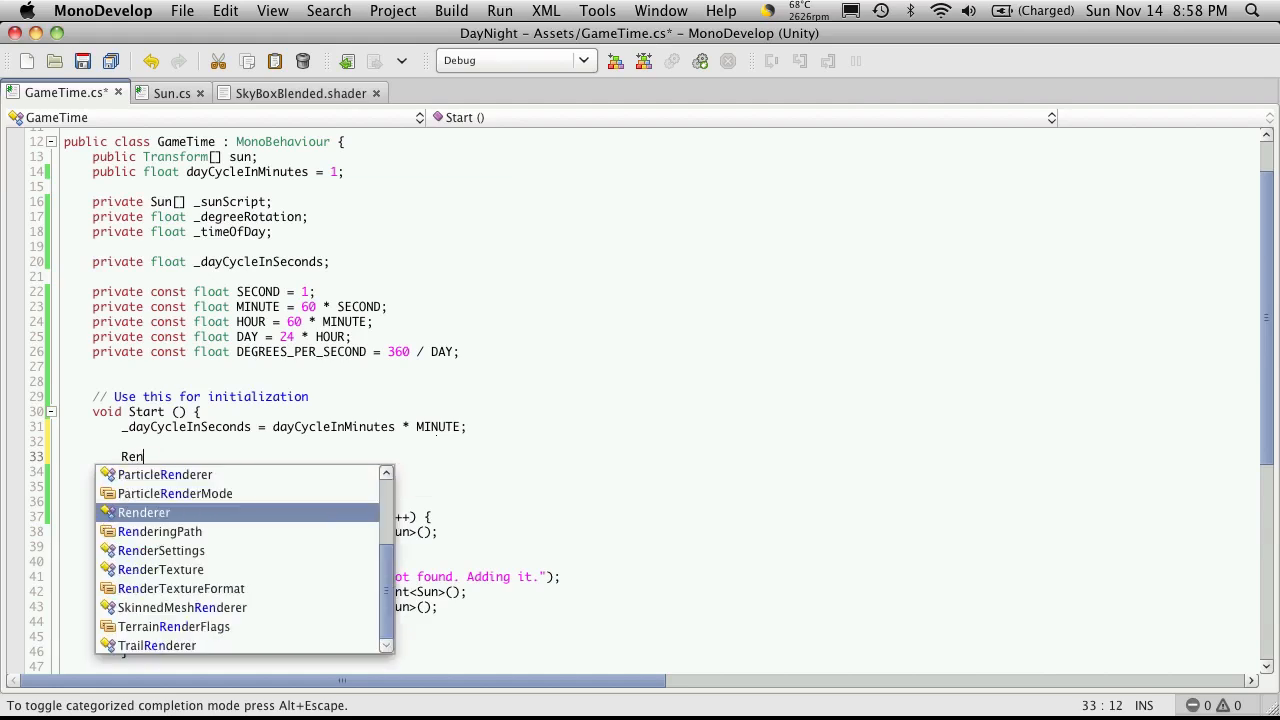
type("der")
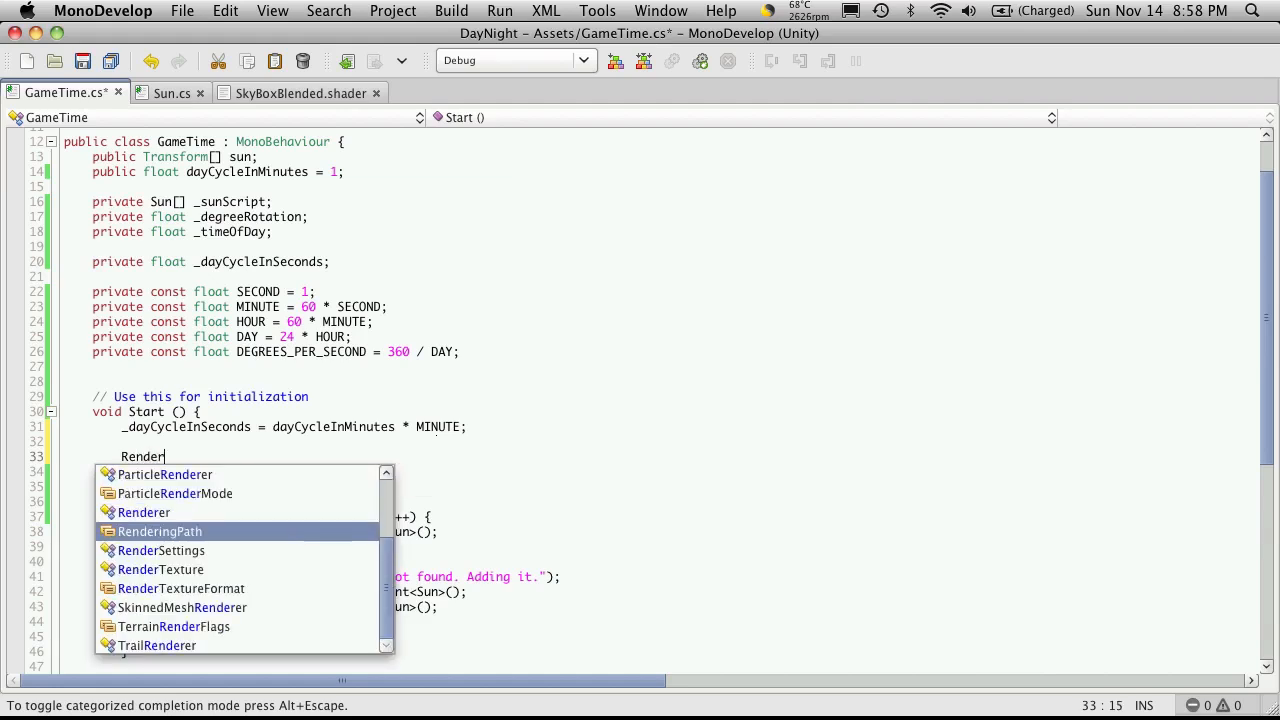
type("Settings.")
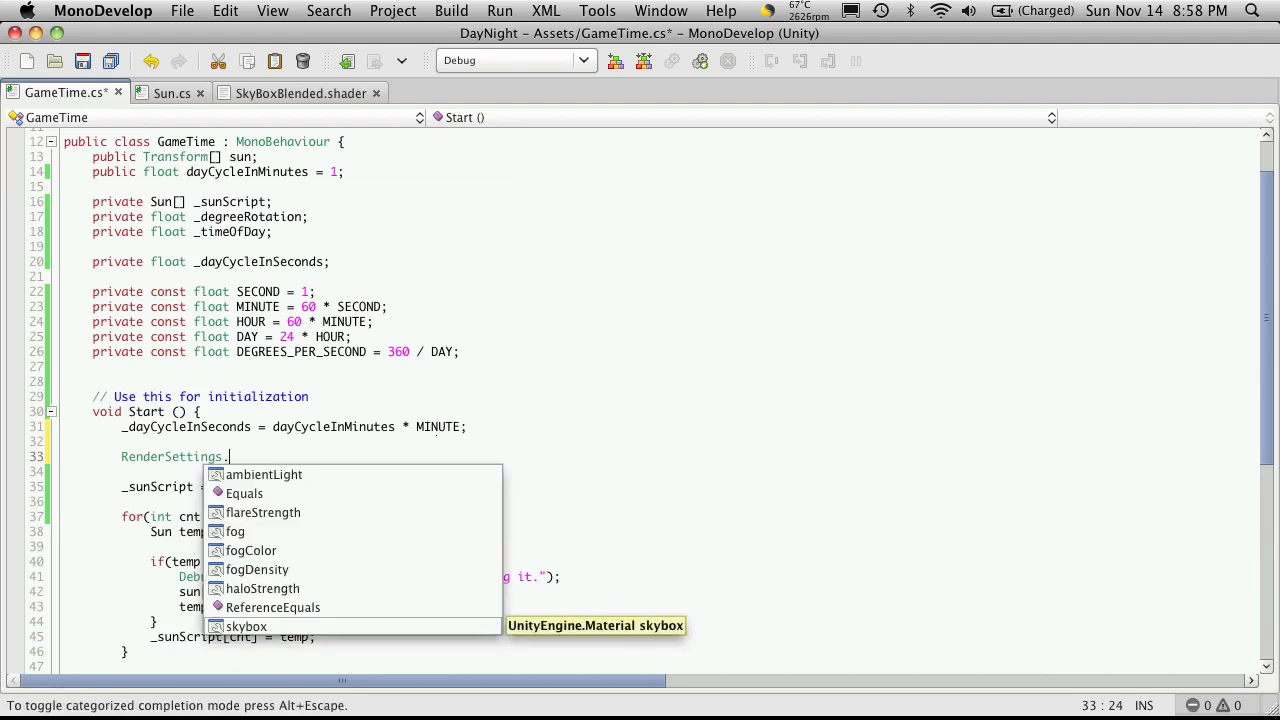
type("s")
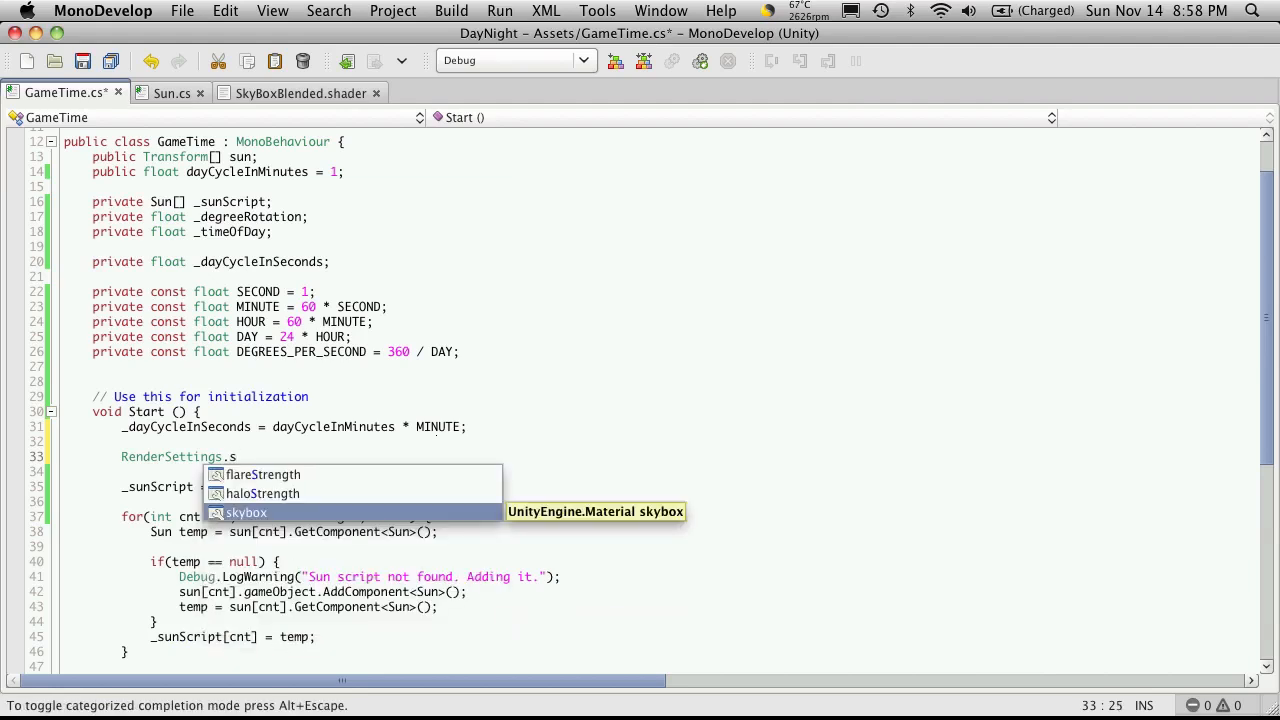
type("kybox.SetFloat")
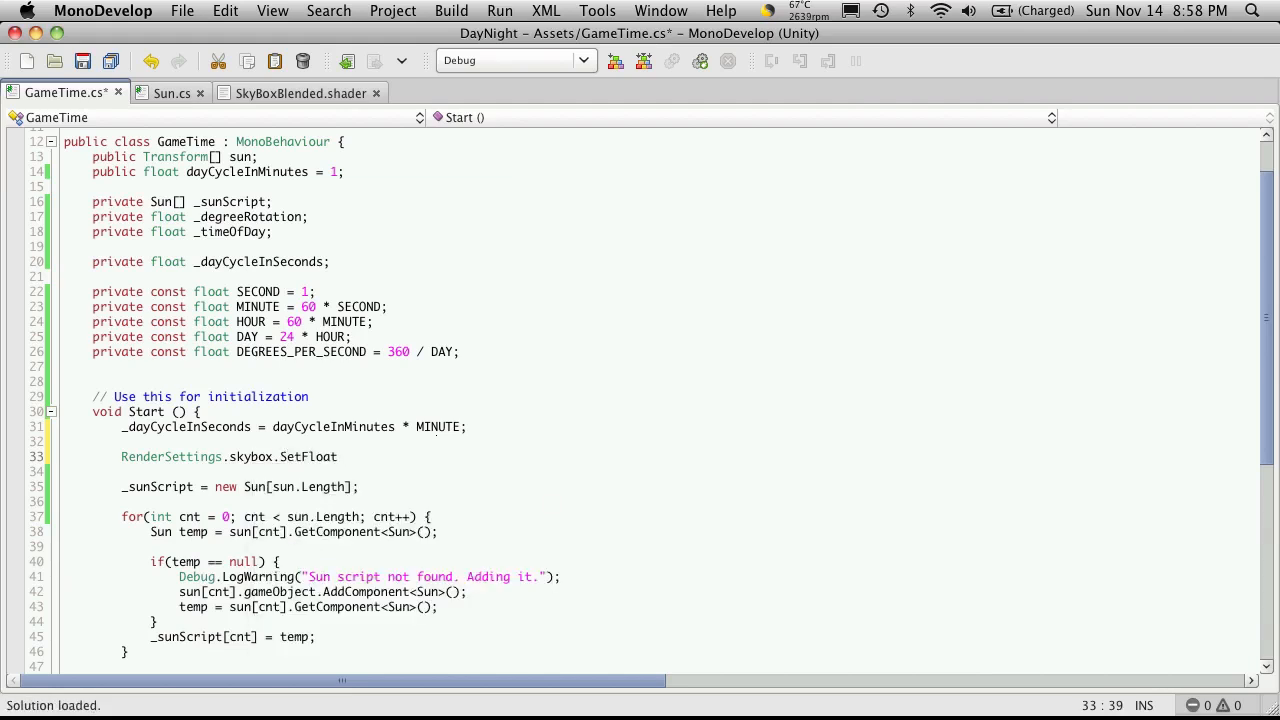
type("(\"\")")
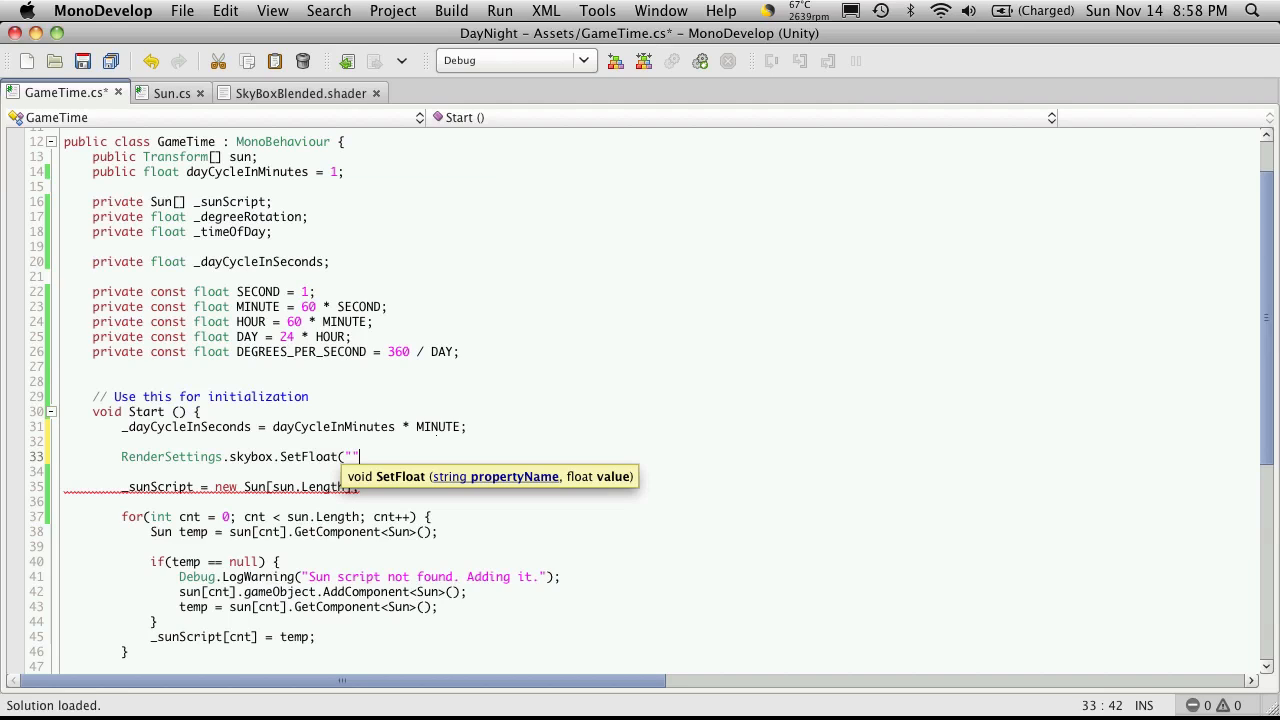
type(",")
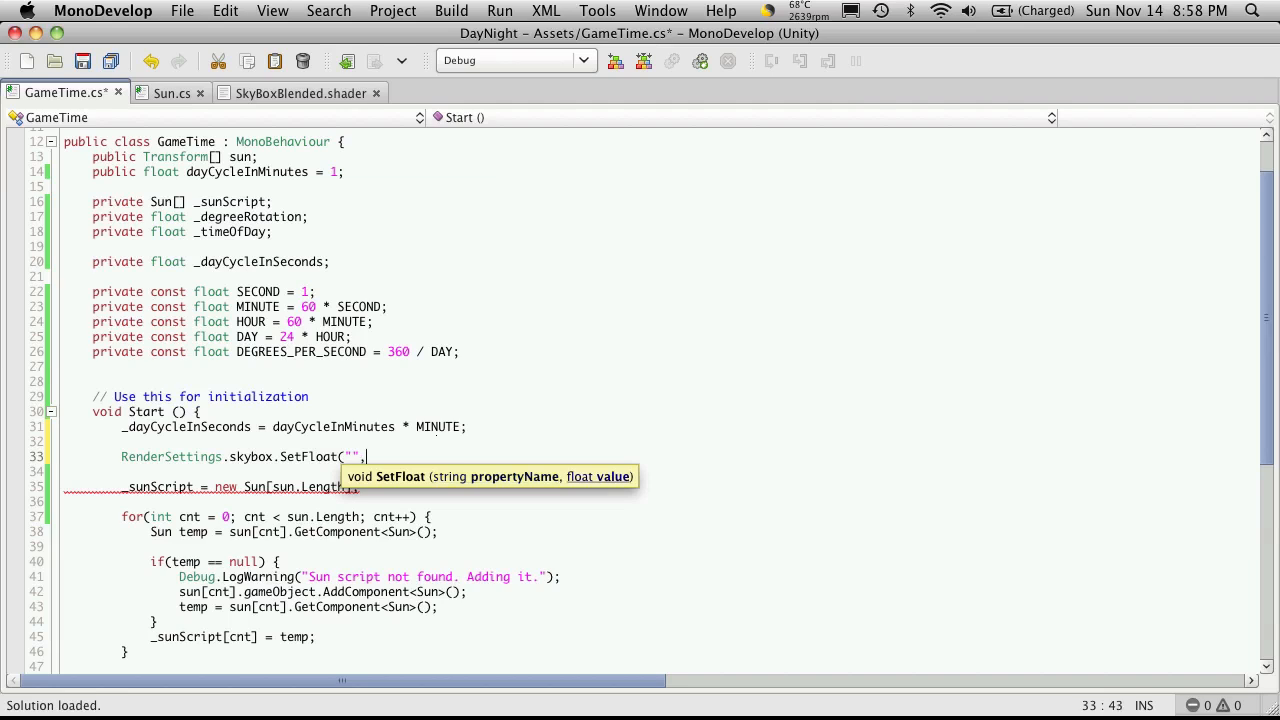
type(",")
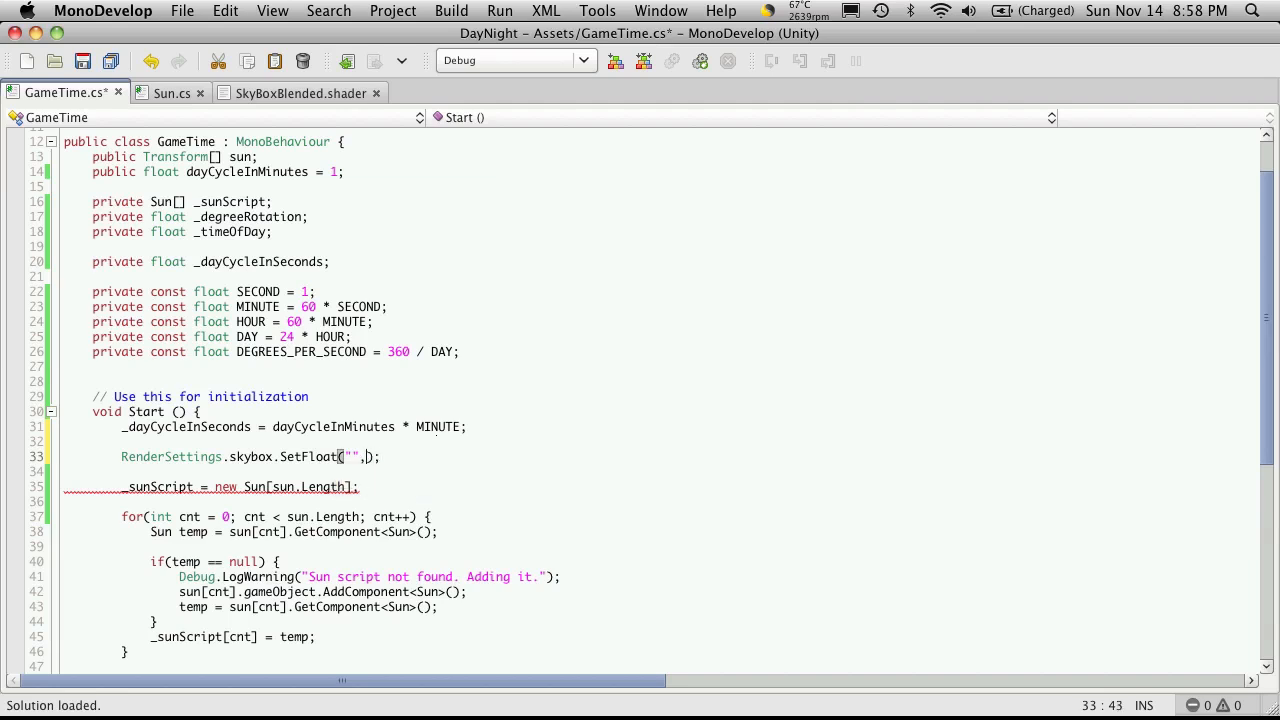
type("0")
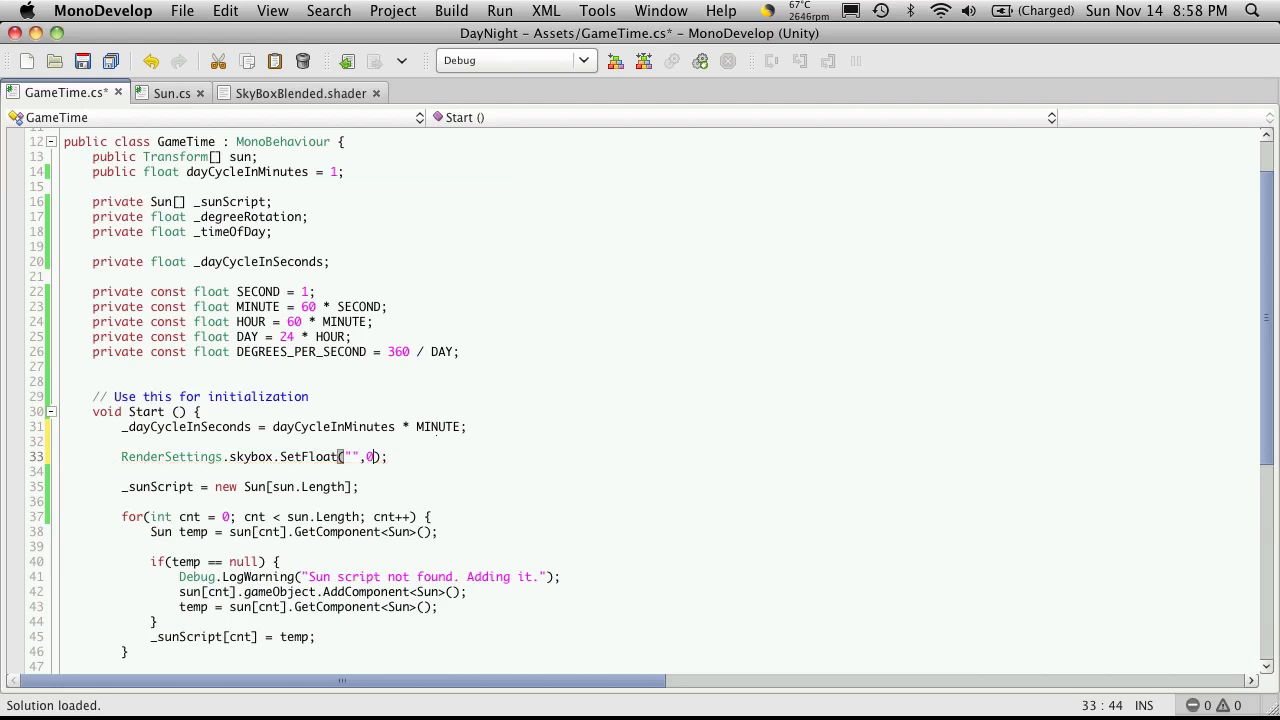
type("_")
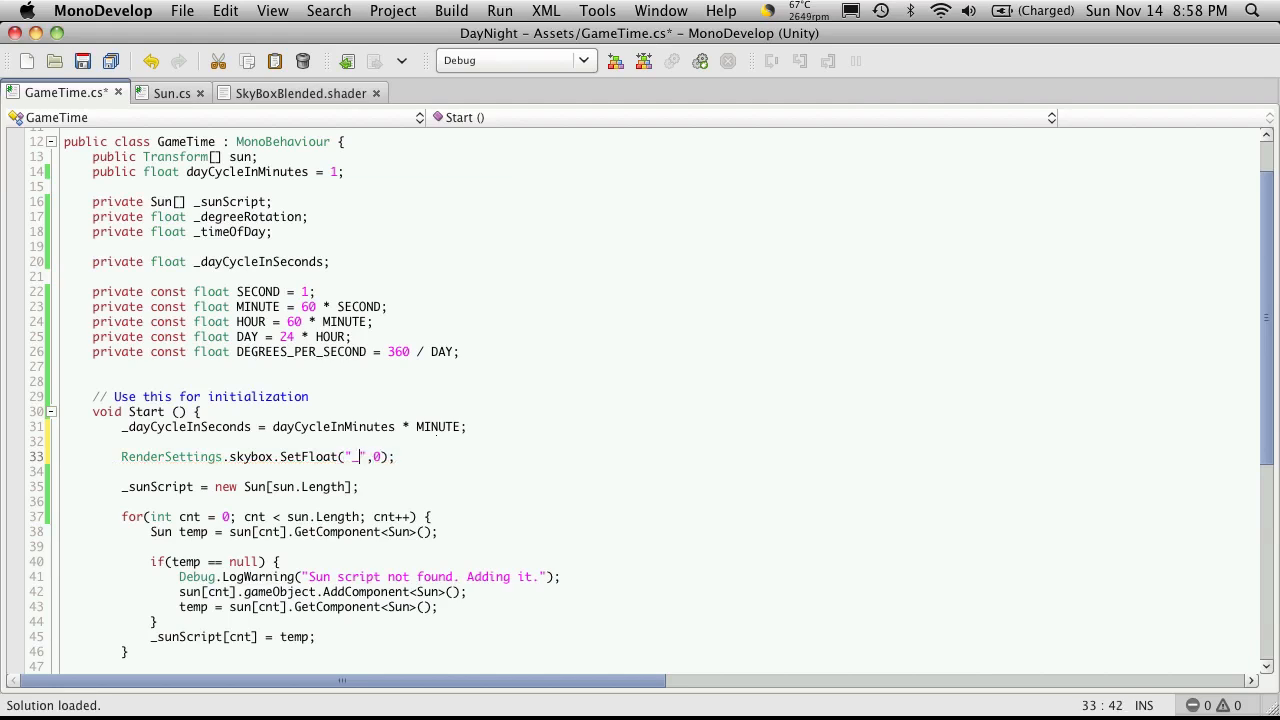
type("Ble")
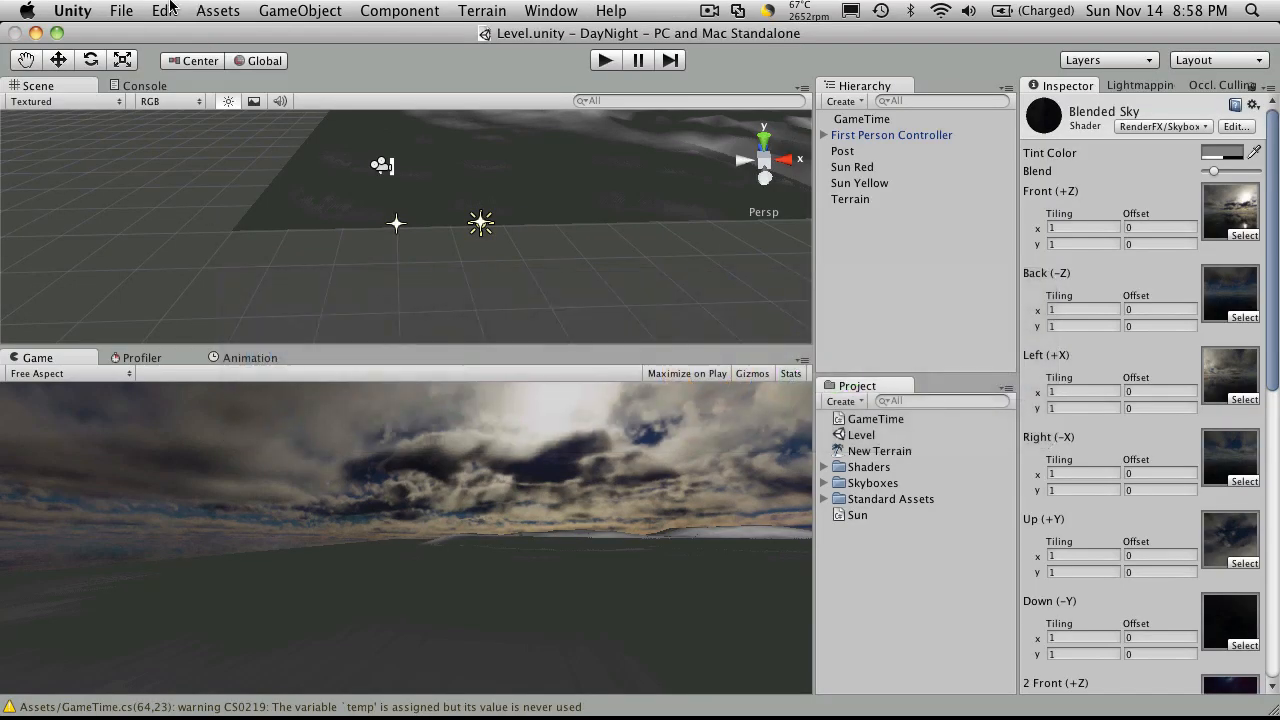
Open Render Settings to confirm Blended Sky as skybox, then locate that material
left_click(164, 11)
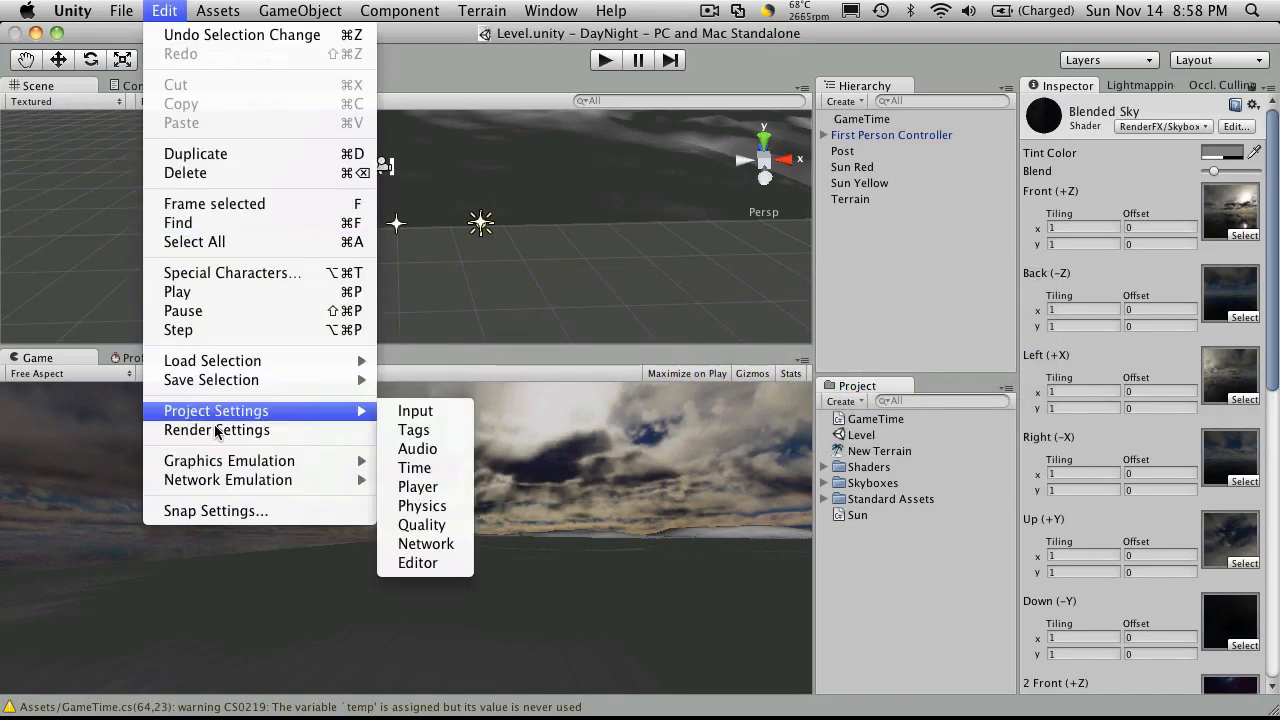
left_click(216, 430)
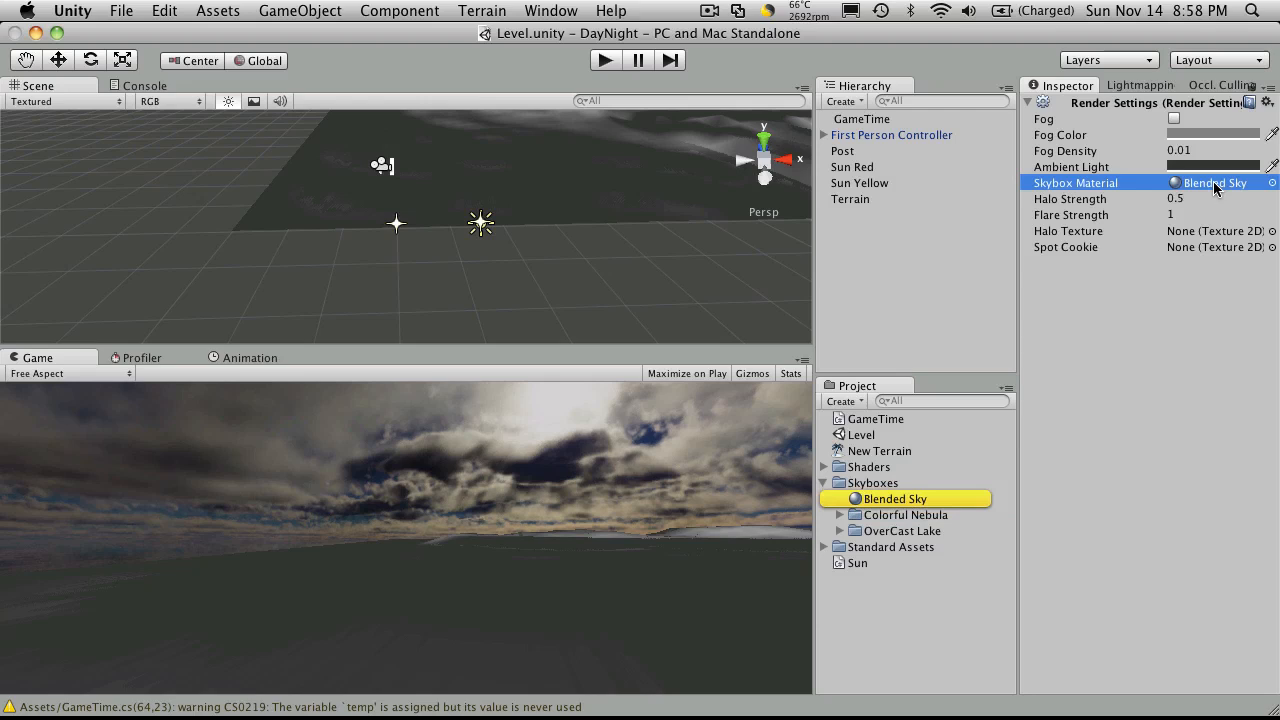
left_click(893, 498)
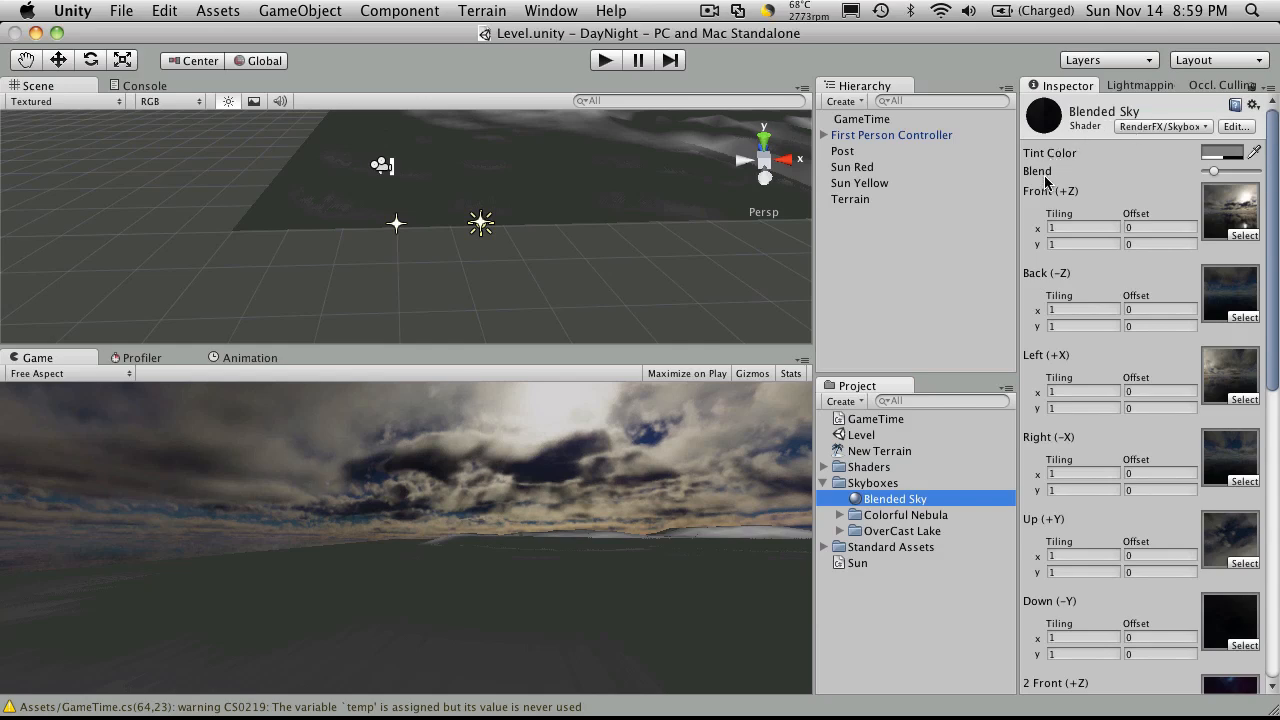
mouse_move(1003, 222)
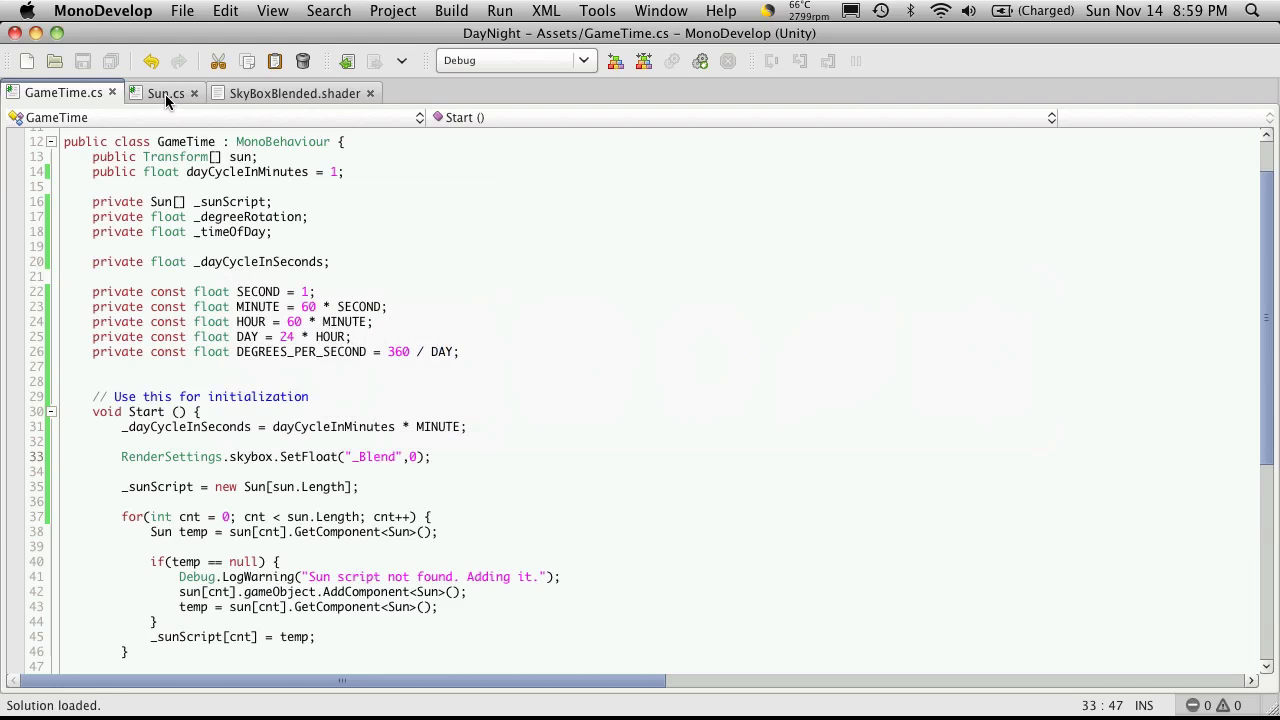
Check the shader's _Blend property name and slide Blended Sky's Blend to 0
left_click(294, 92)
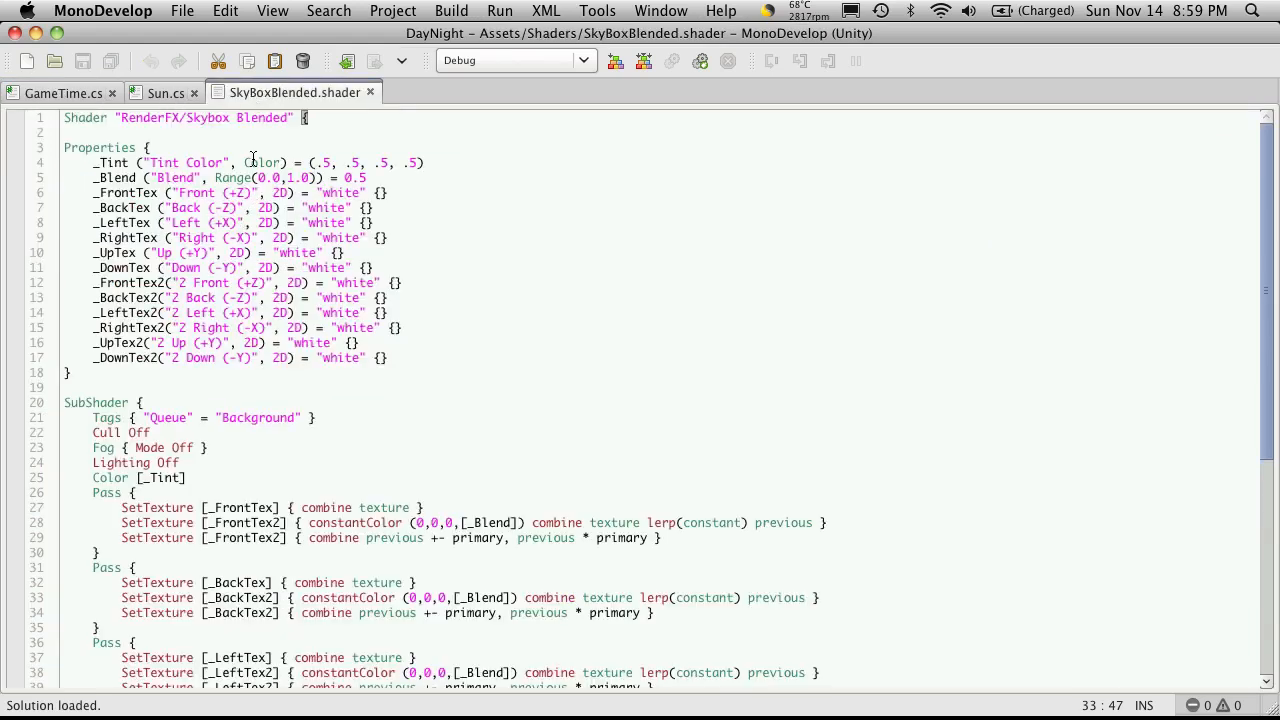
double_click(113, 177)
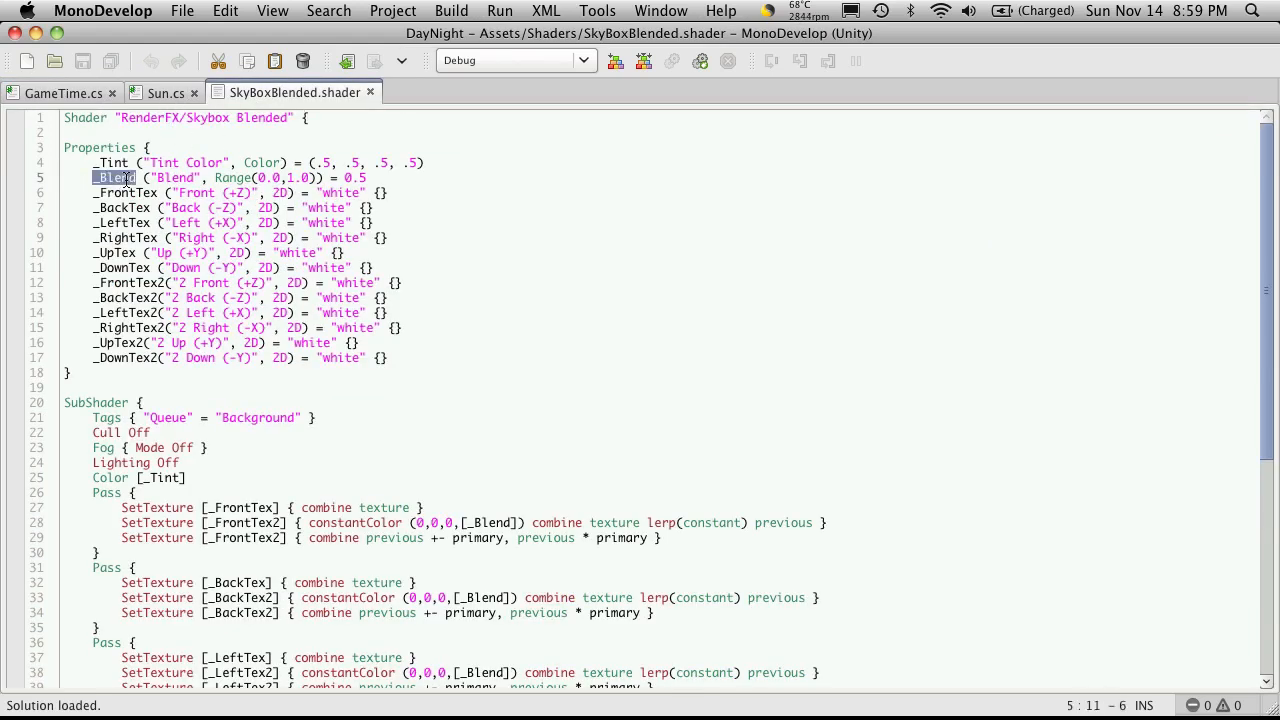
mouse_move(390, 184)
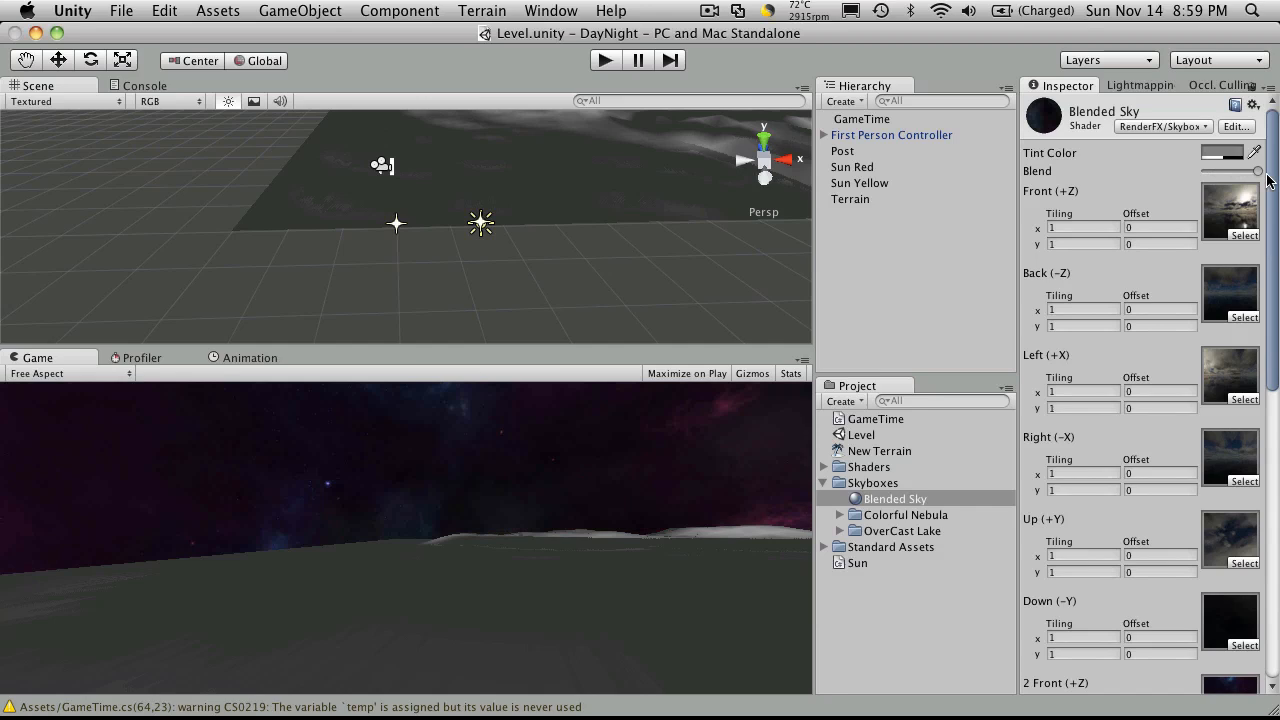
mouse_move(1265, 180)
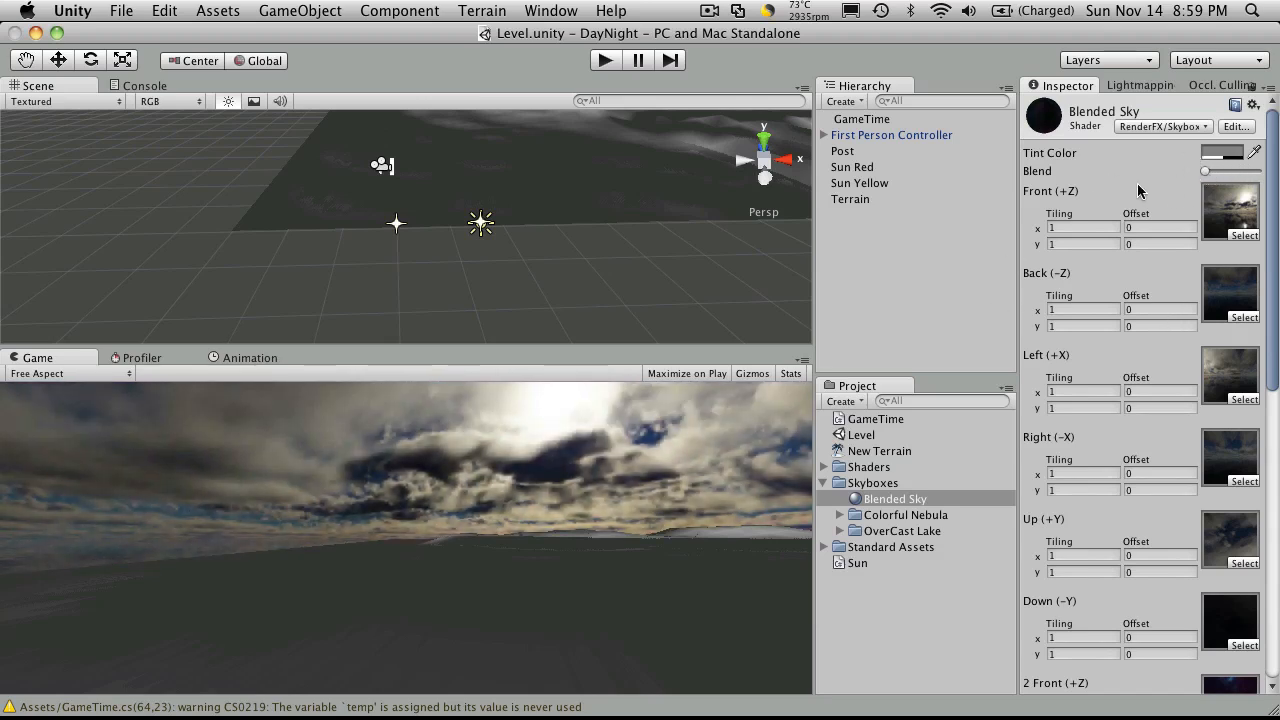
mouse_move(906, 362)
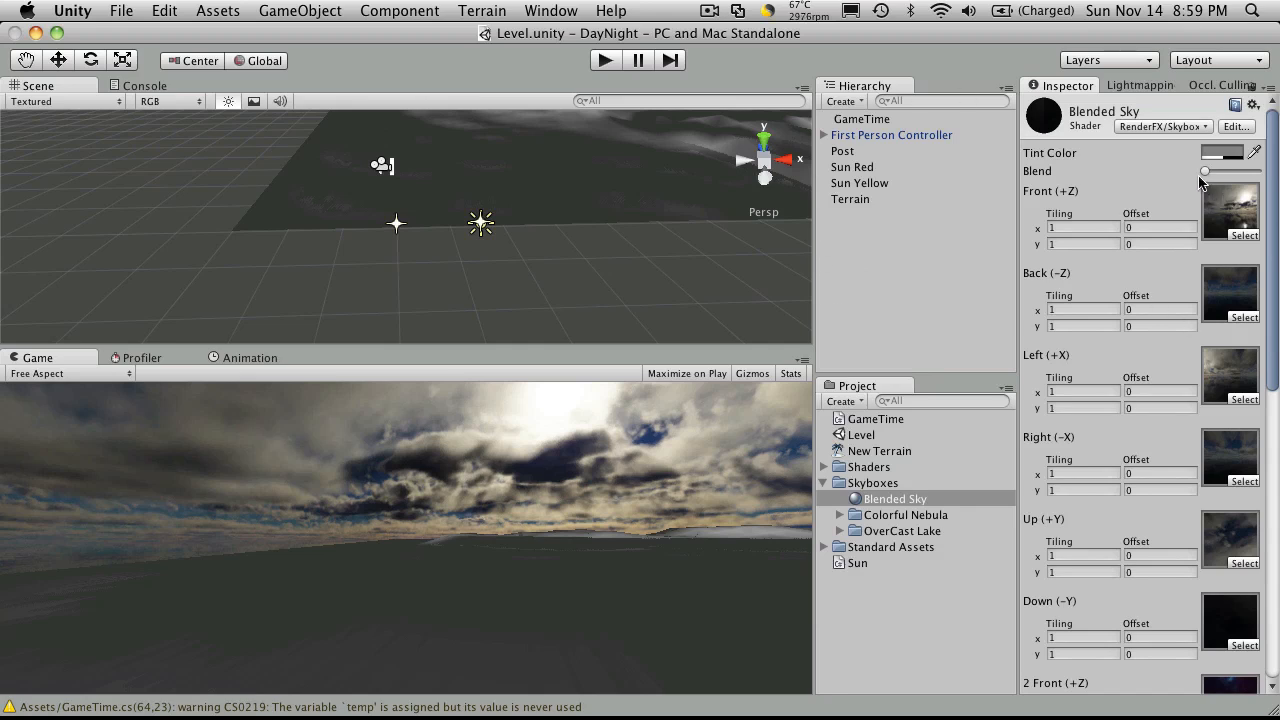
mouse_move(1195, 138)
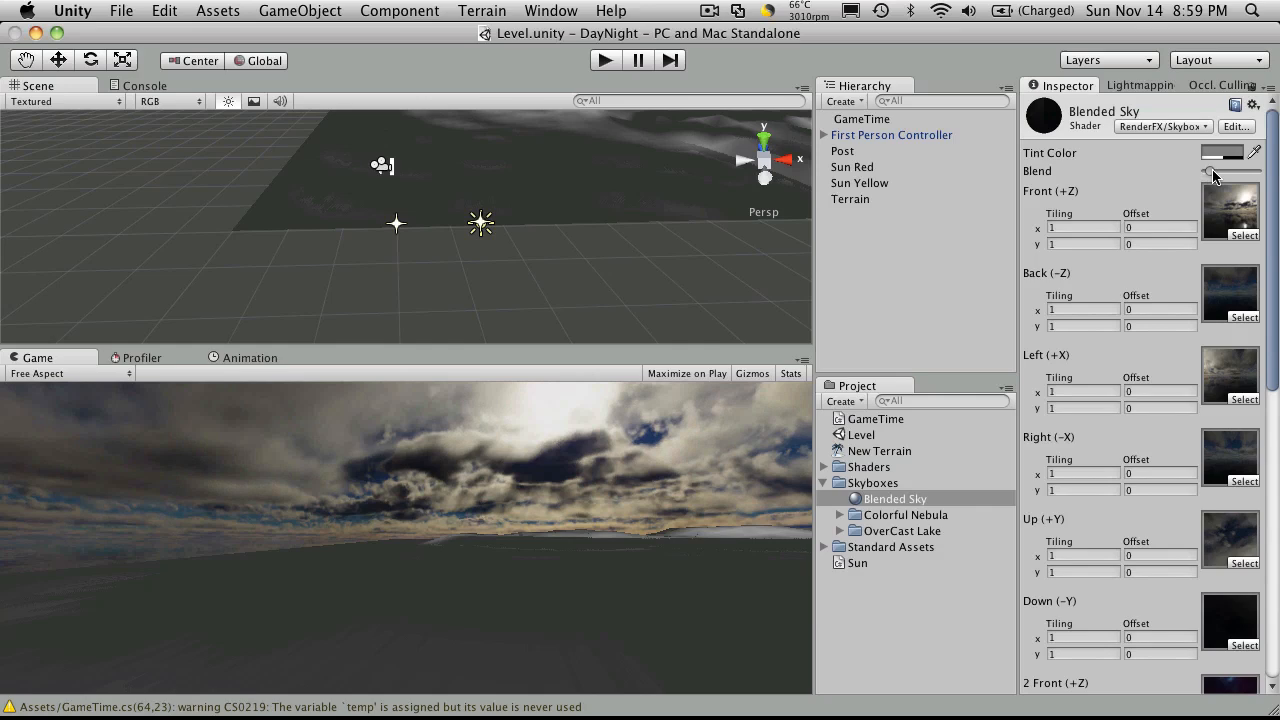
left_click_drag(1205, 171, 1245, 171)
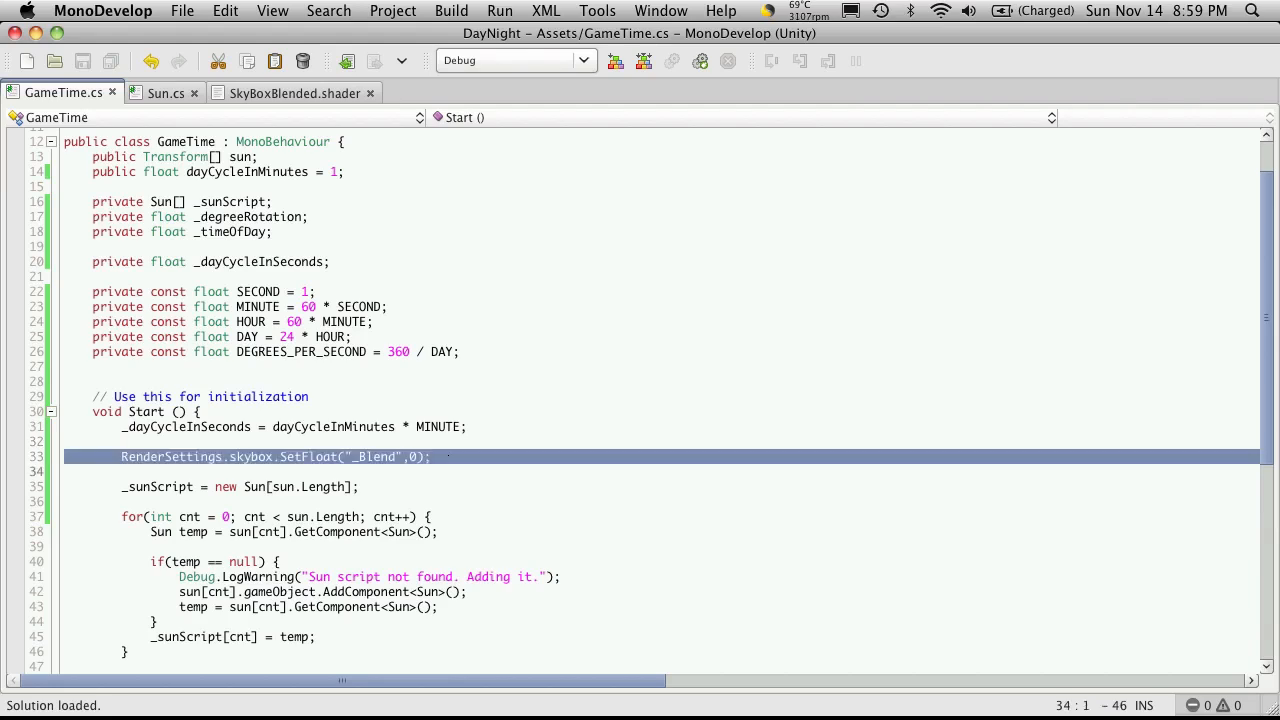
In BlendSkybox, set the skybox _Blend to temp and add Debug.Log(temp)
scroll("down", 3)
type("float temp =  _timeOfDay / _dayCycleInSeconds;")
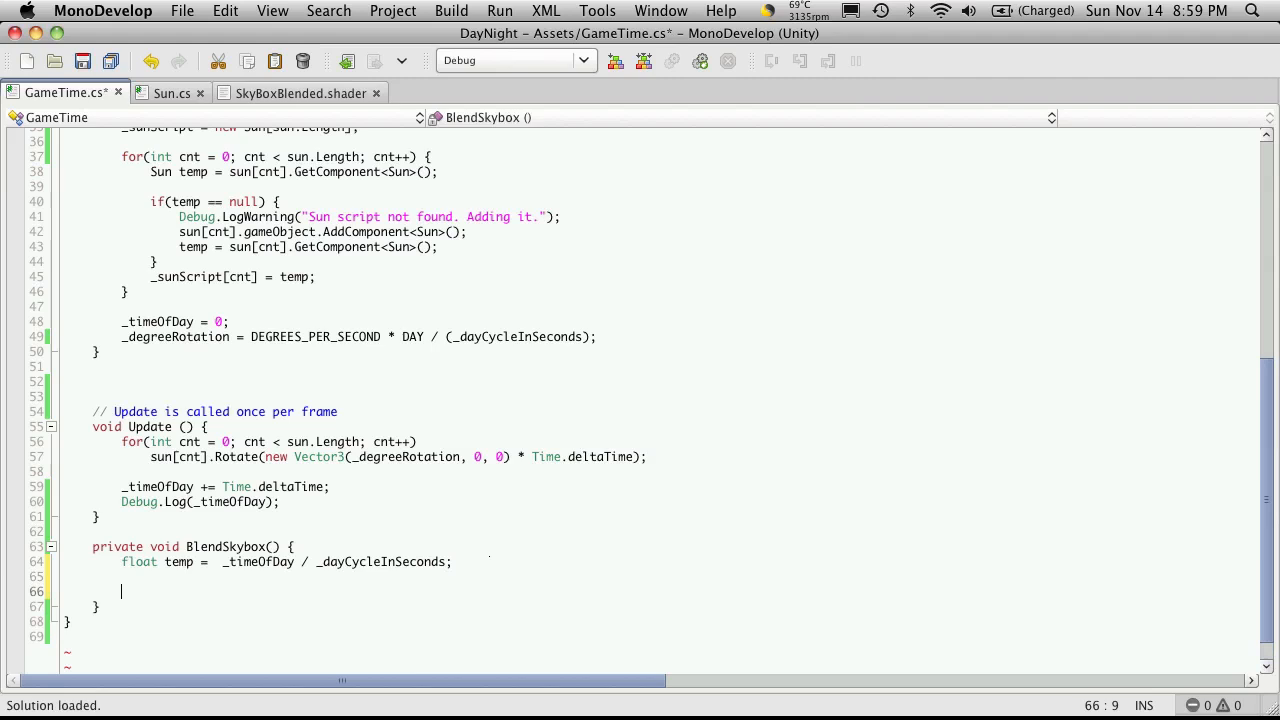
type("RenderSettings.skybox.SetFloat(\"_Blend\",0);")
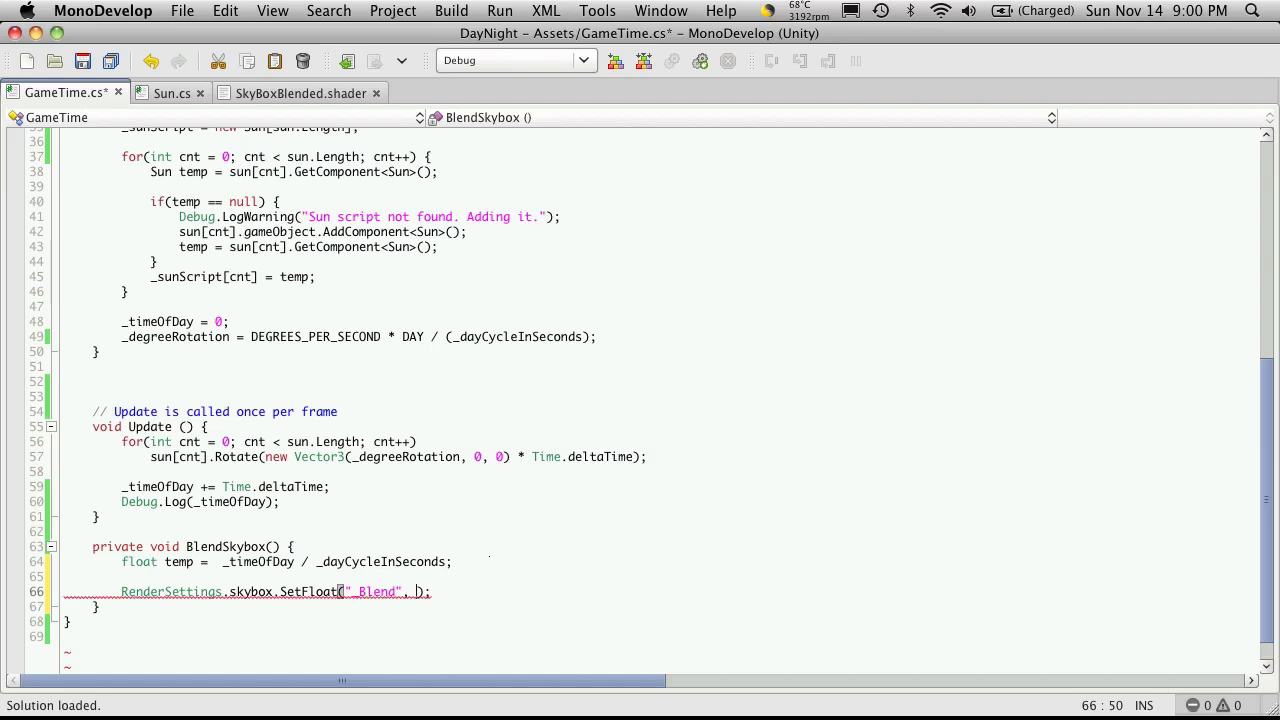
type("temp")
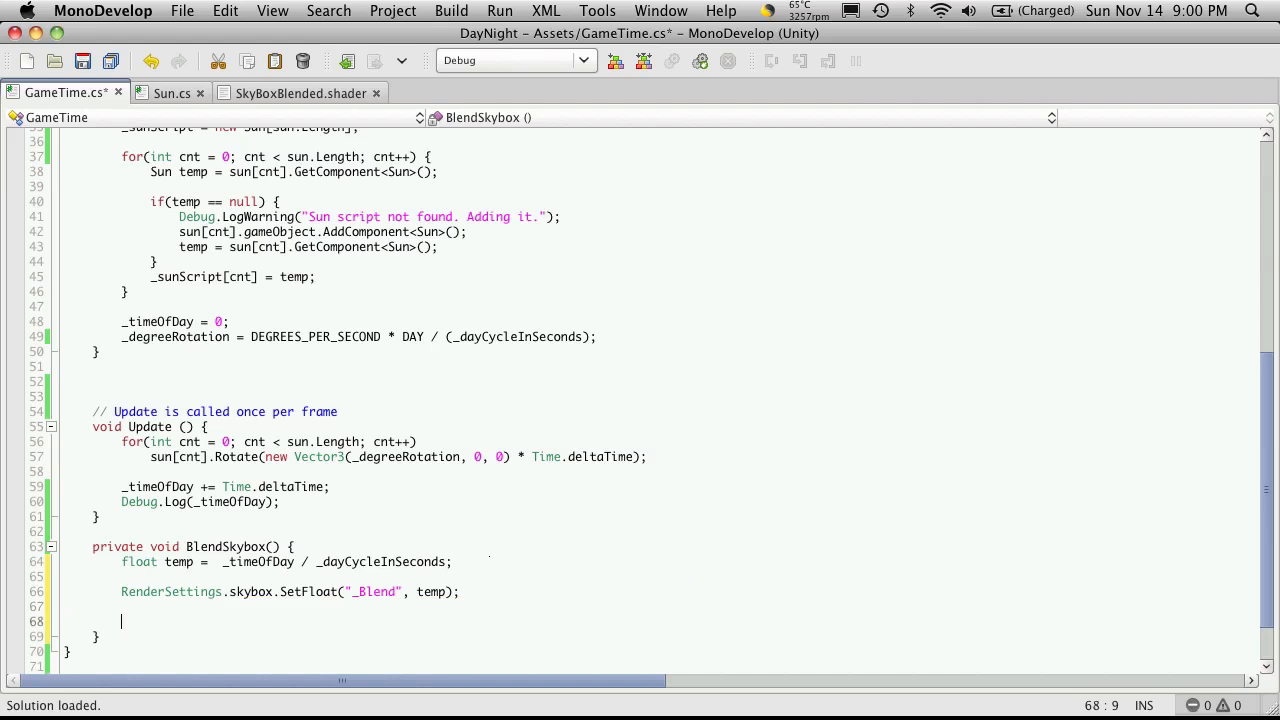
type("Debu")
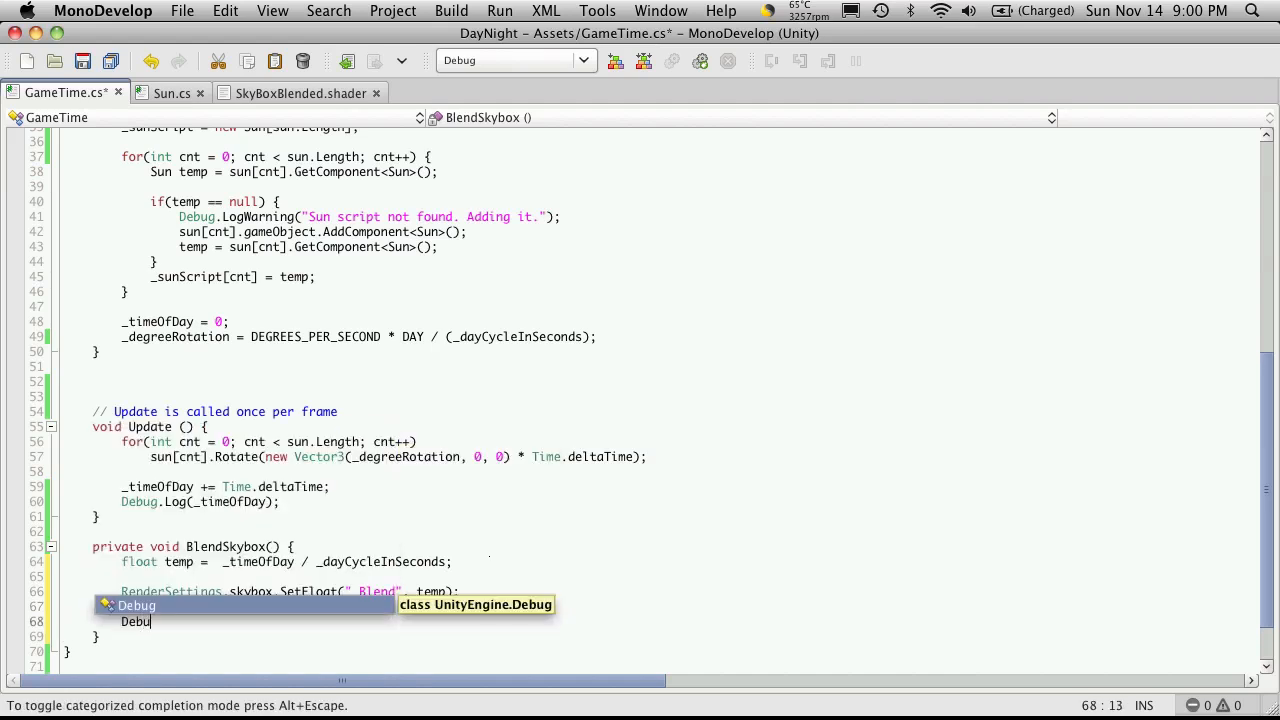
type(".Log(")
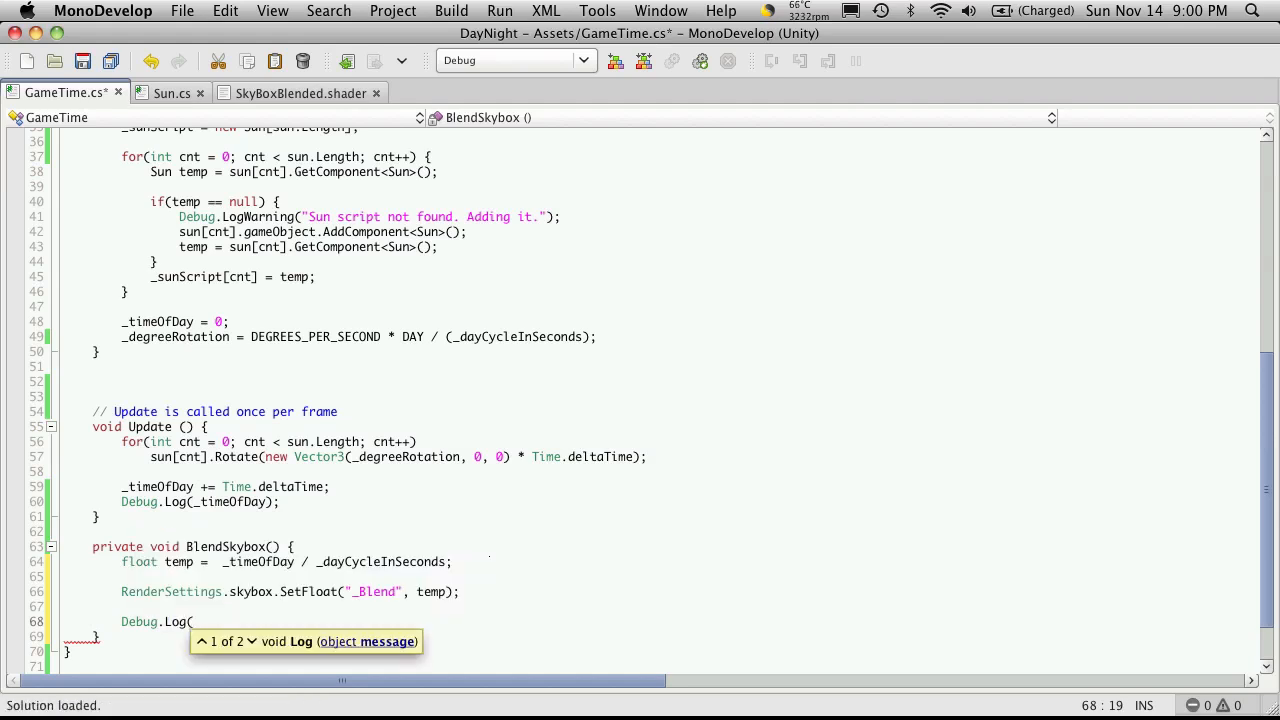
type("temp);")
left_click(307, 561)
type(" * 2")
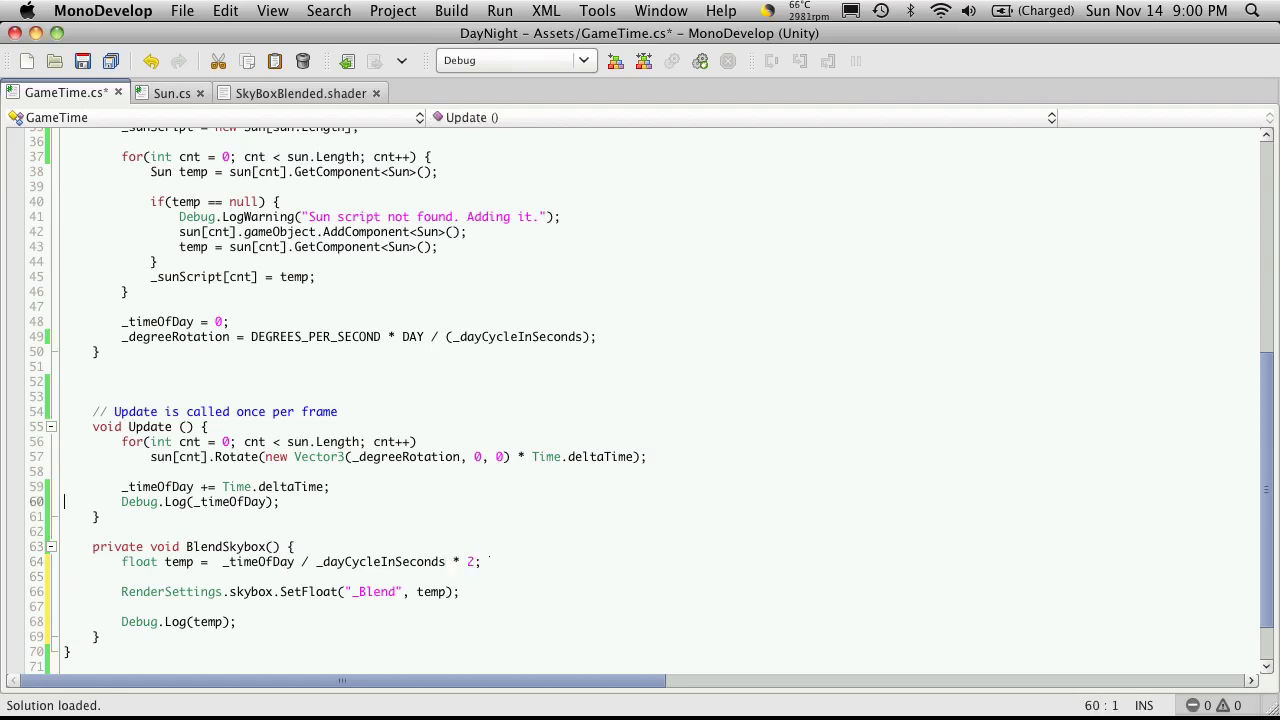
Comment out Debug.Log(_timeOfDay) in Update and add a BlendSkybox() call
type("//")
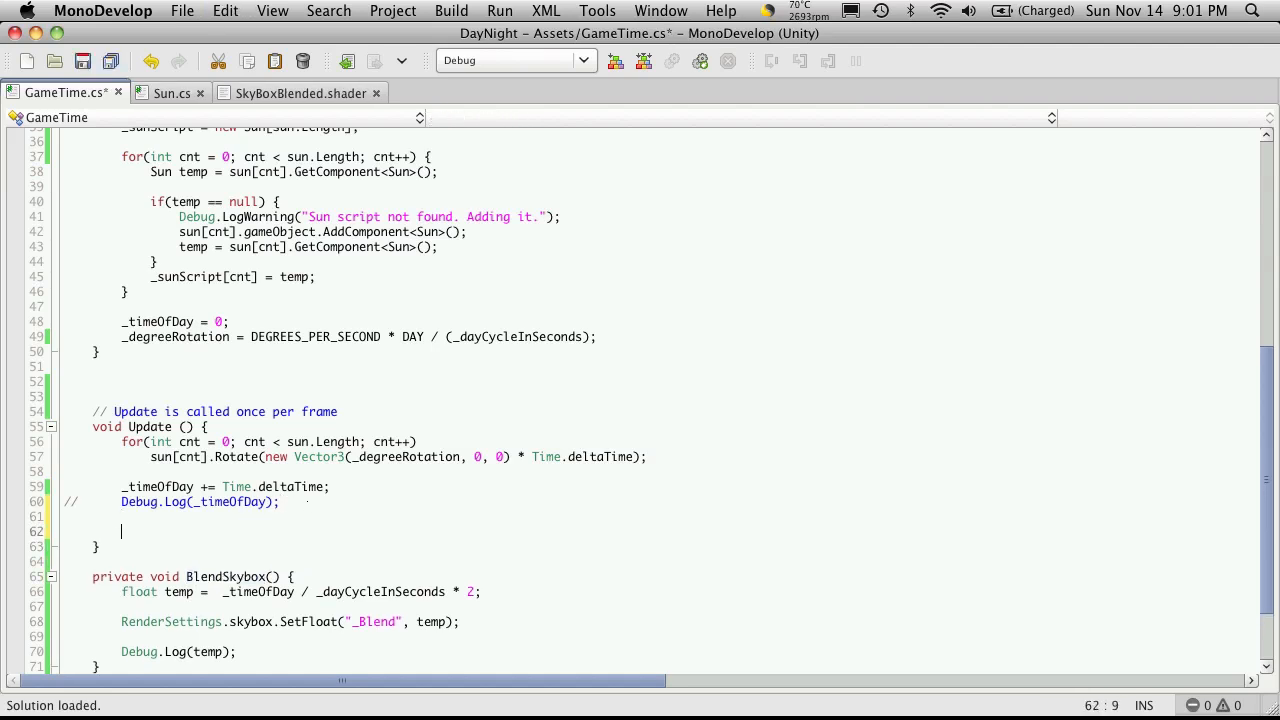
type("BlendSkybox()")
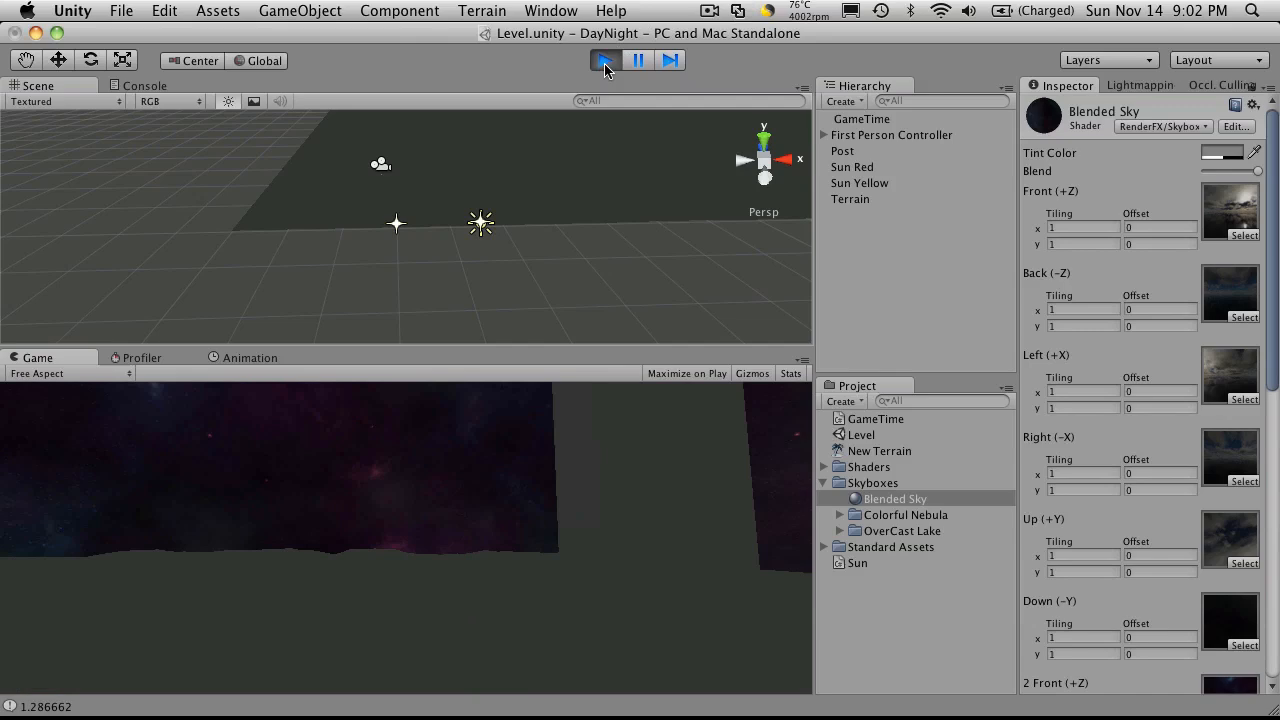
Stop the running scene after watching the Game view skybox blend
left_click(605, 60)
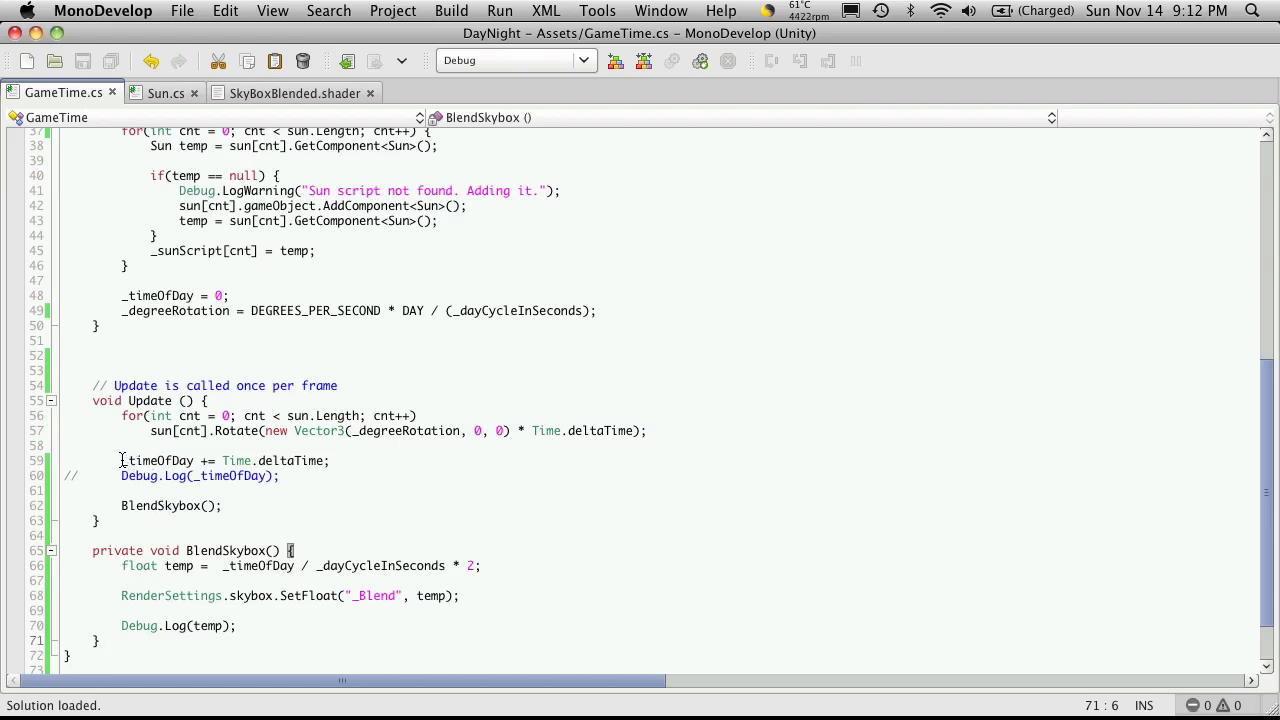
mouse_move(145, 460)
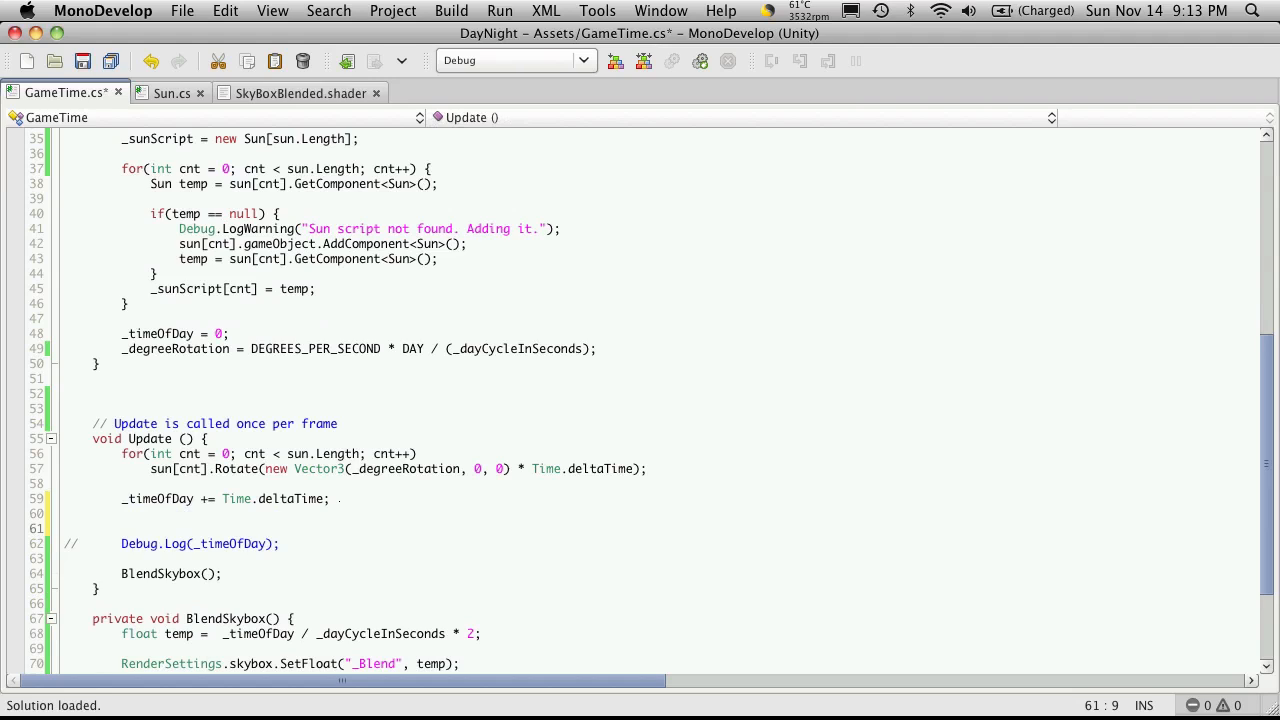
Add if(_timeOfDay > _dayCycleInSeconds) _timeOfDay -= _dayCycleInSeconds; in Update before the commented log
type("if(")
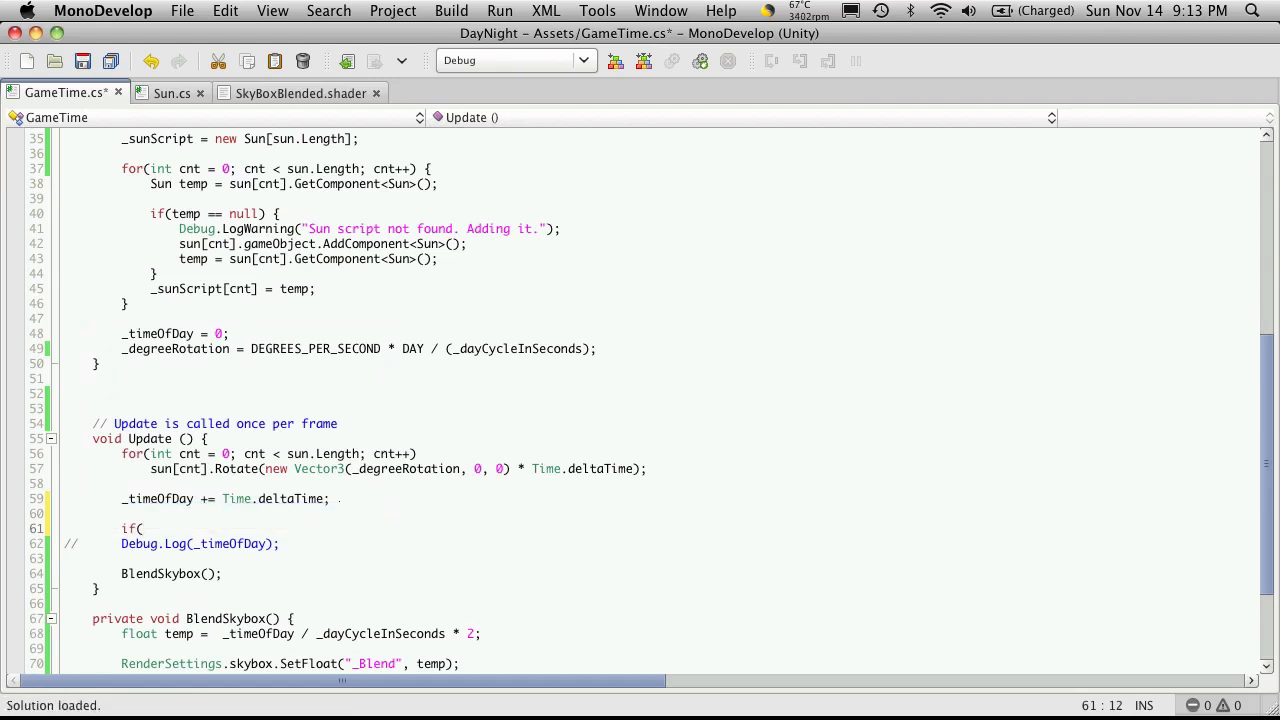
type("_timeOfDay")
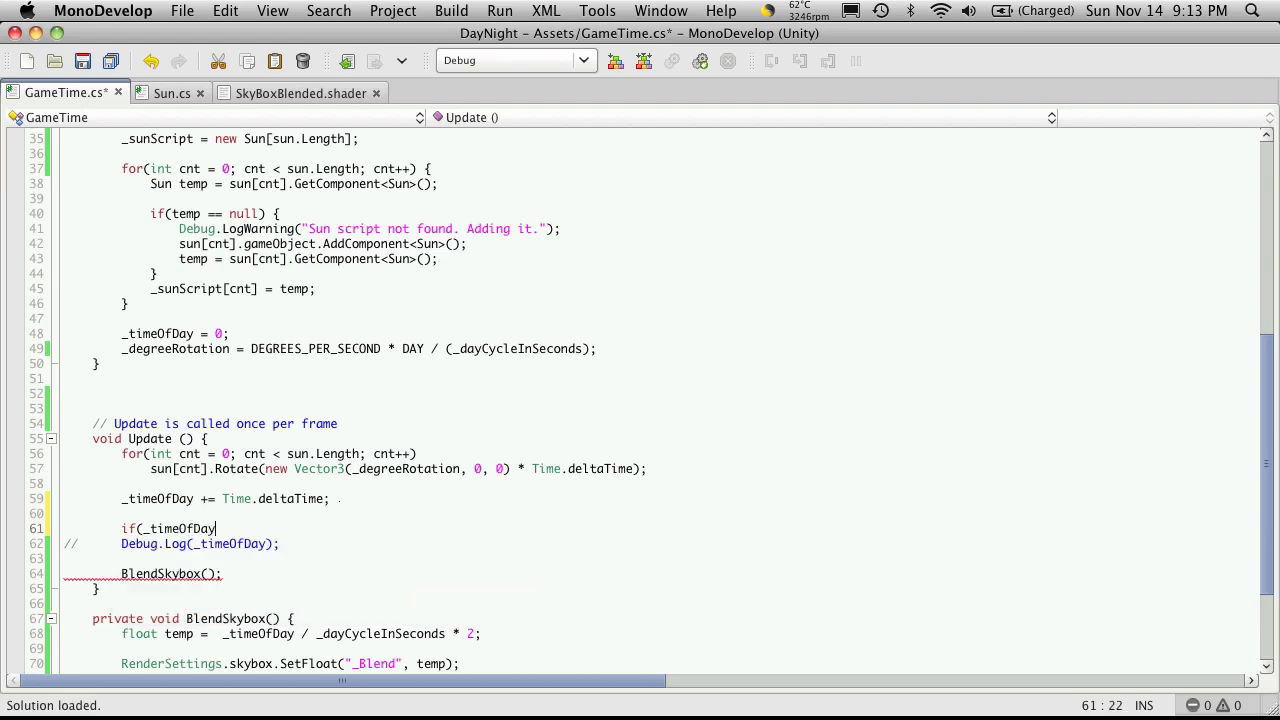
type(">")
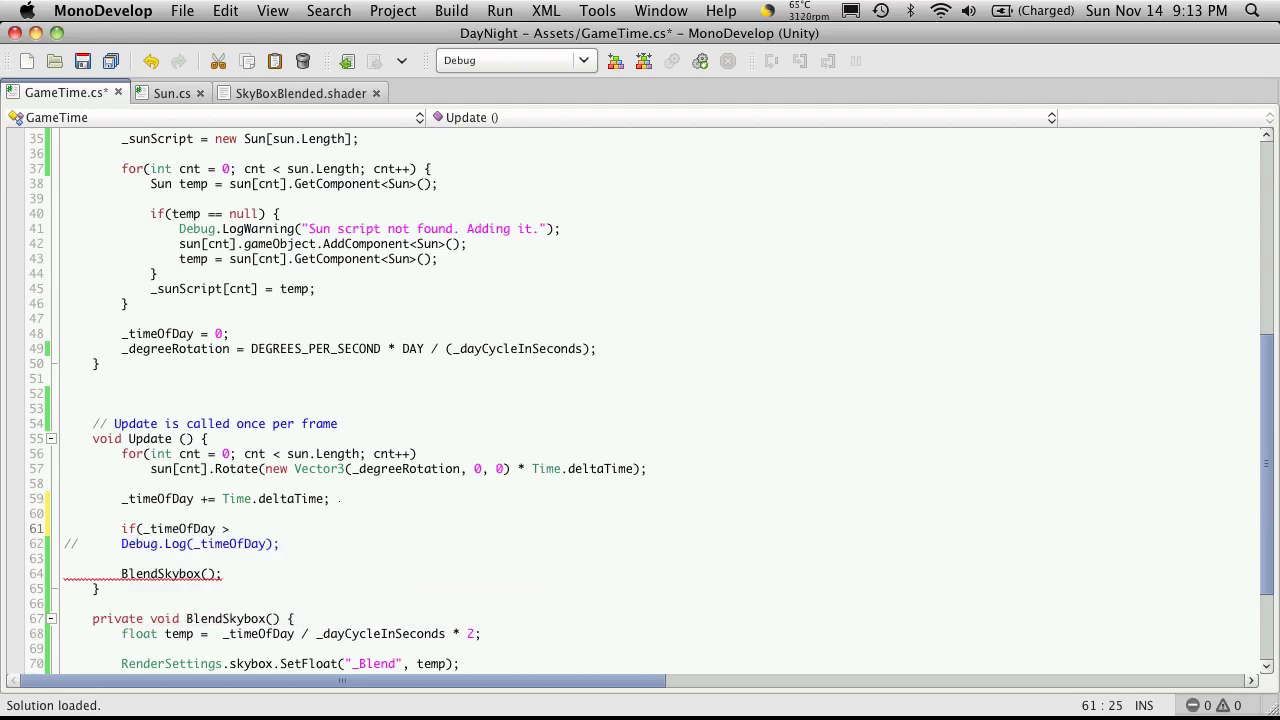
type("_dayCycleInSeconds")
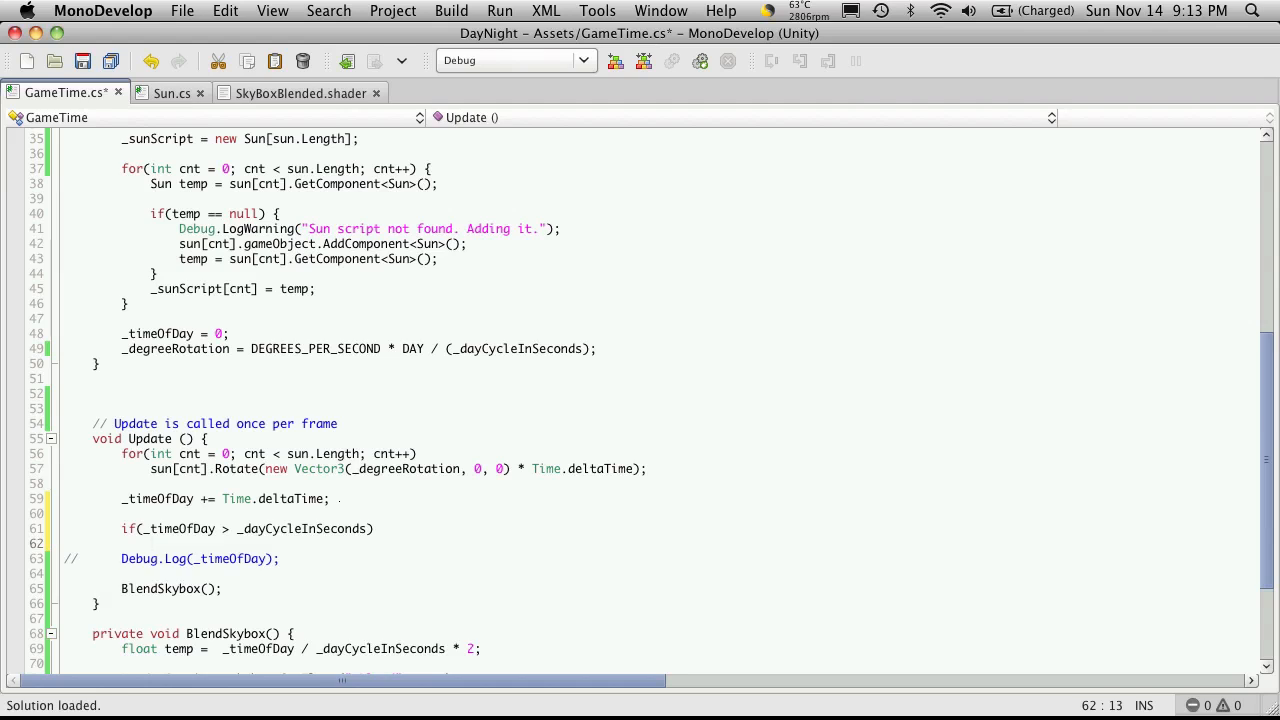
type("_timeOfDay -=")
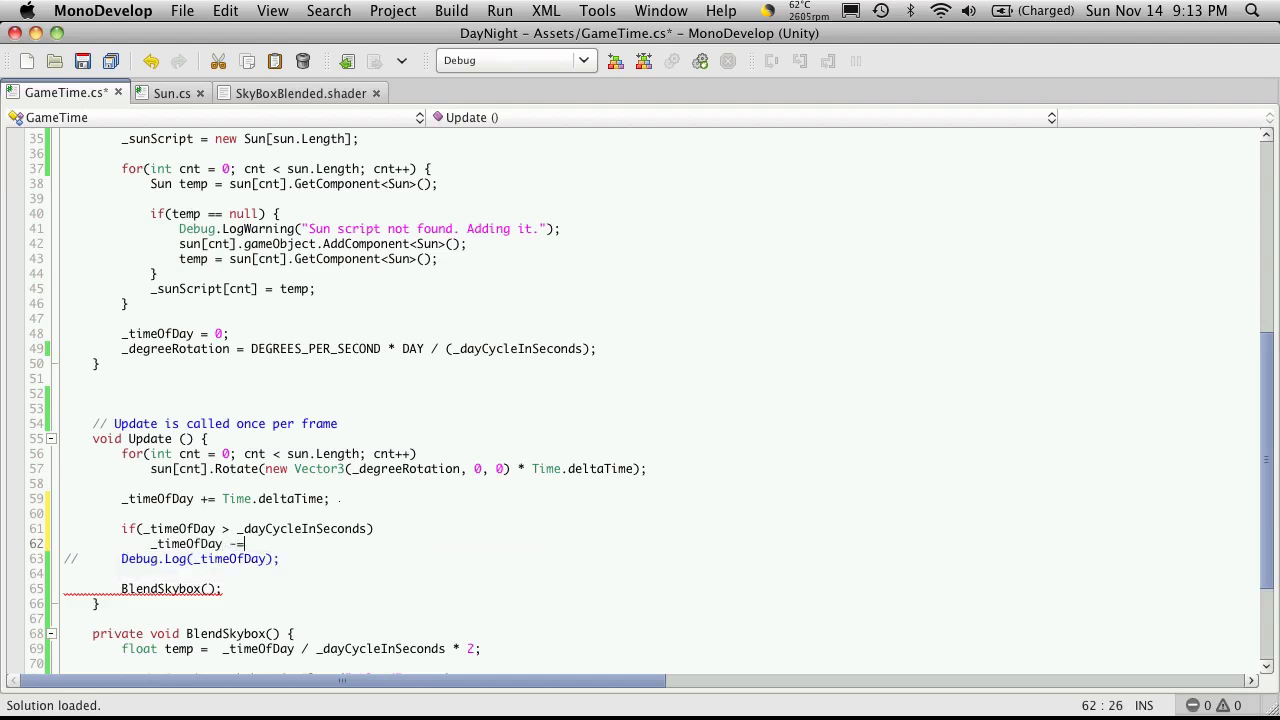
type("_dd")
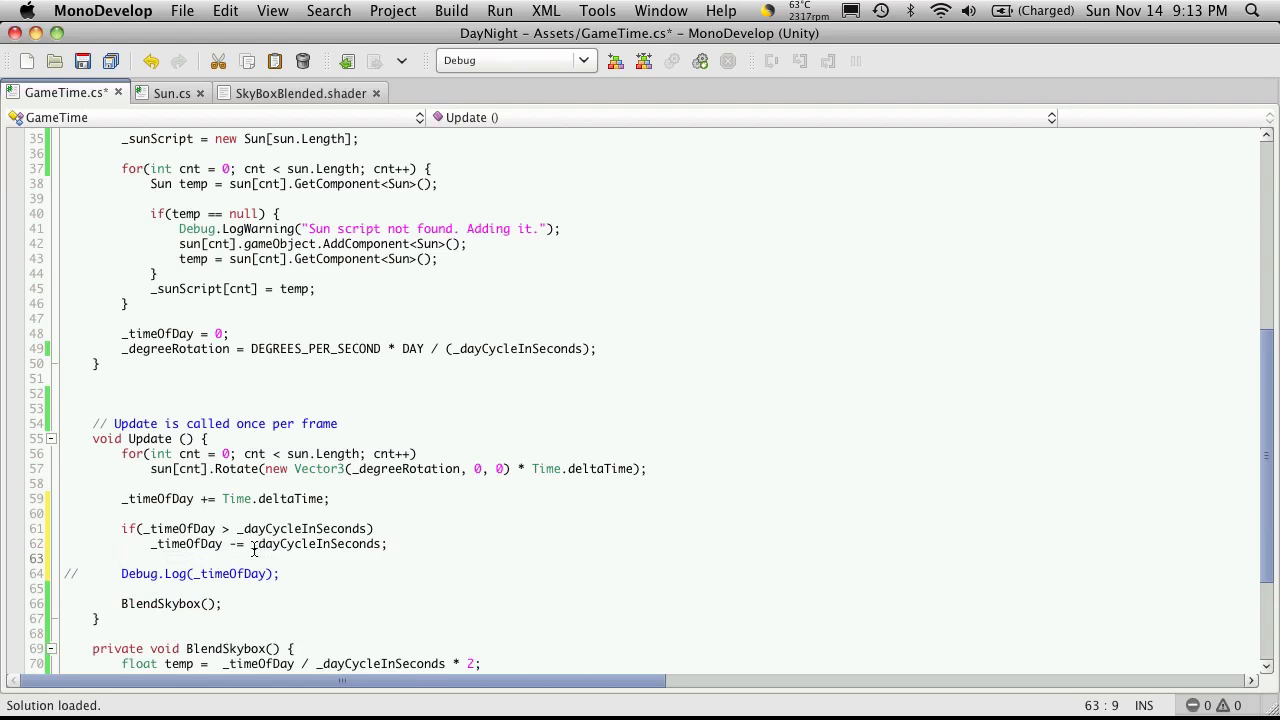
double_click(313, 543)
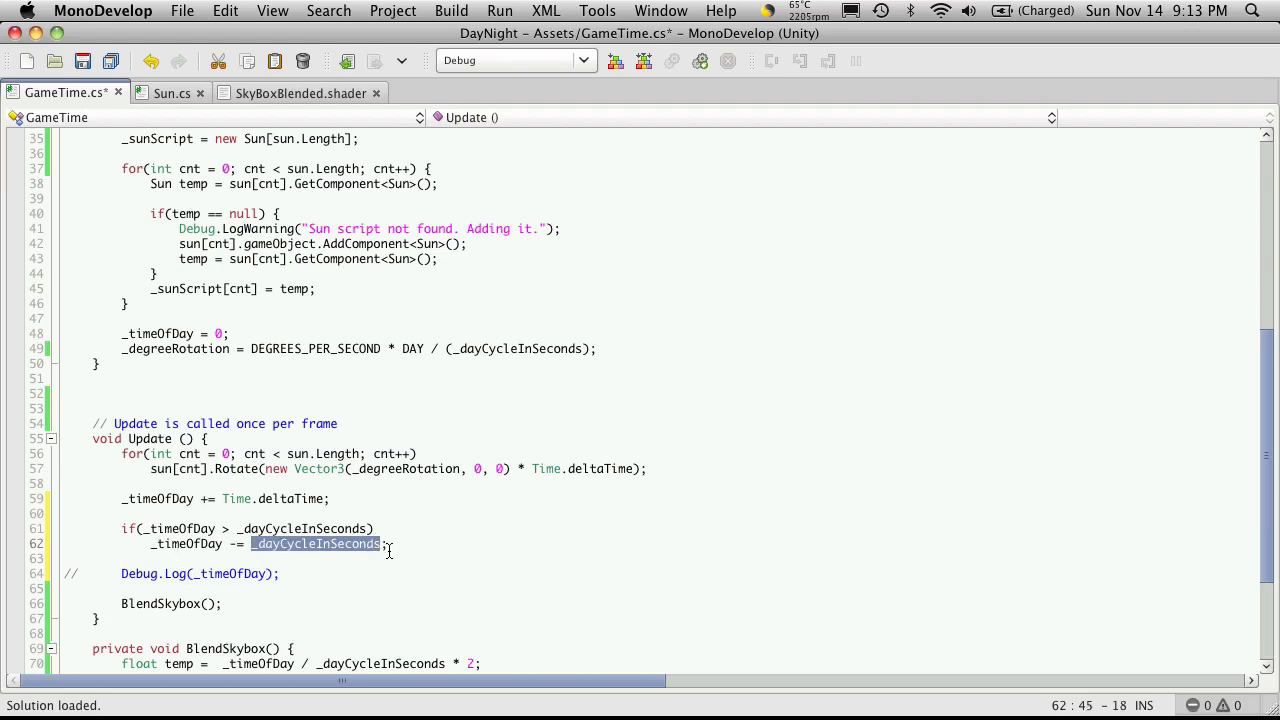
left_click(280, 573)
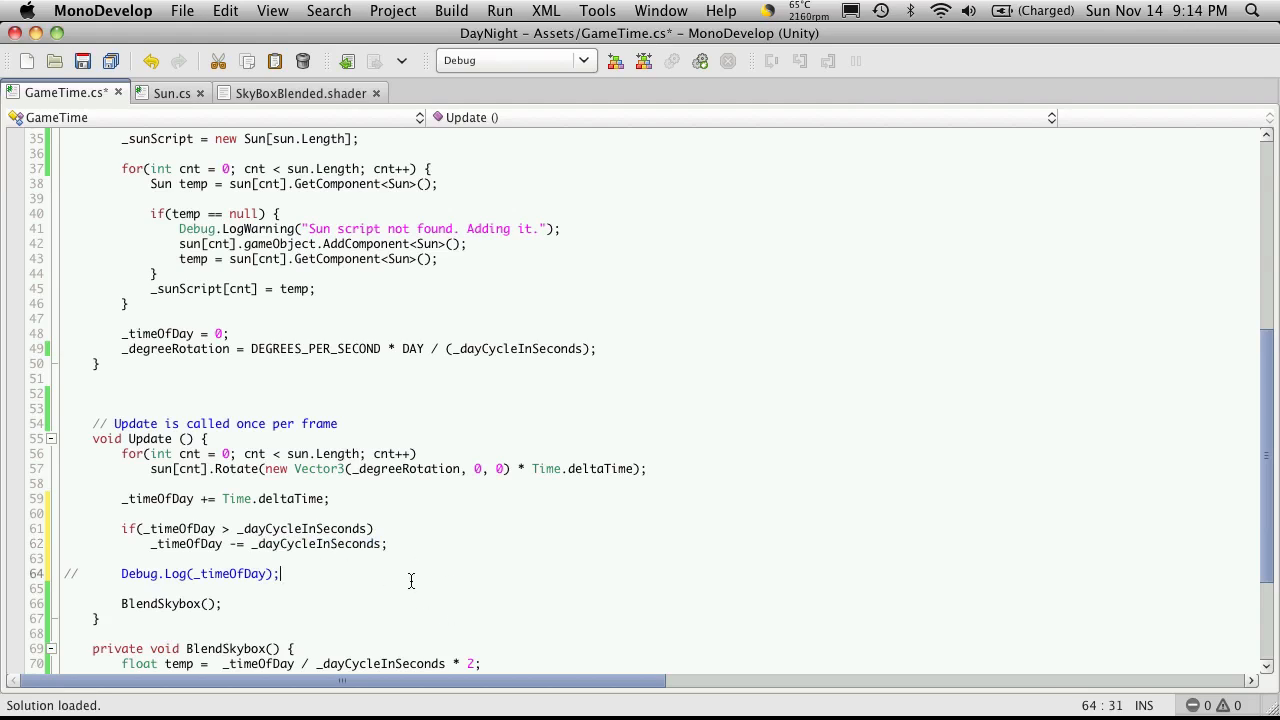
left_click(367, 528)
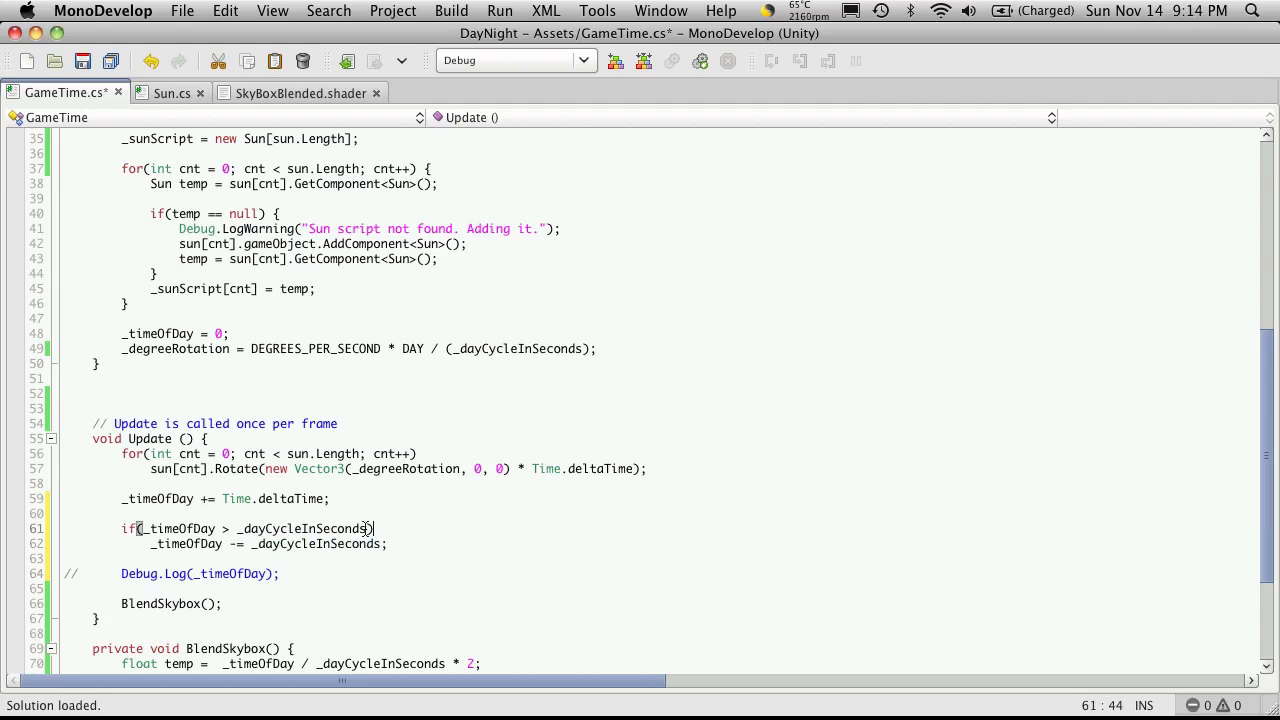
mouse_move(320, 528)
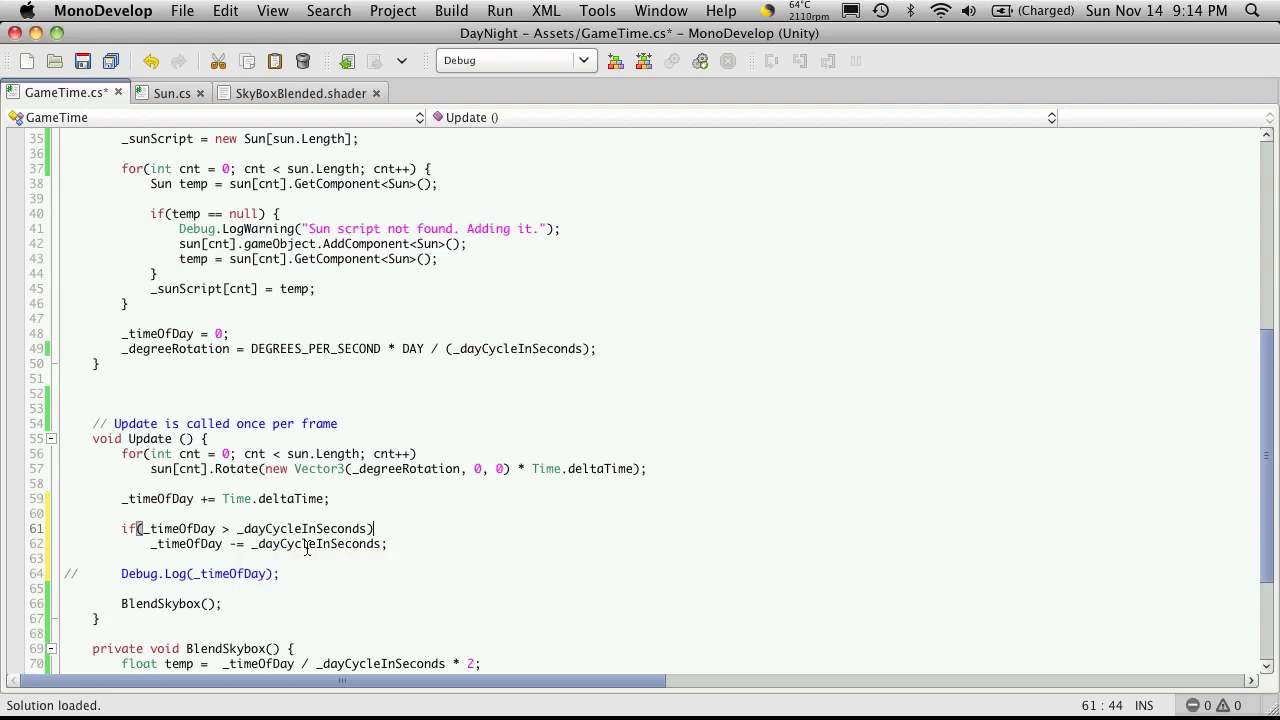
mouse_move(405, 535)
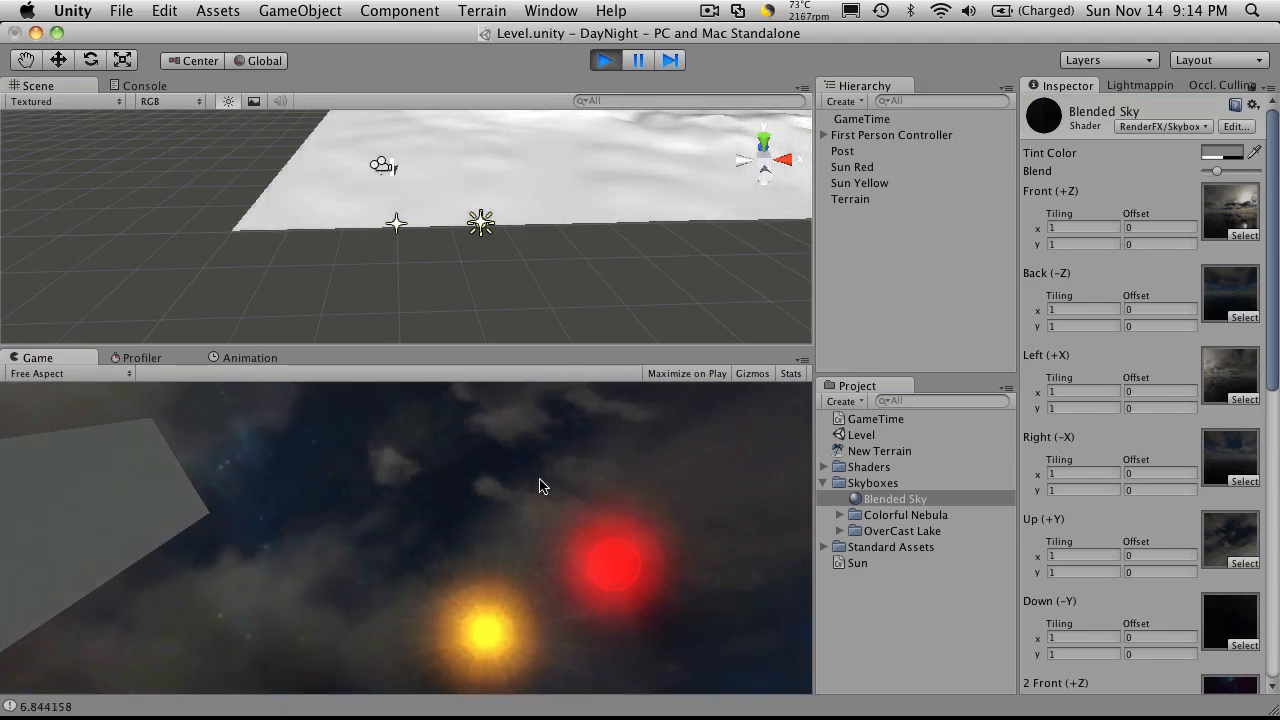
Stop the scene, set Day Cycle In Minutes to 0.5, and rerun it
left_click(605, 60)
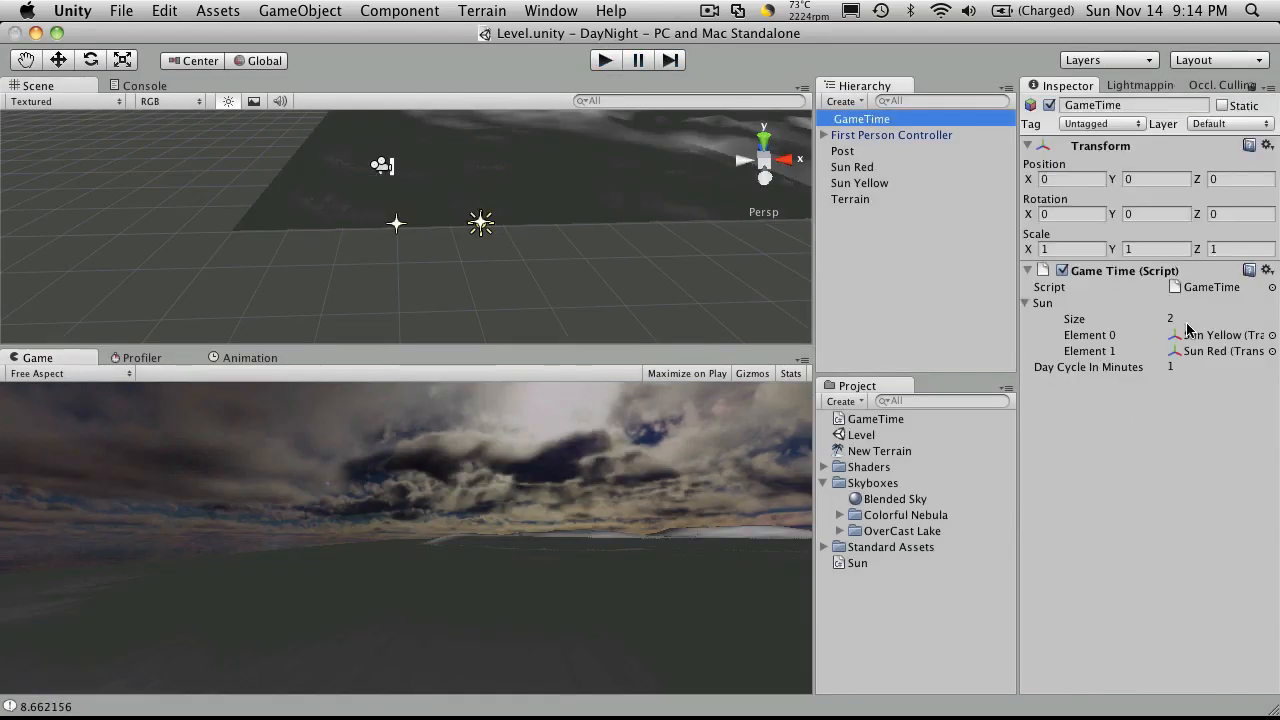
left_click(1220, 366)
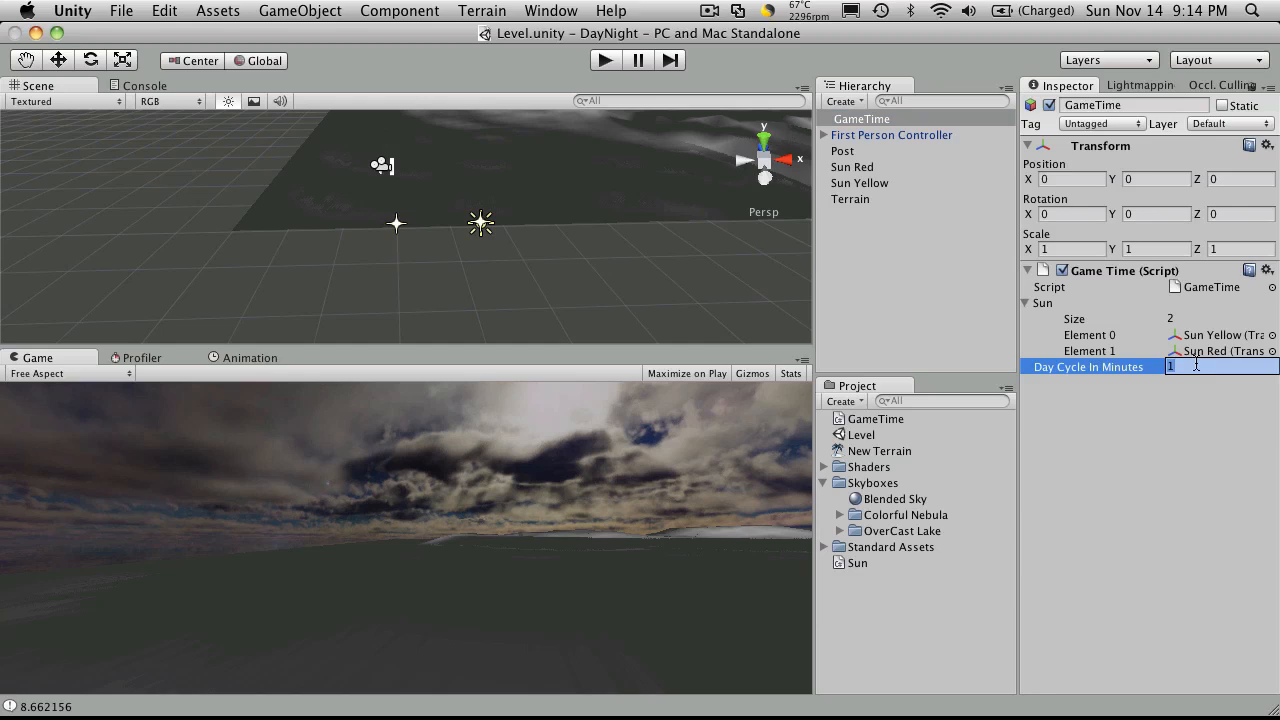
type("0.5")
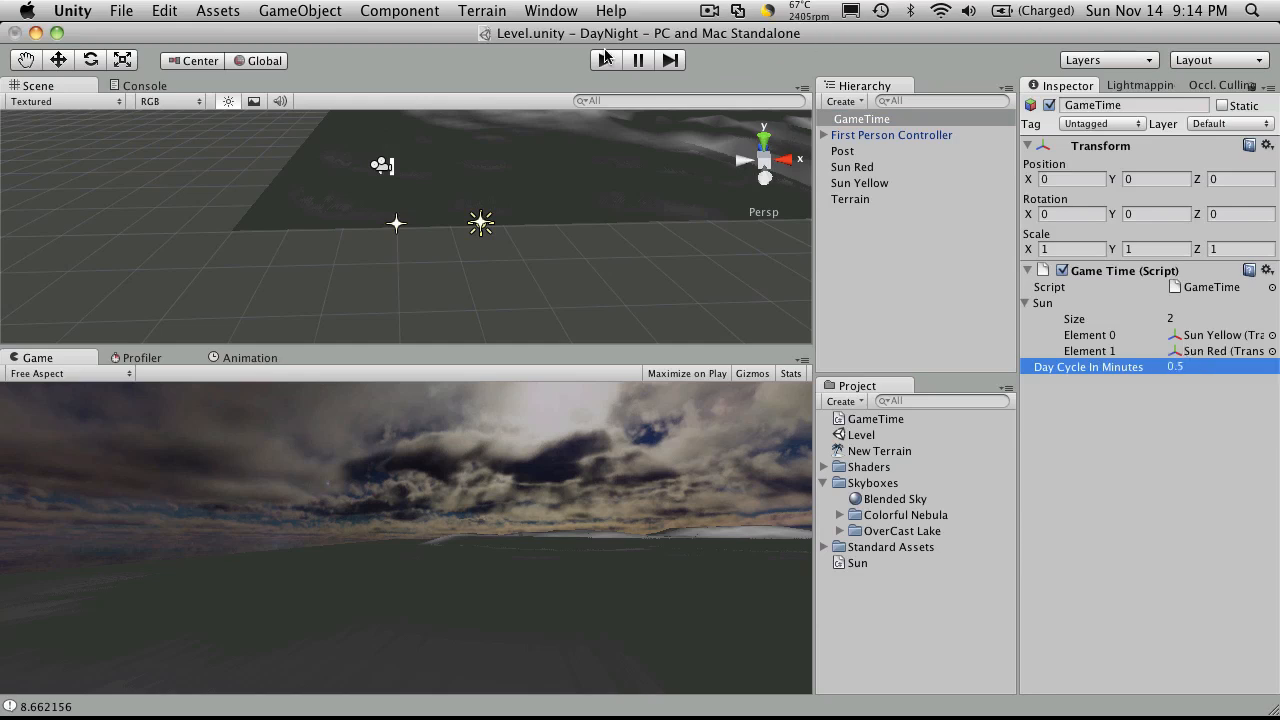
left_click(605, 60)
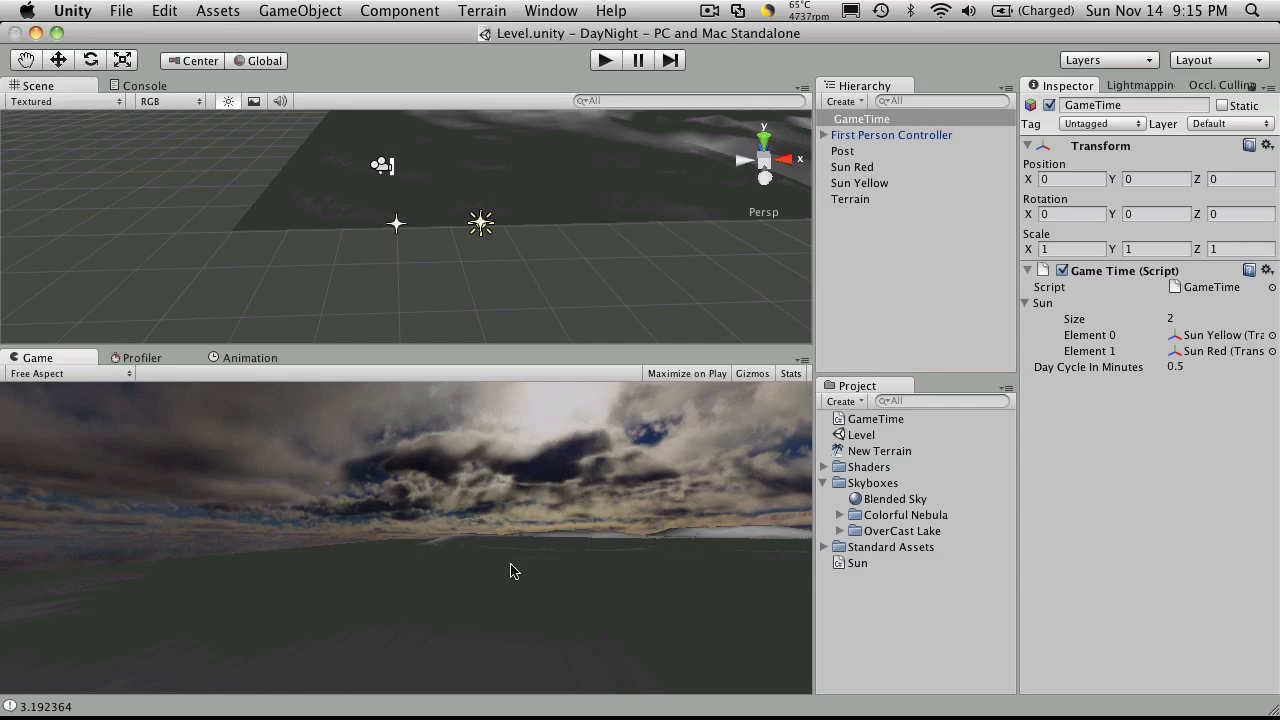
key("cmd+tab")
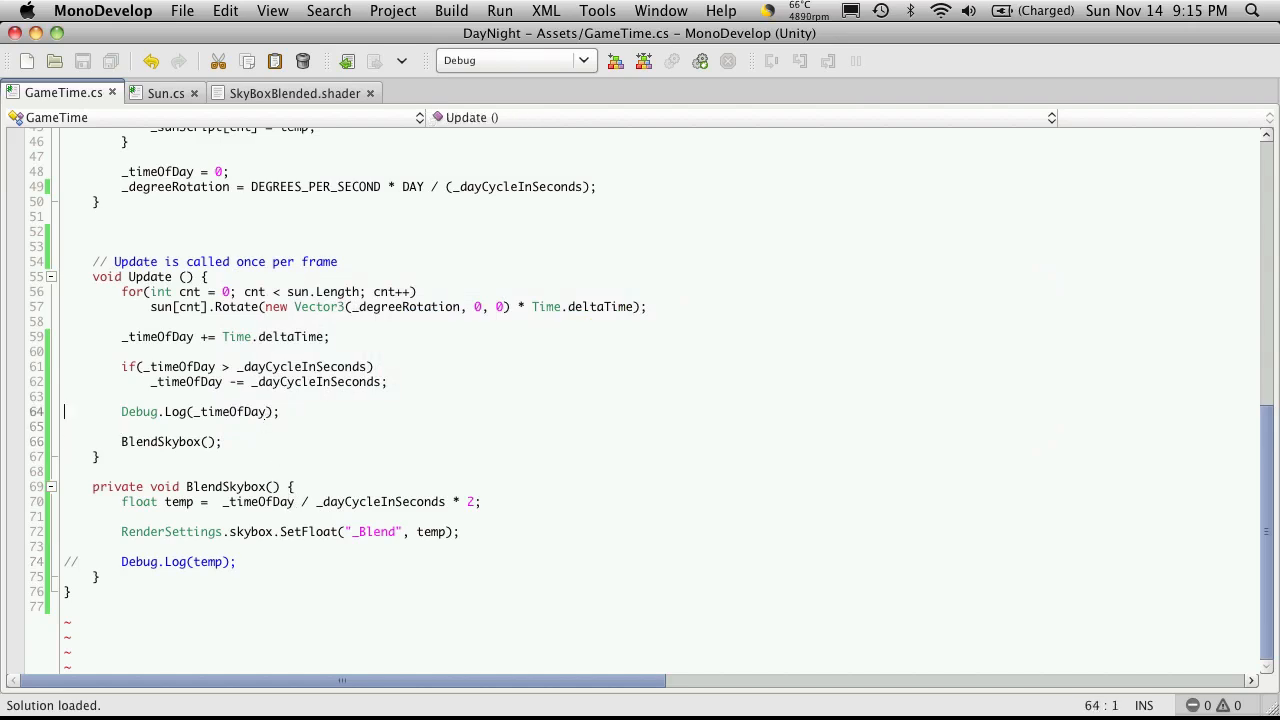
Comment out Debug.Log(_timeOfDay) and begin an if(temp > 1) check setting temp = (temp - 1)
type("//")
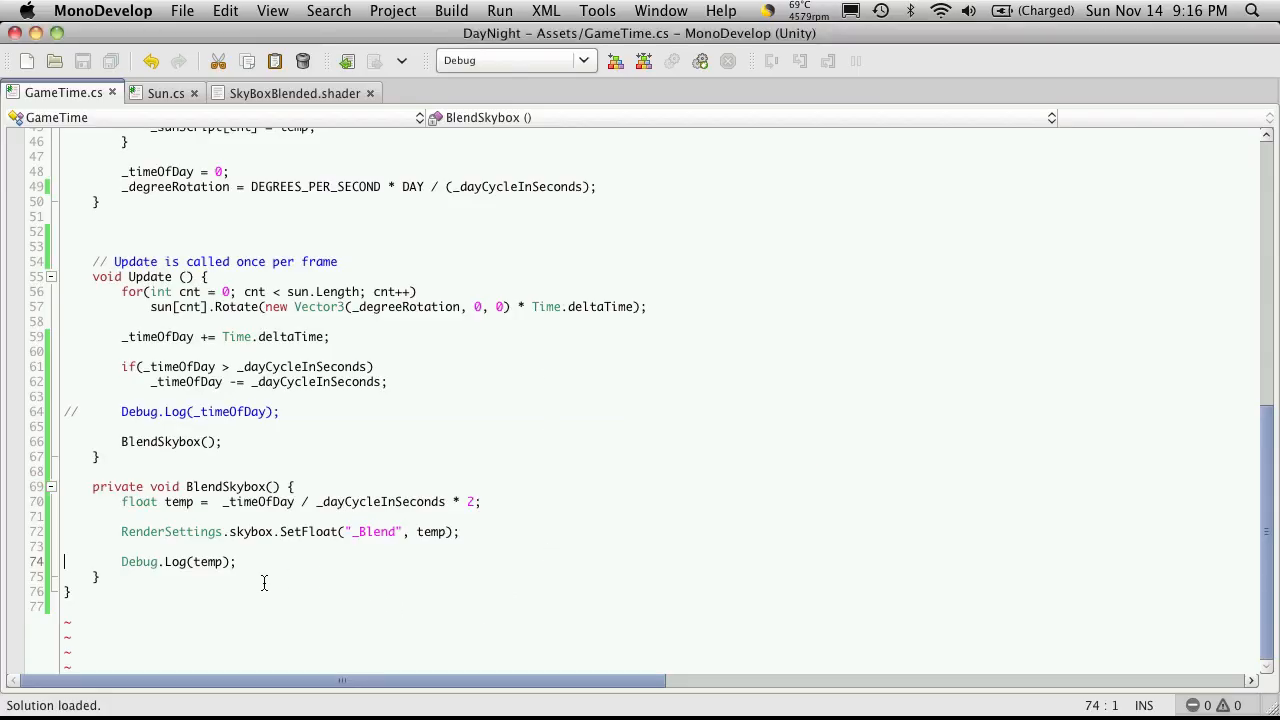
key("Return")
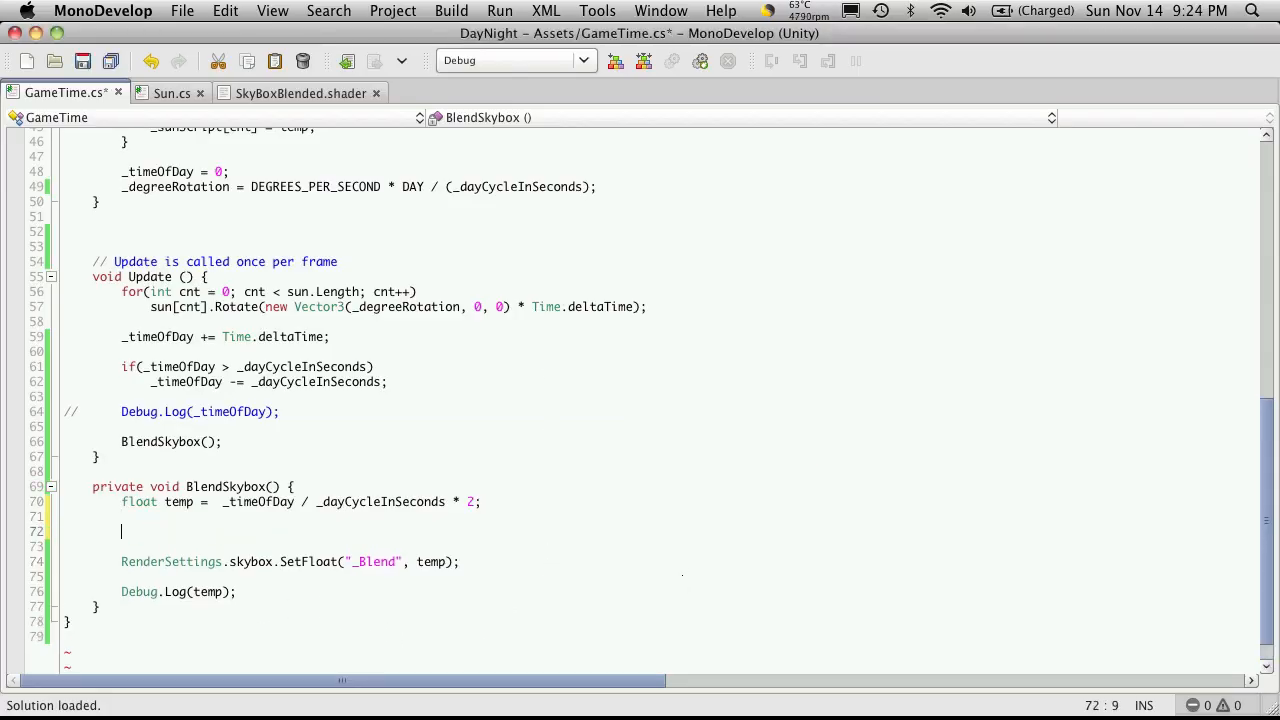
type("if(")
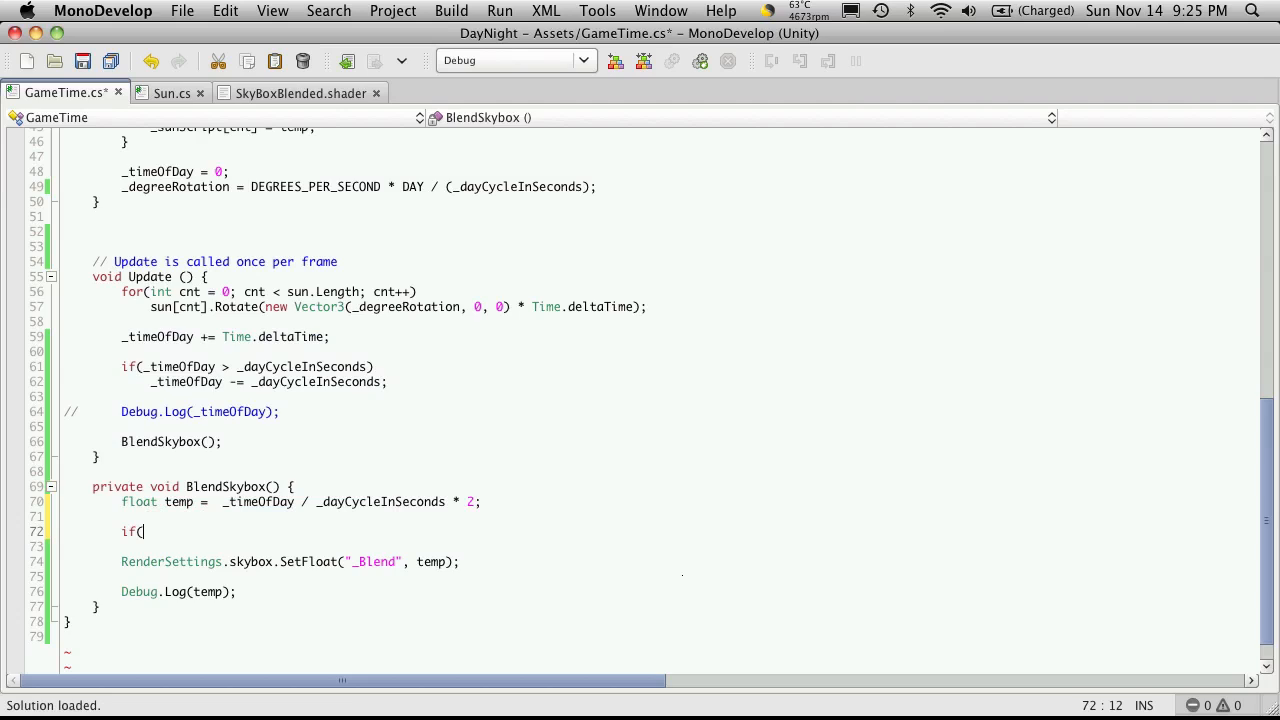
type("temp > 1")
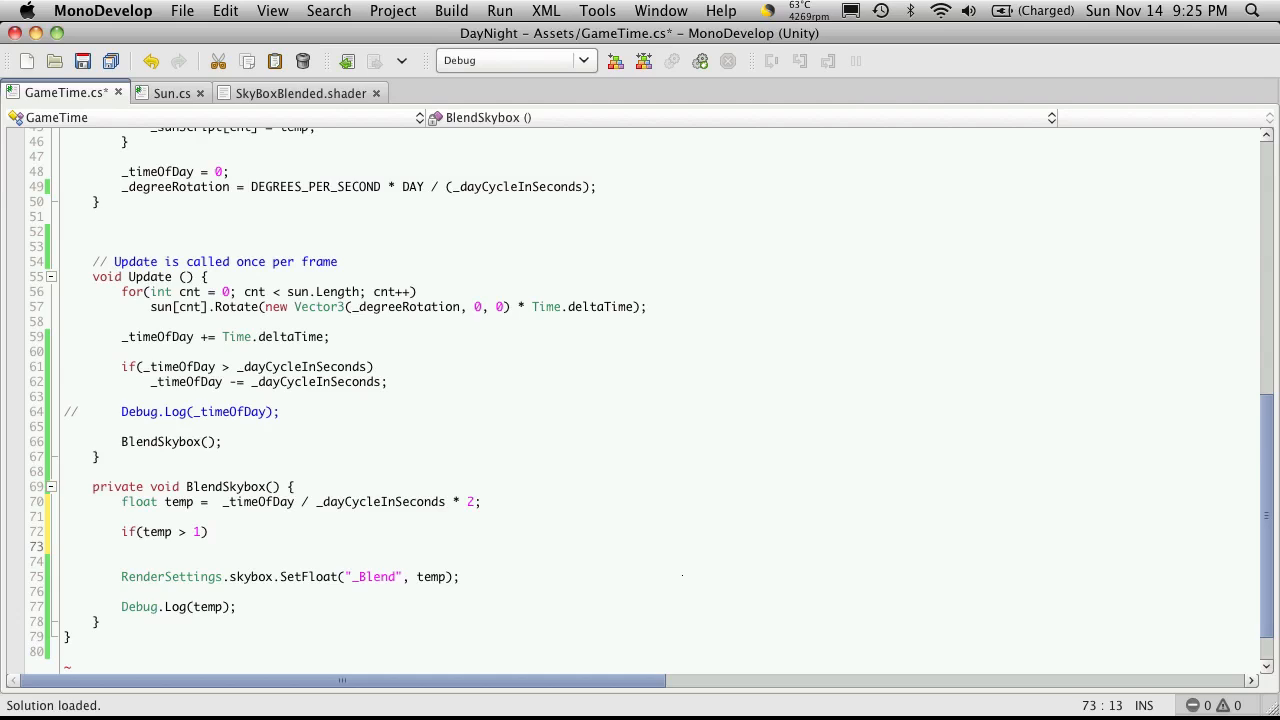
type("temp  =")
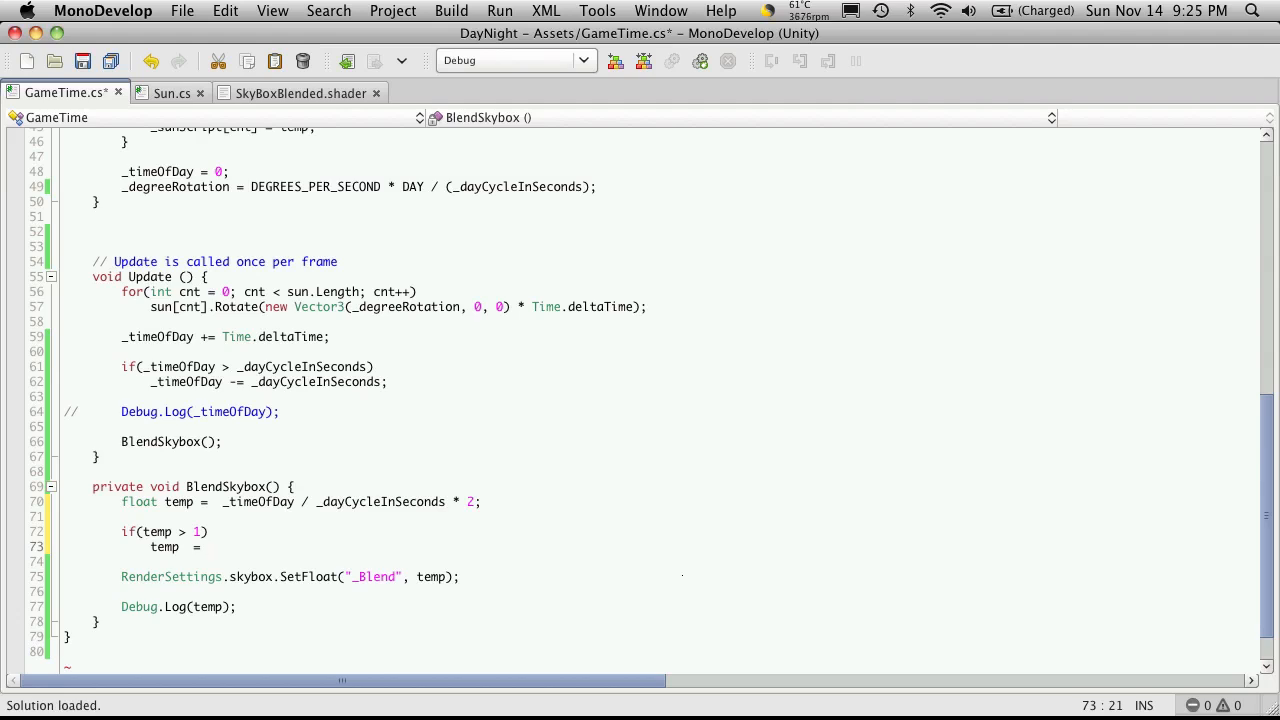
type("(temp )")
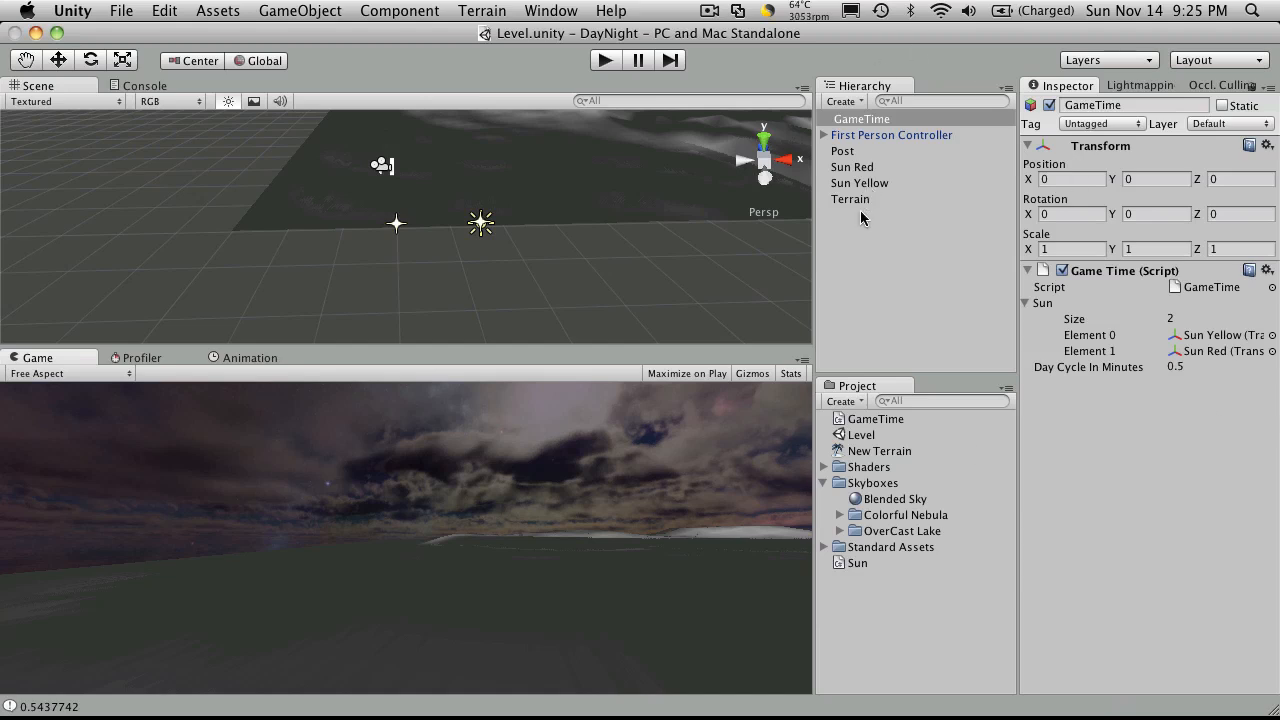
Leave the Game view's night sky and return to GameTime.cs in MonoDevelop
left_click(895, 498)
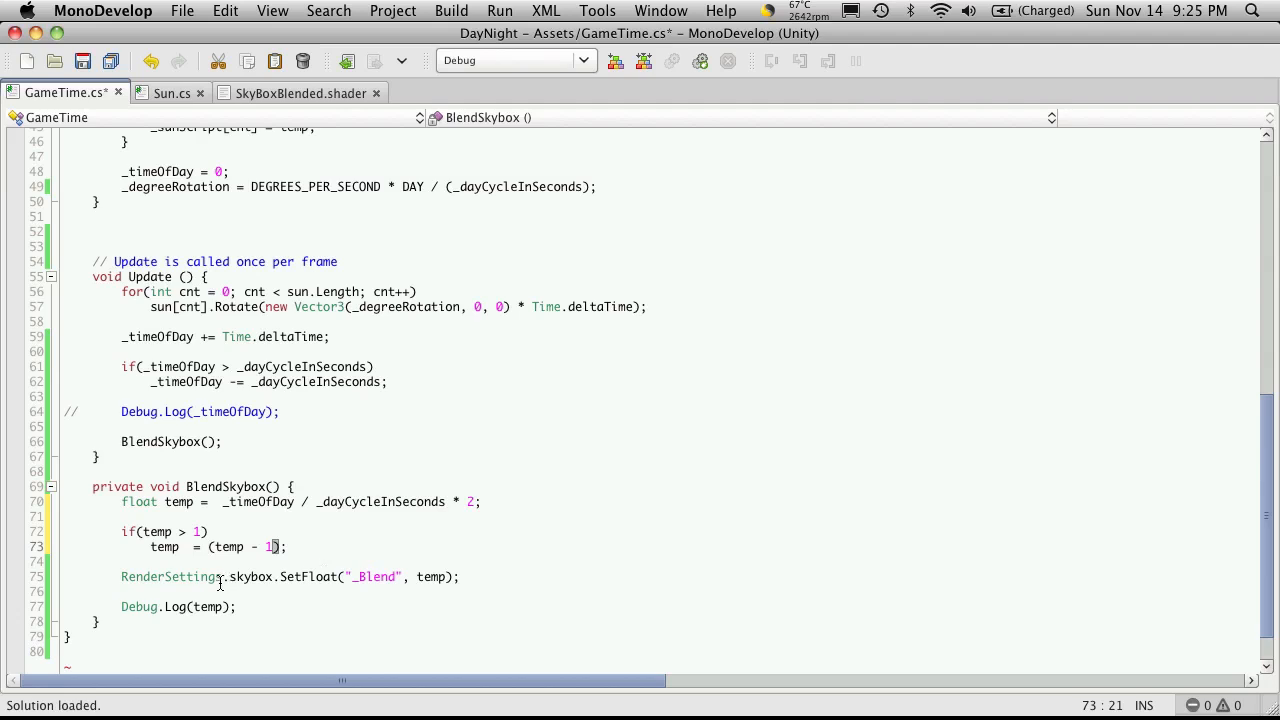
Change the reassignment to temp = 1 - (temp - 1) so the blend reverses
type("1-")
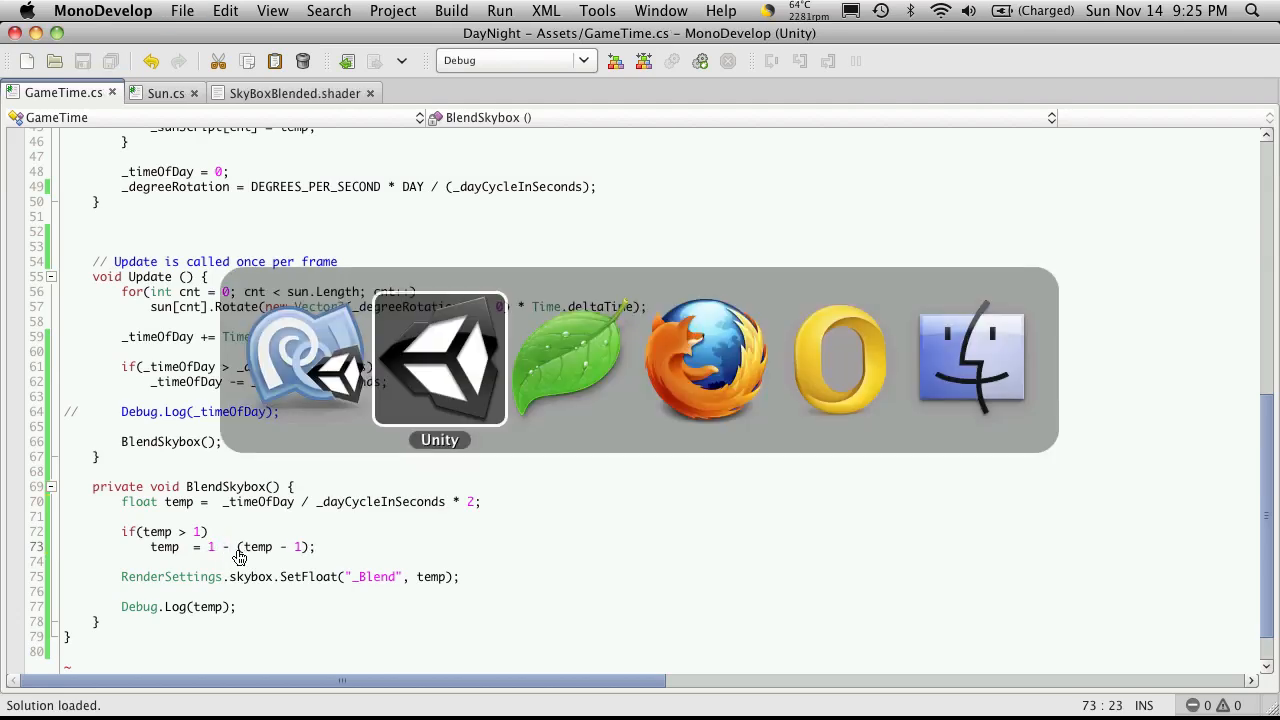
left_click(439, 360)
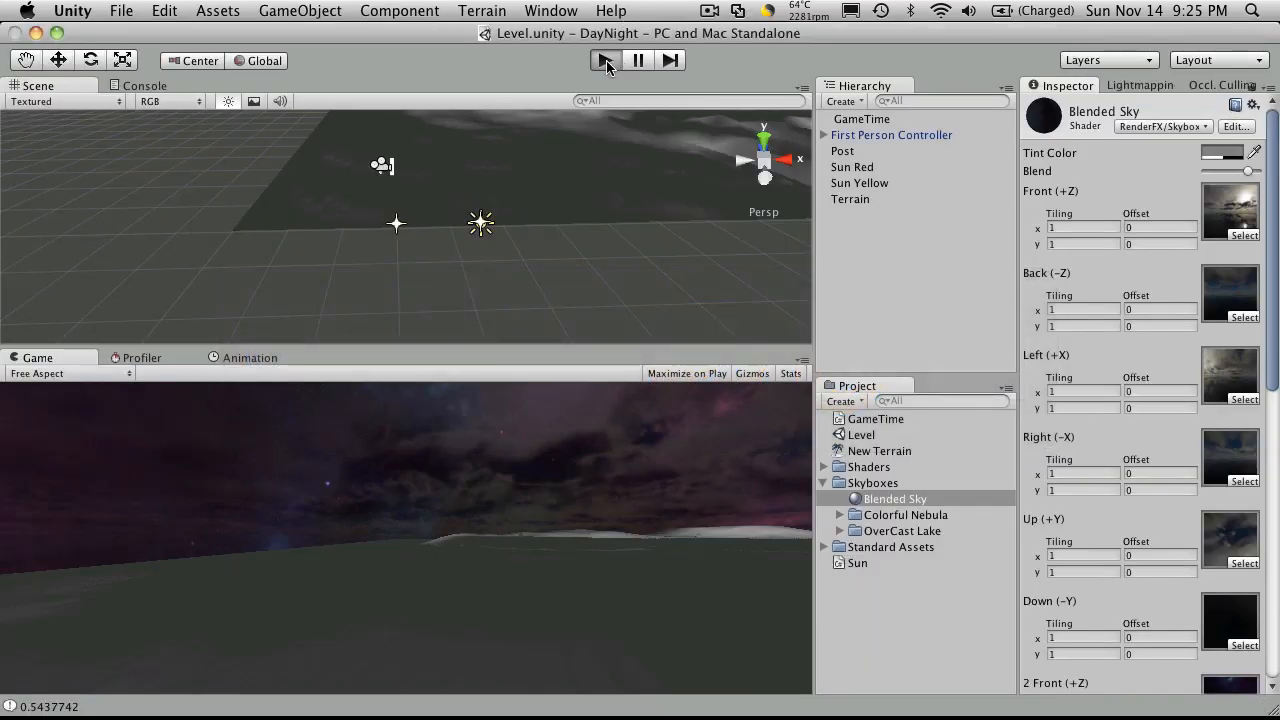
Play the scene, then inspect the Sun Yellow light and GameTime's script settings
left_click(604, 60)
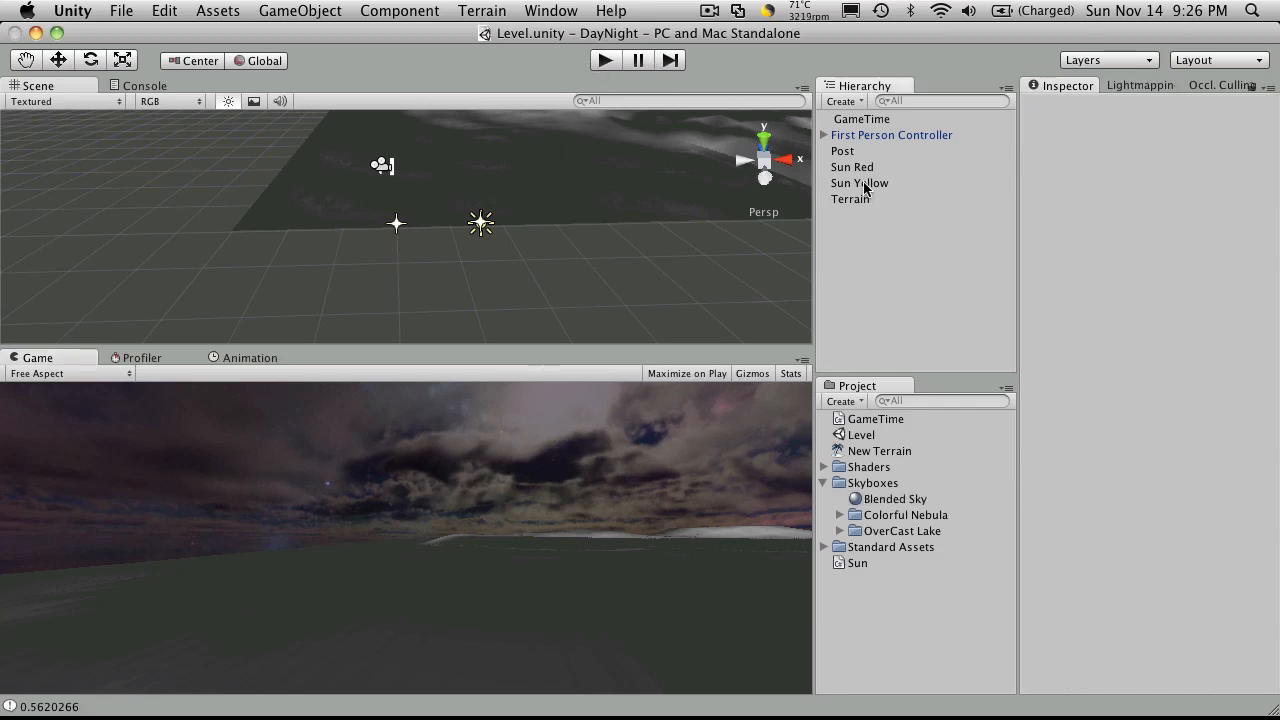
left_click(859, 183)
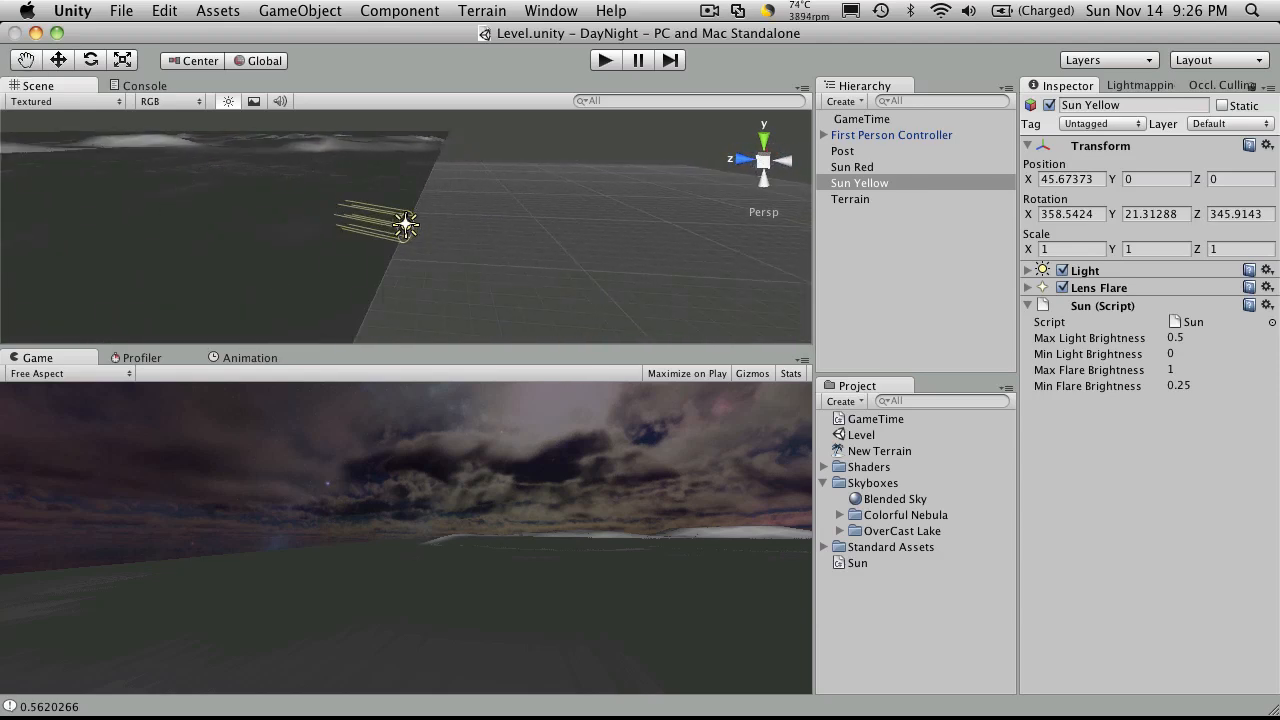
mouse_move(425, 248)
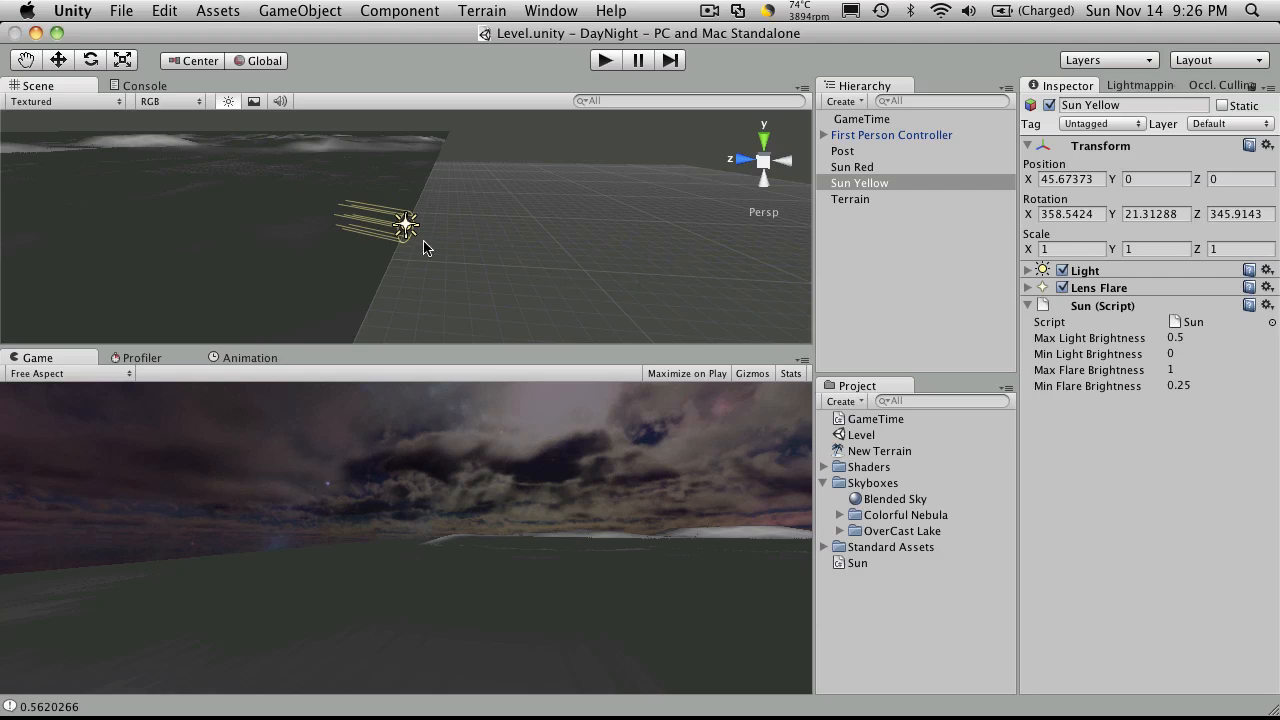
mouse_move(418, 130)
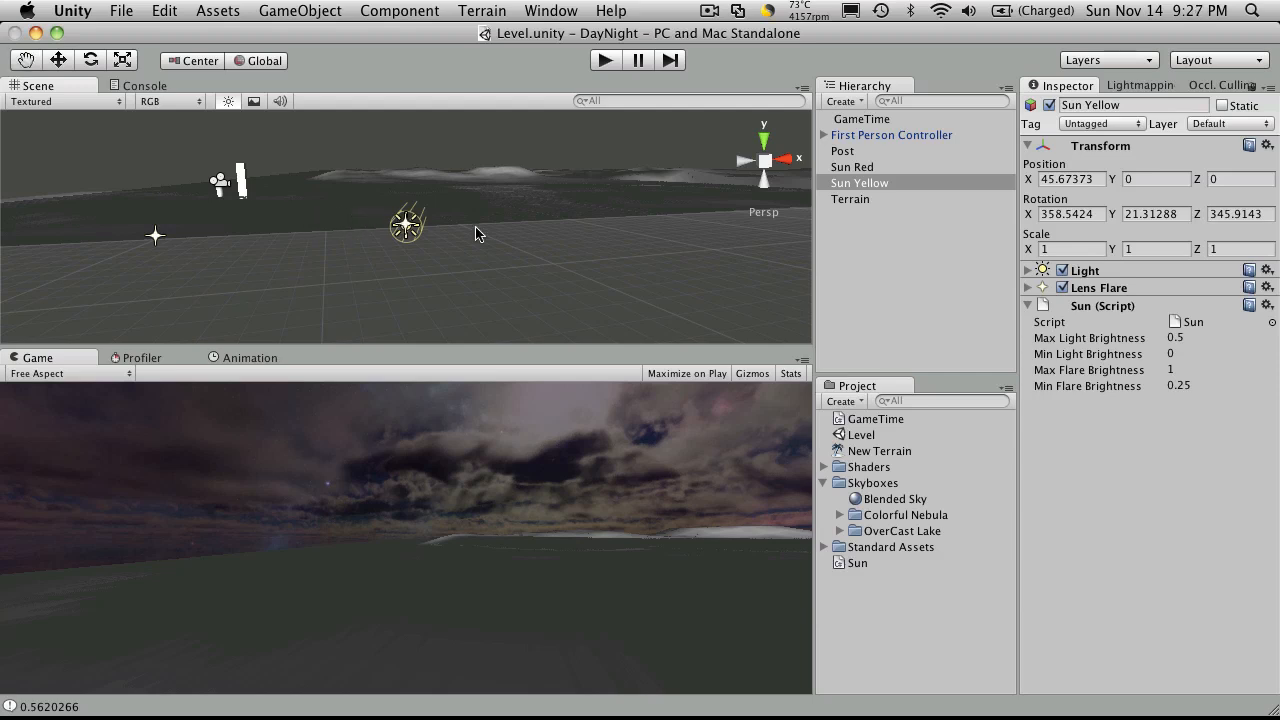
mouse_move(651, 474)
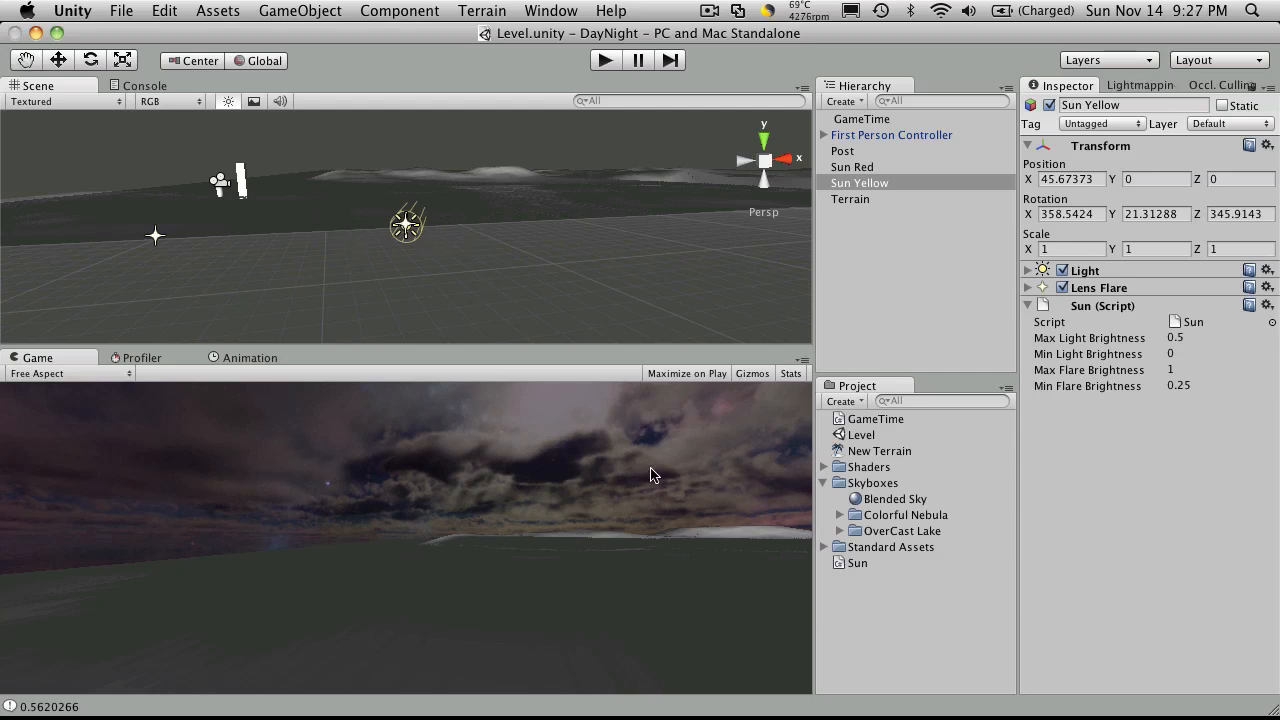
mouse_move(393, 333)
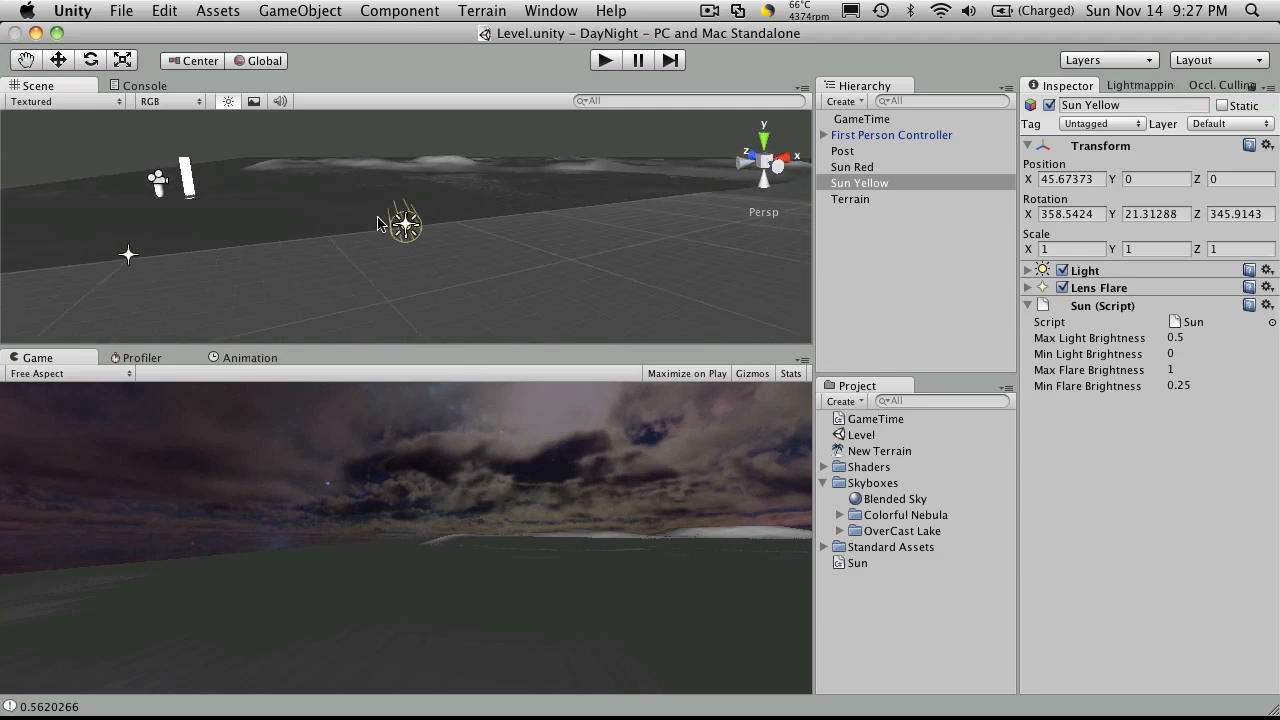
mouse_move(1110, 355)
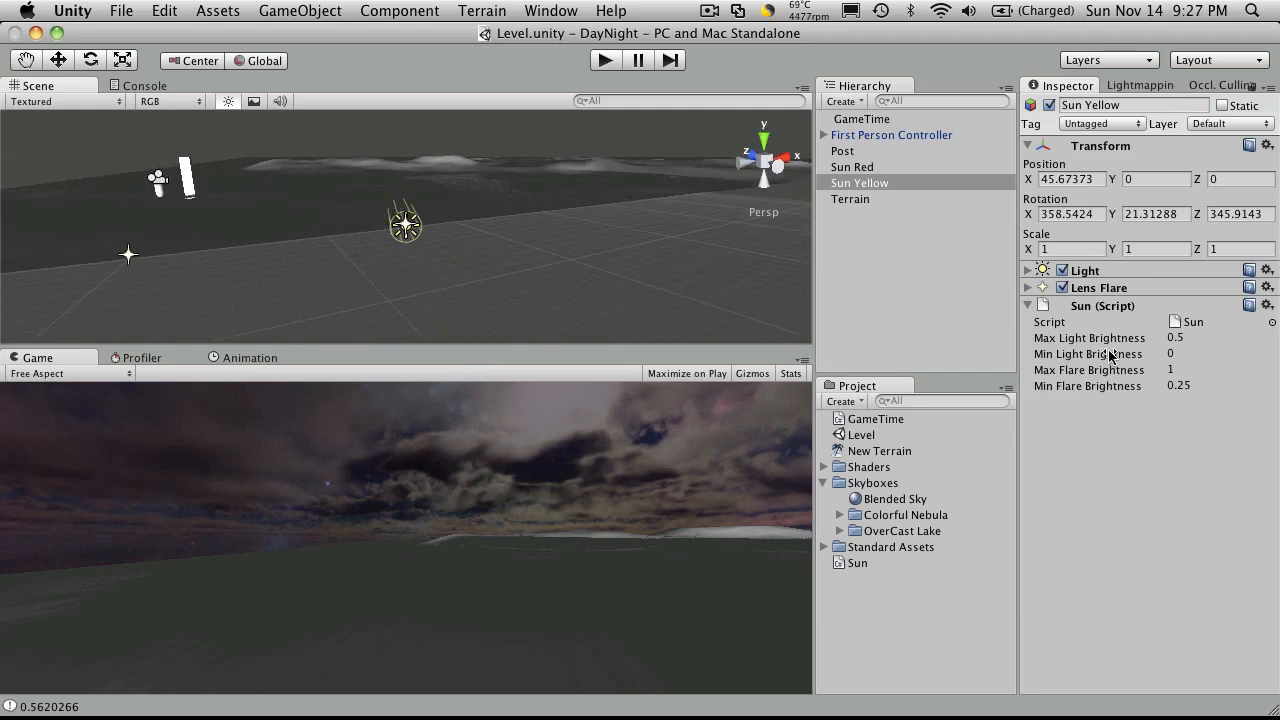
left_click(861, 118)
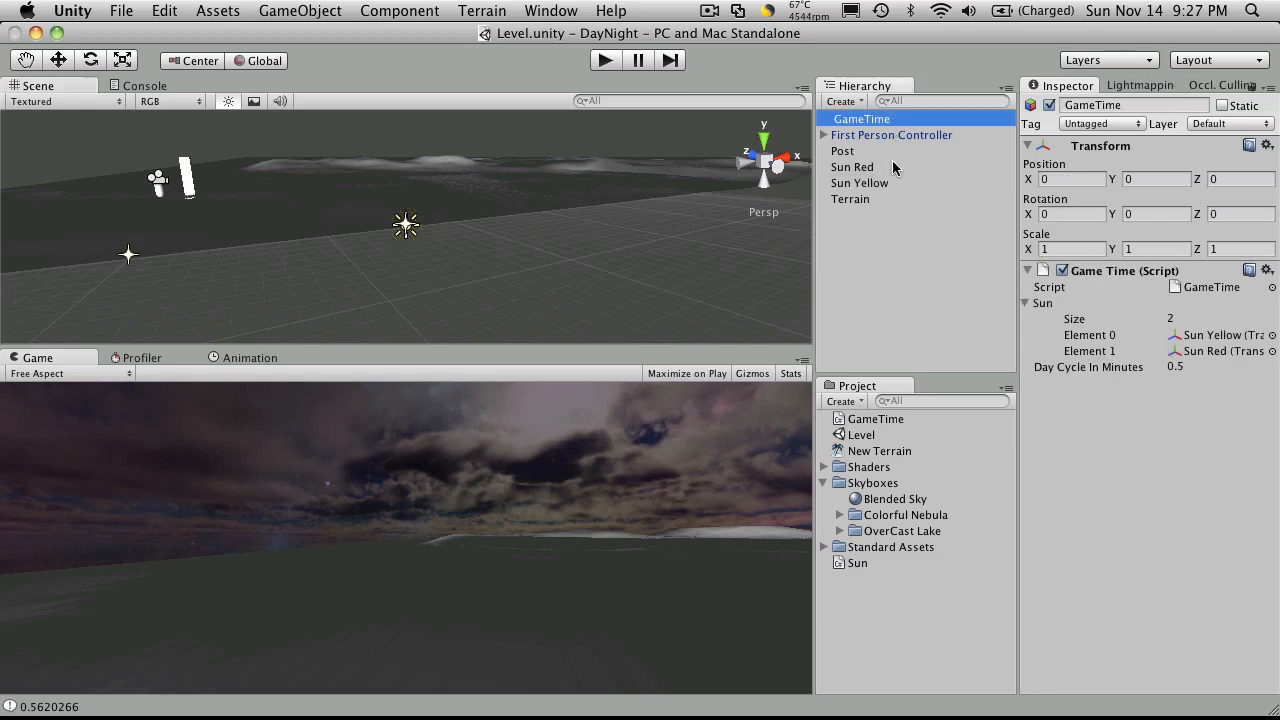
mouse_move(1157, 435)
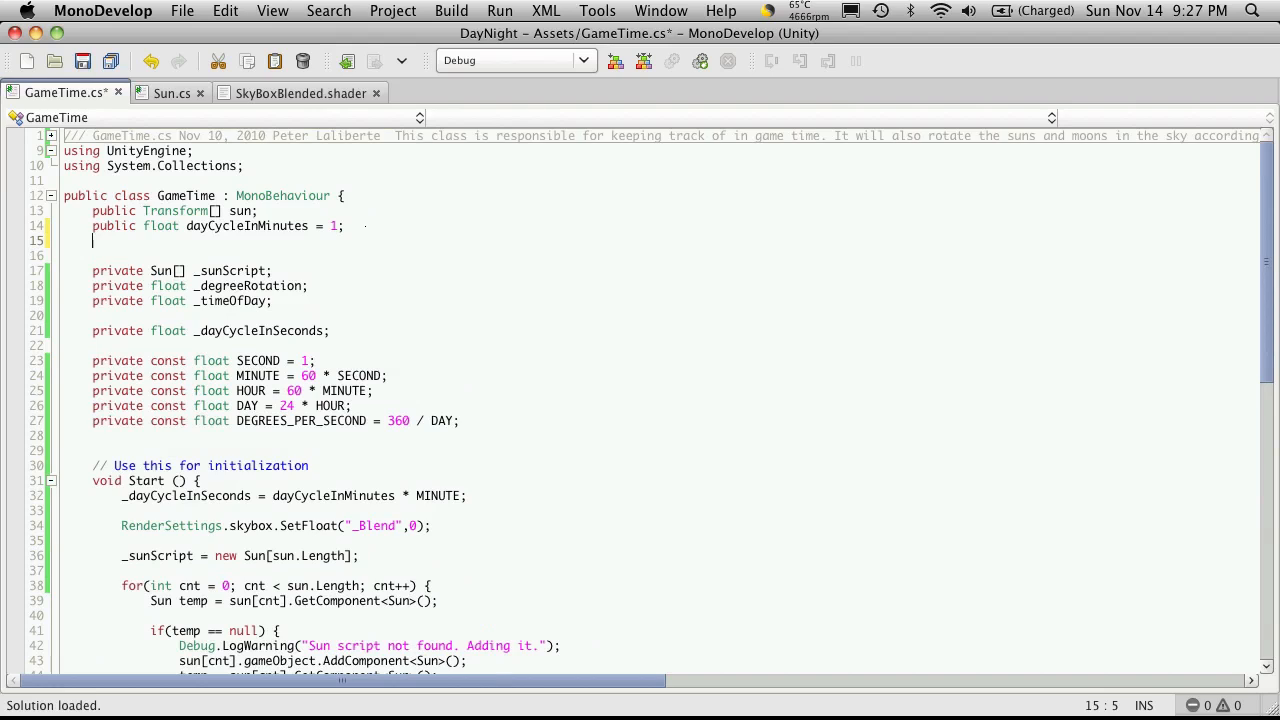
Add public float StartTimeMilitary; with the comment //this time is in military time
type("public float")
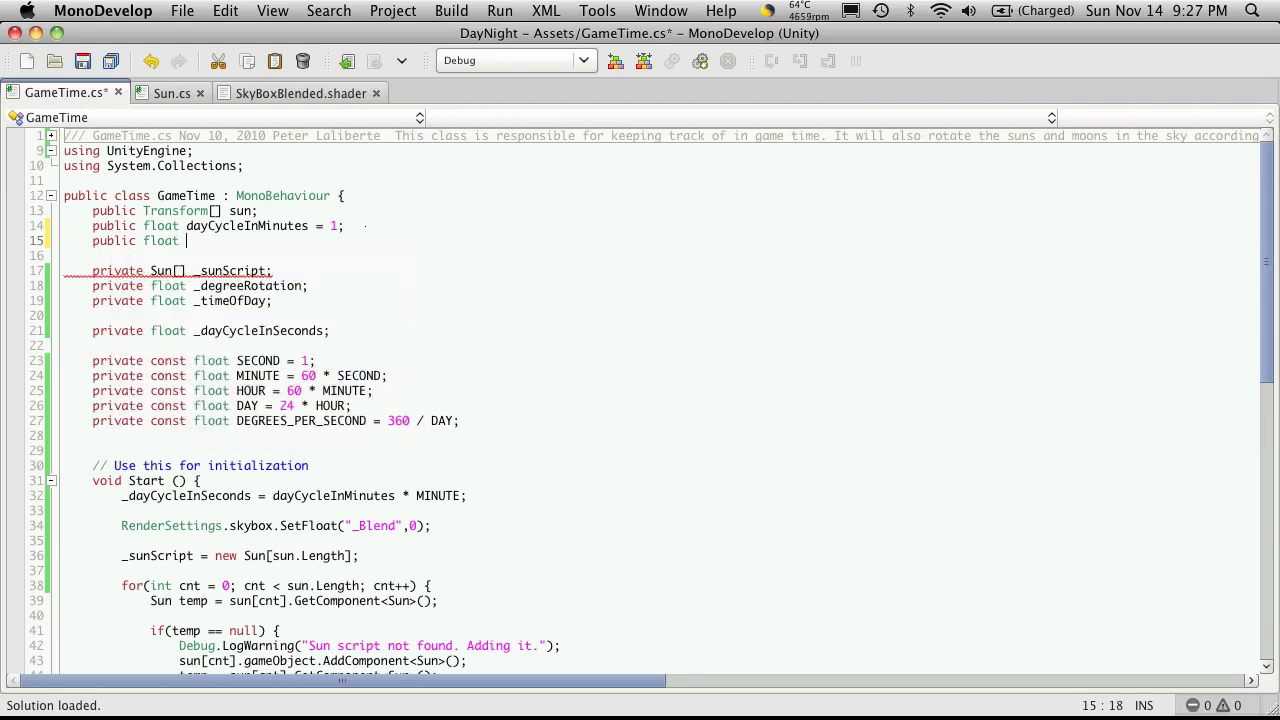
type("St")
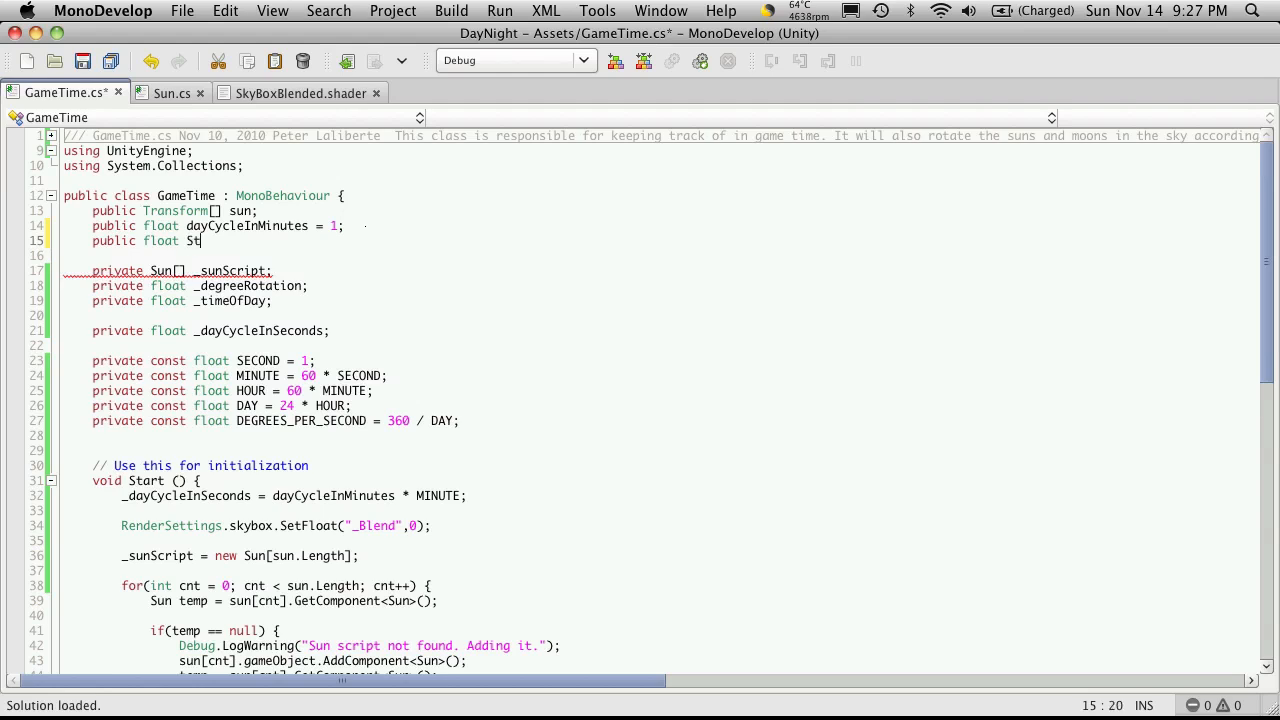
type("artTime")
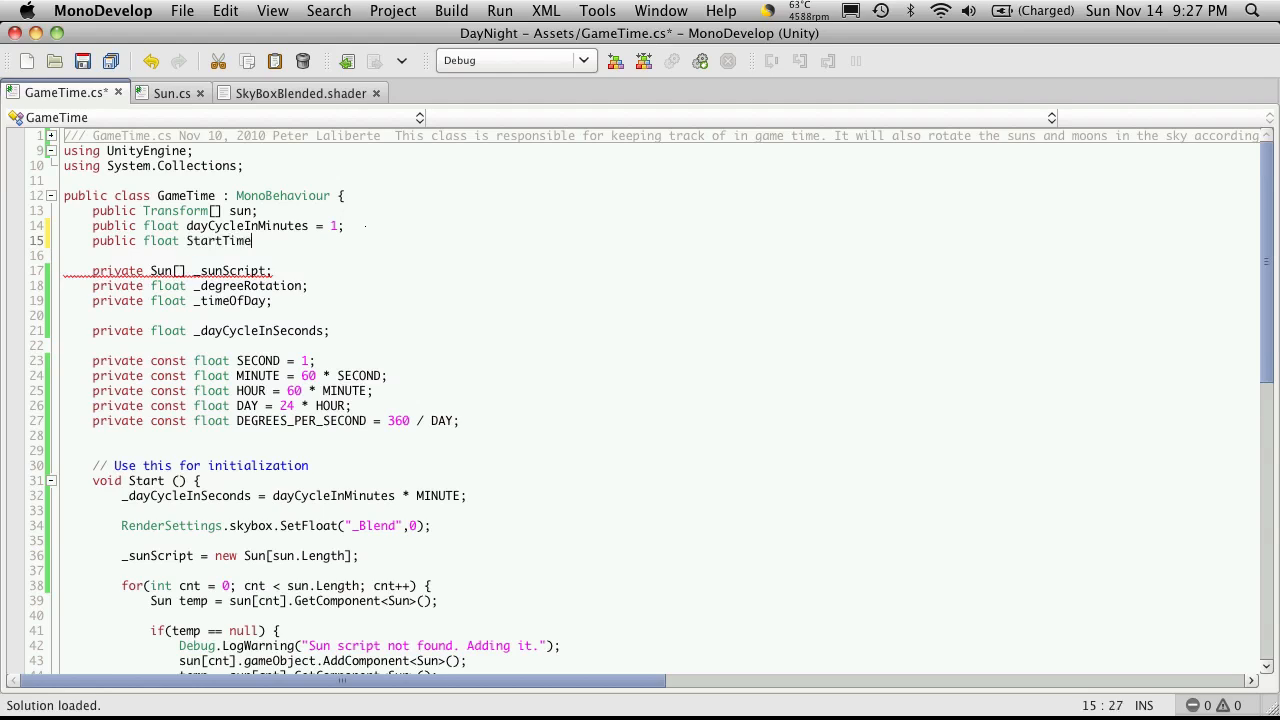
type(";")
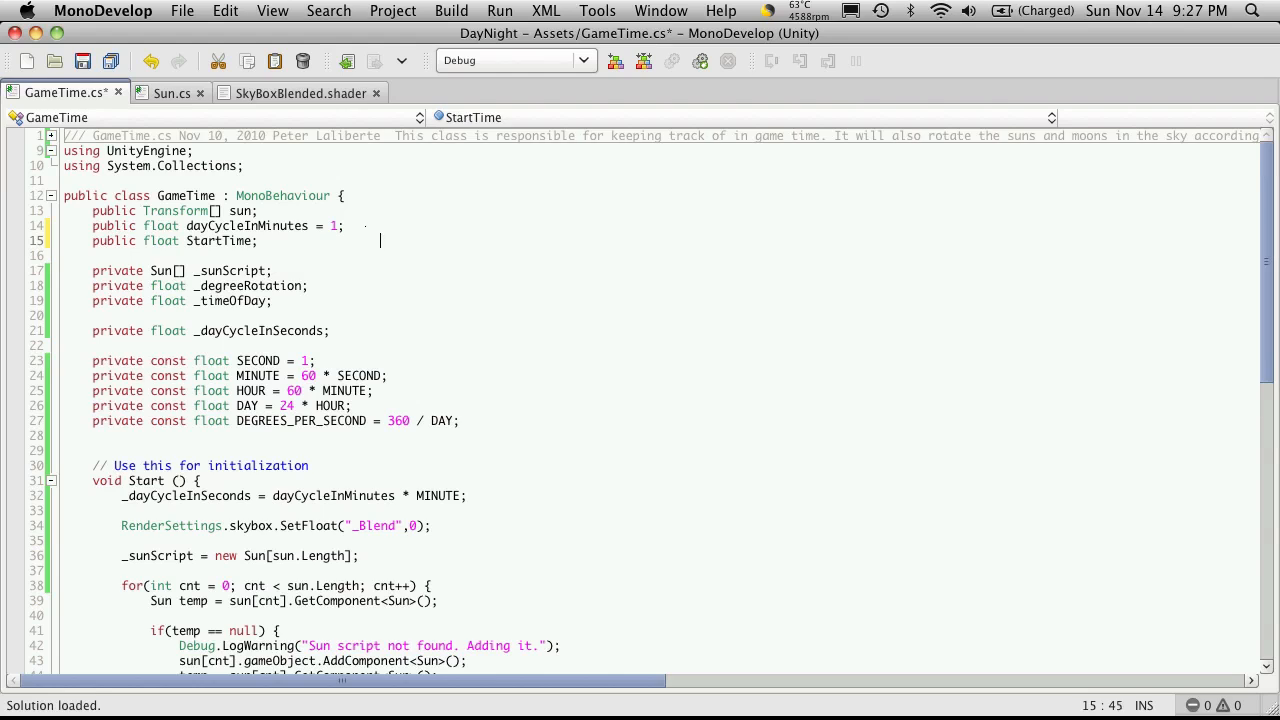
type("//this time is in mi")
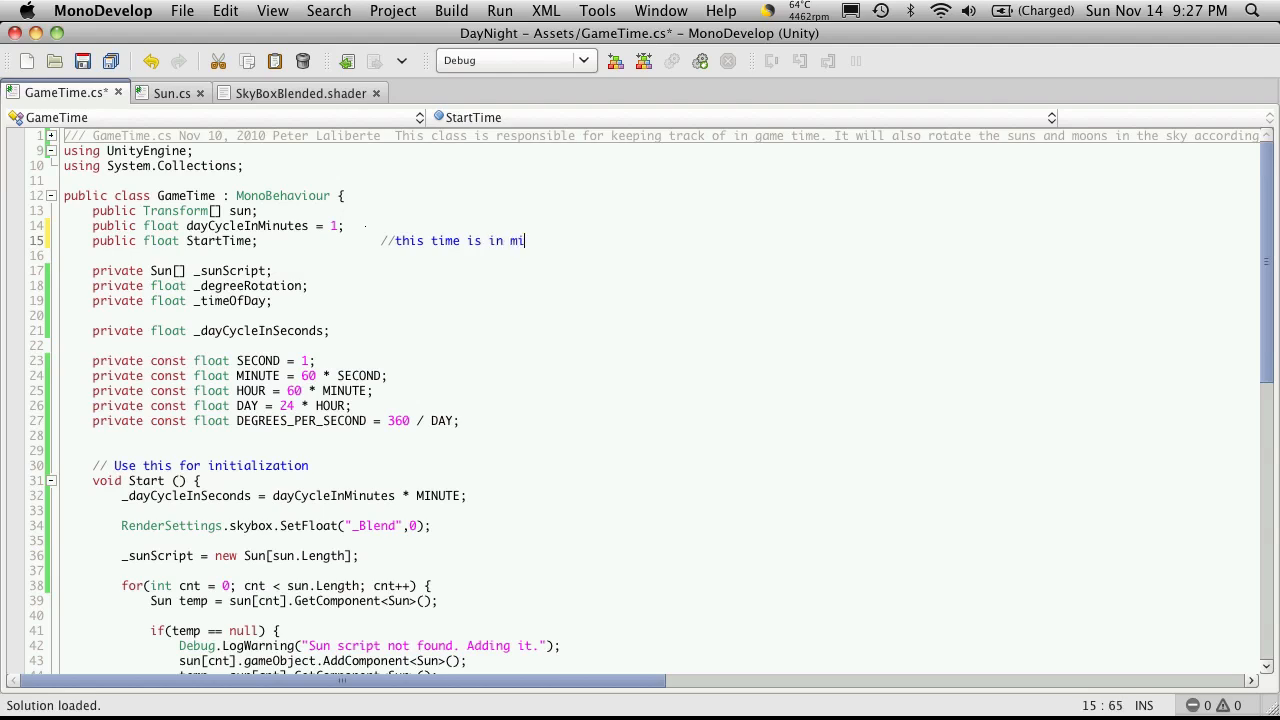
type("latar")
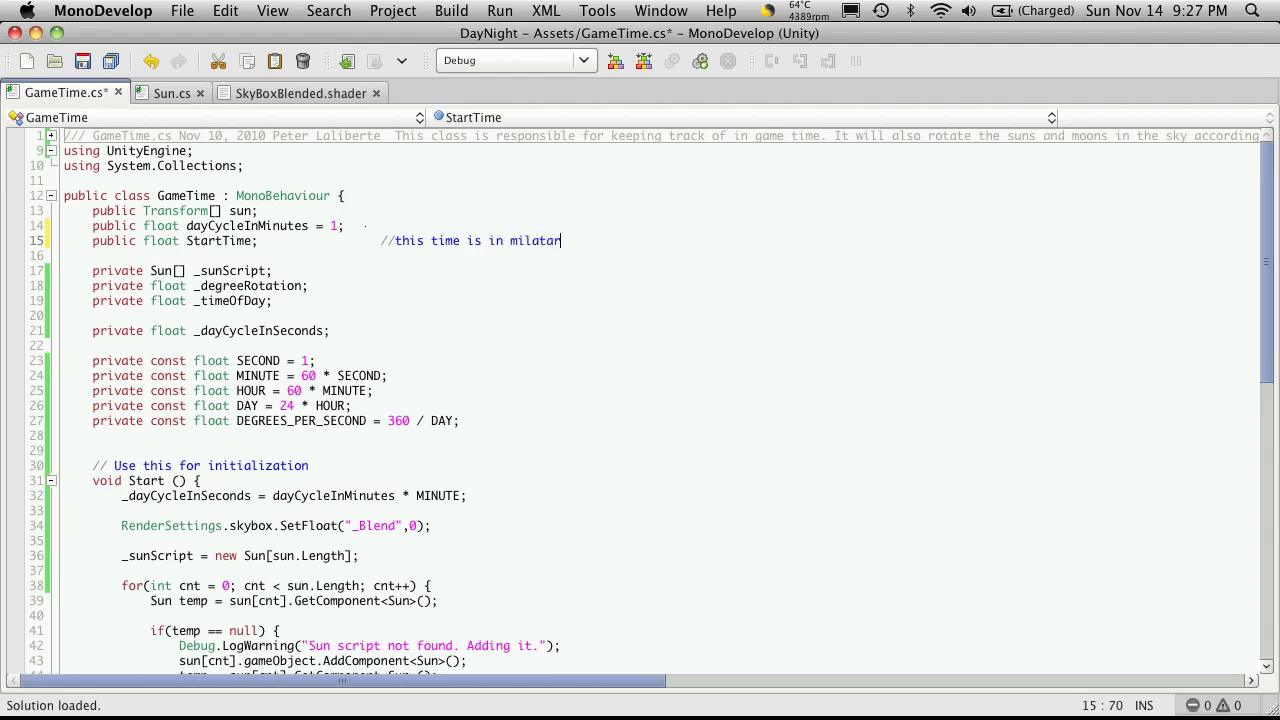
key("Backspace")
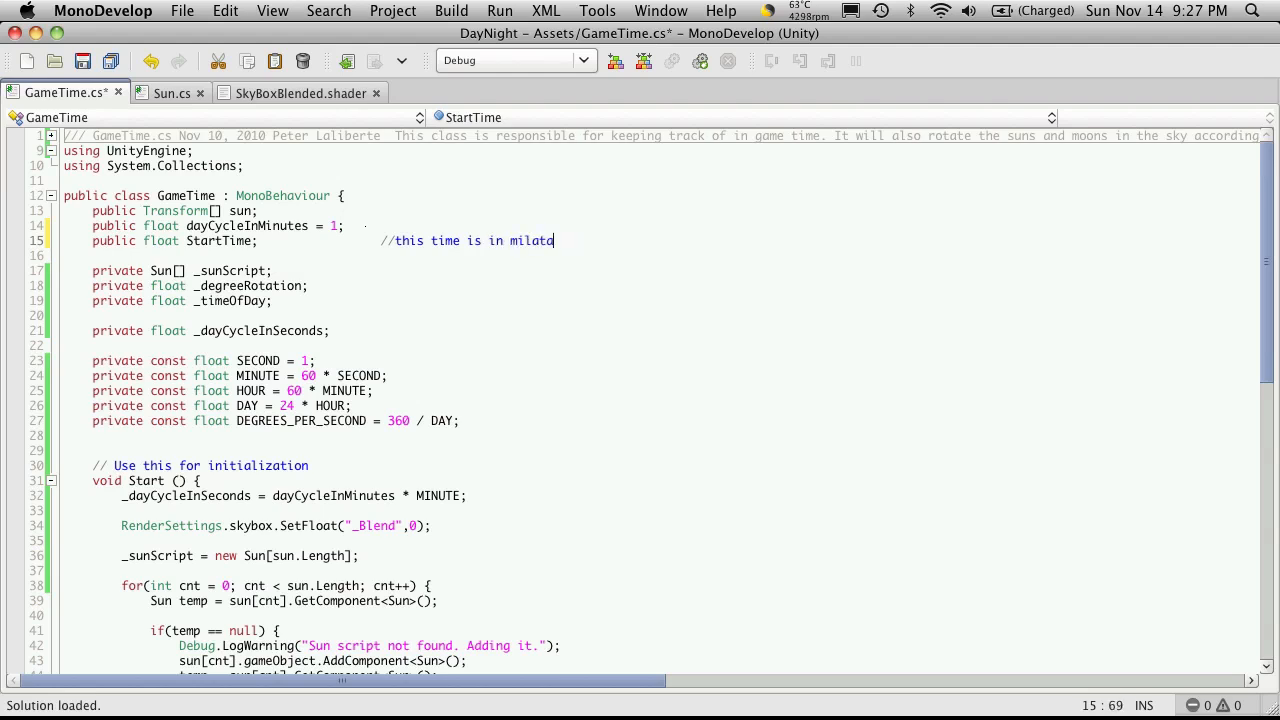
key("Backspace")
type("itary time")
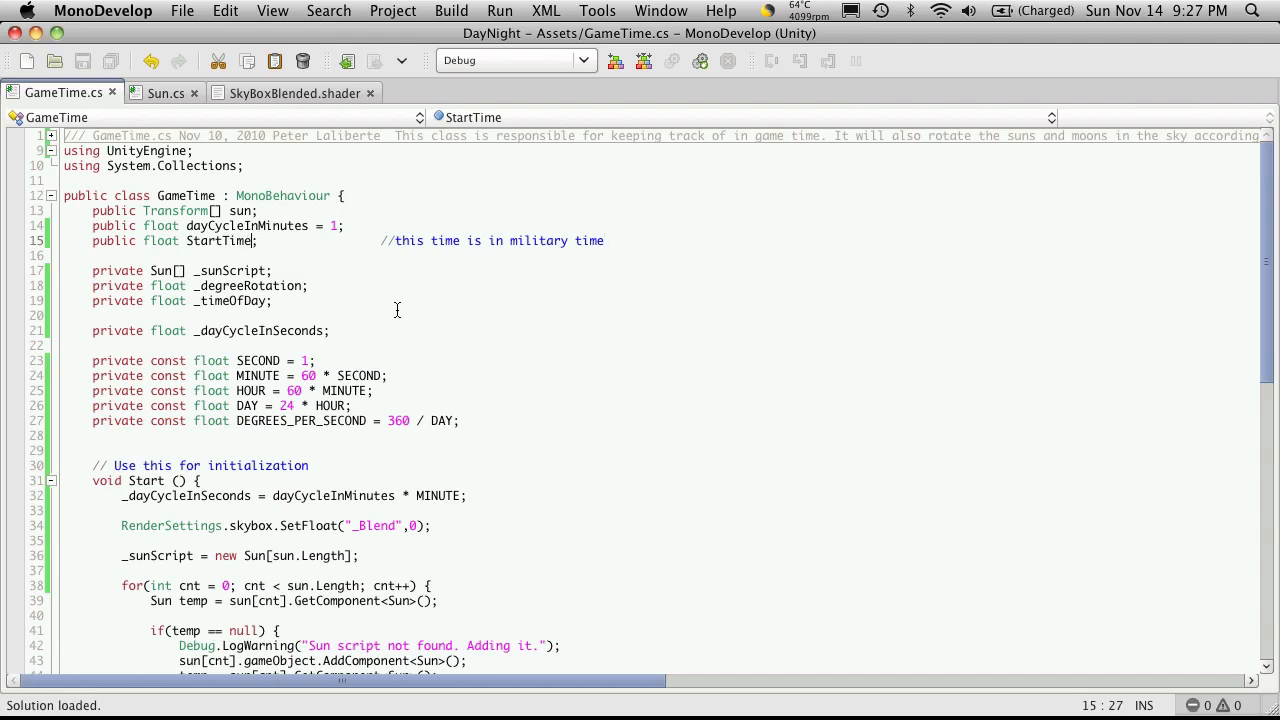
type("Mil")
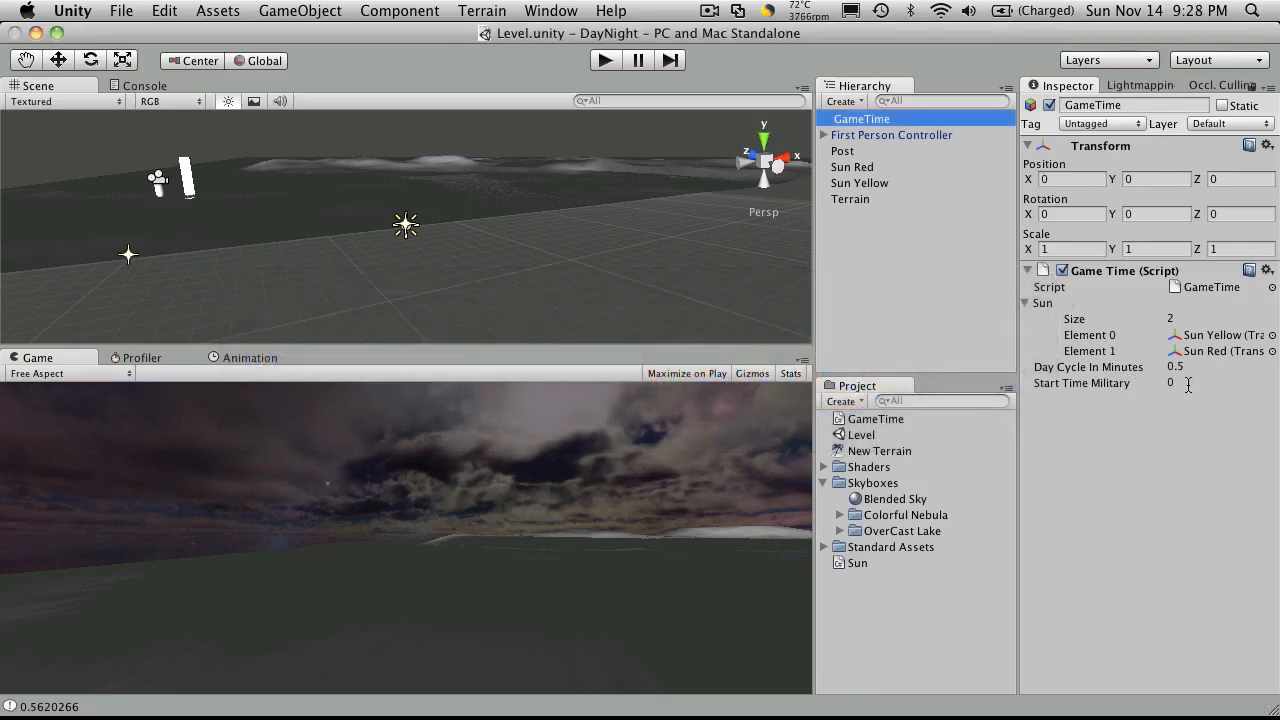
Enter 10 in GameTime's Start Time Military field
left_click(1220, 383)
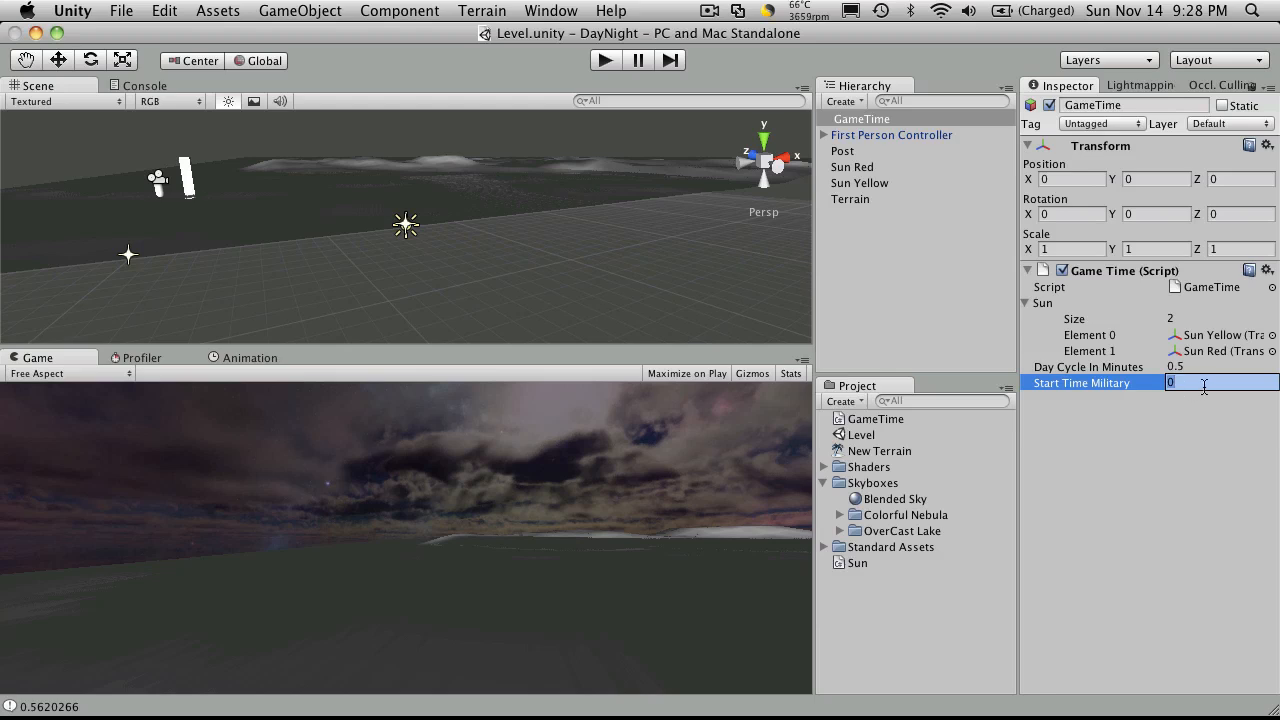
type("10")
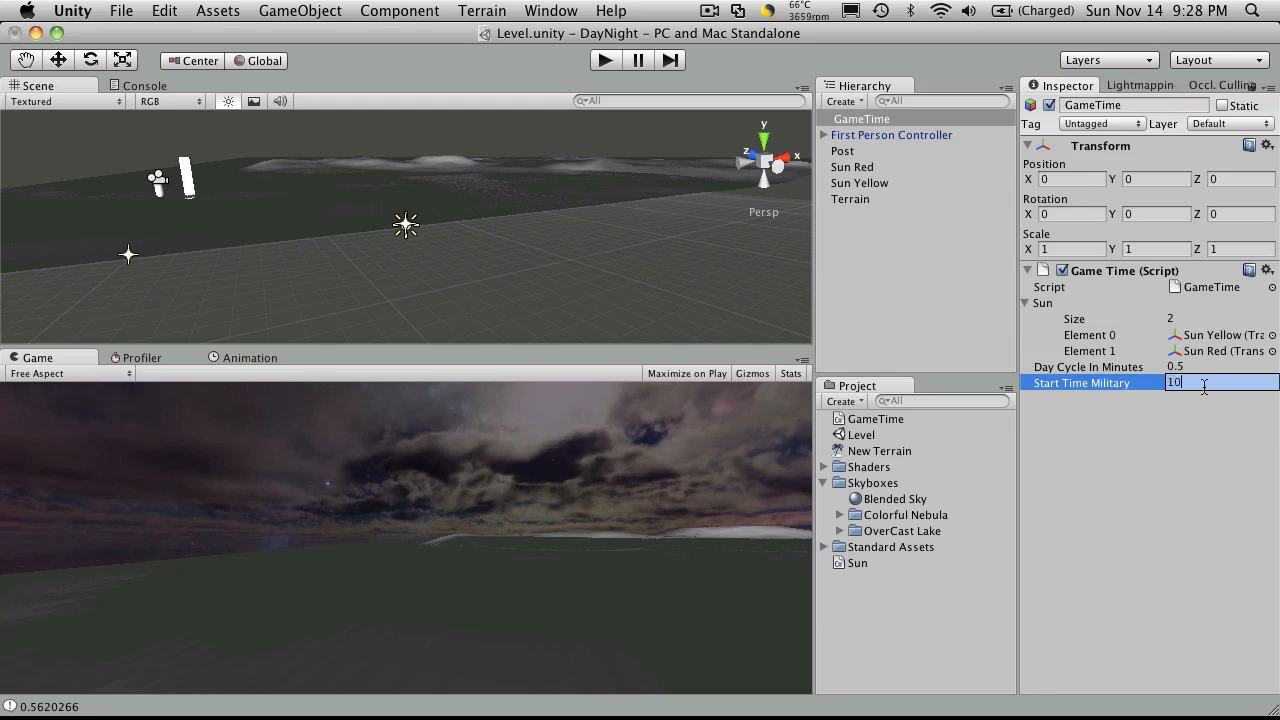